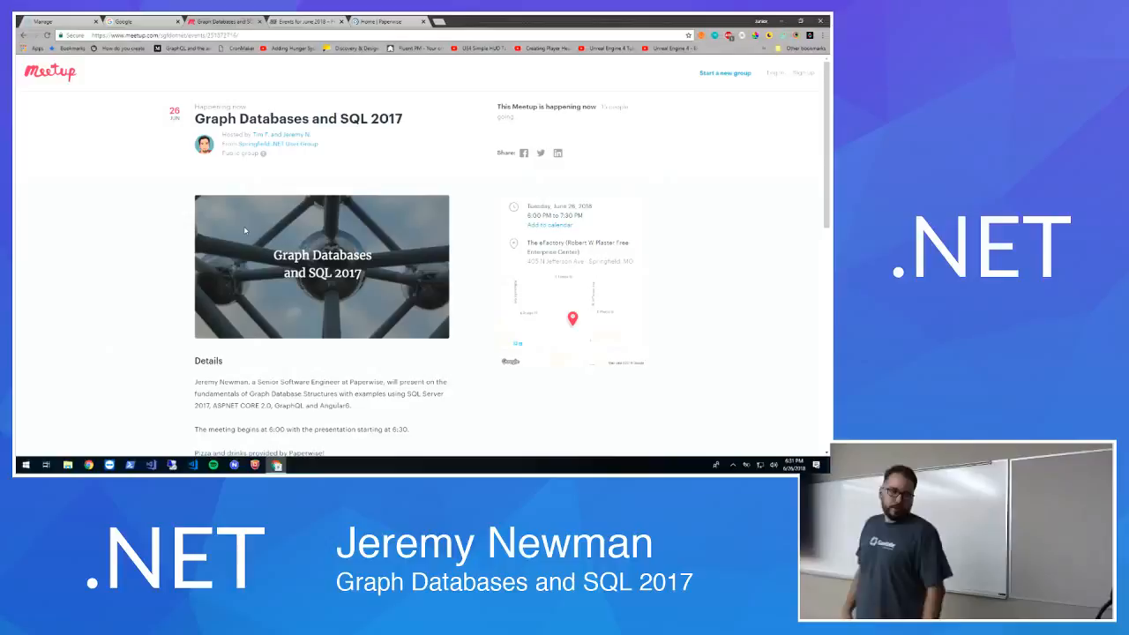
Switch to the FWD/SGF tab showing the June 2018 events calendar
left_click(299, 21)
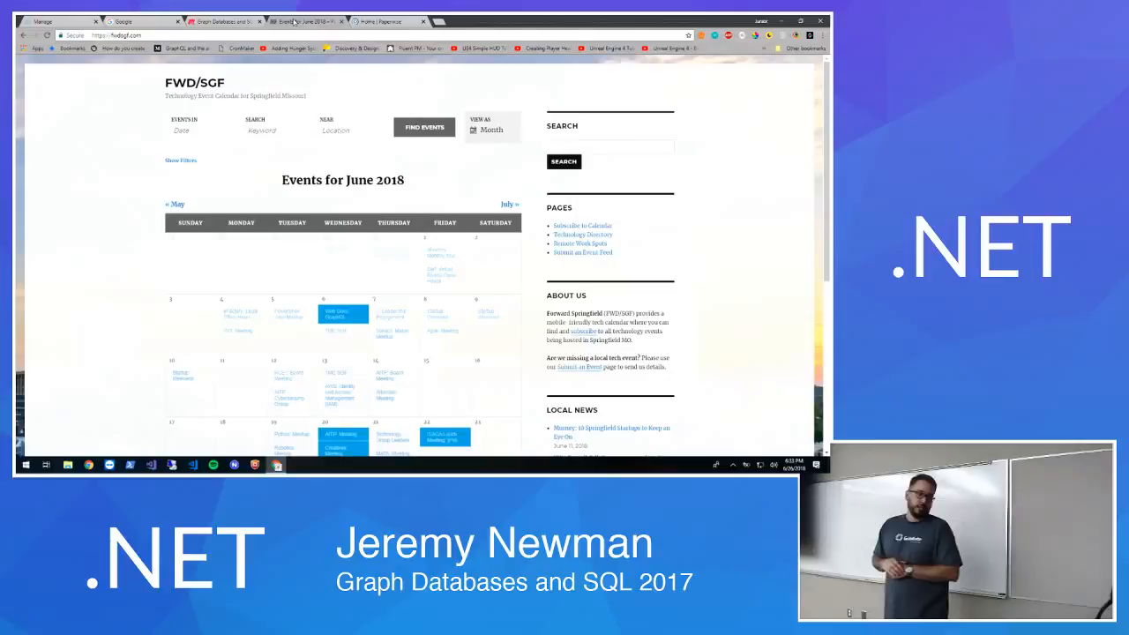
Switch to the Paperwise tab with its 'Software. Powered by you.' home page
left_click(379, 21)
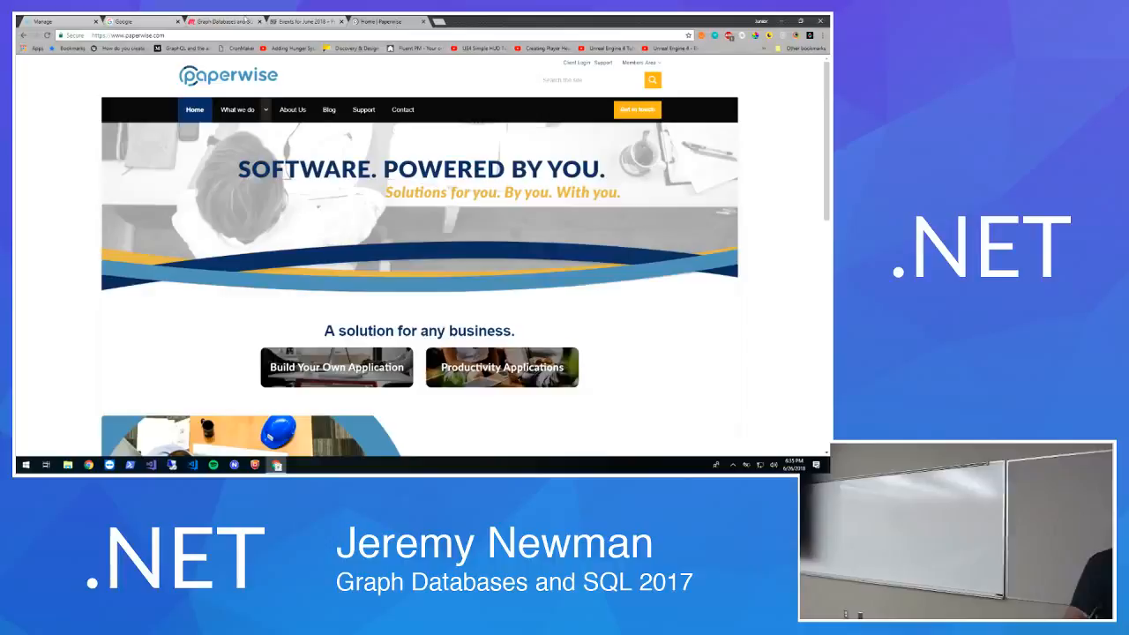
Go to docs.google.com in a new browser tab
left_click(467, 21)
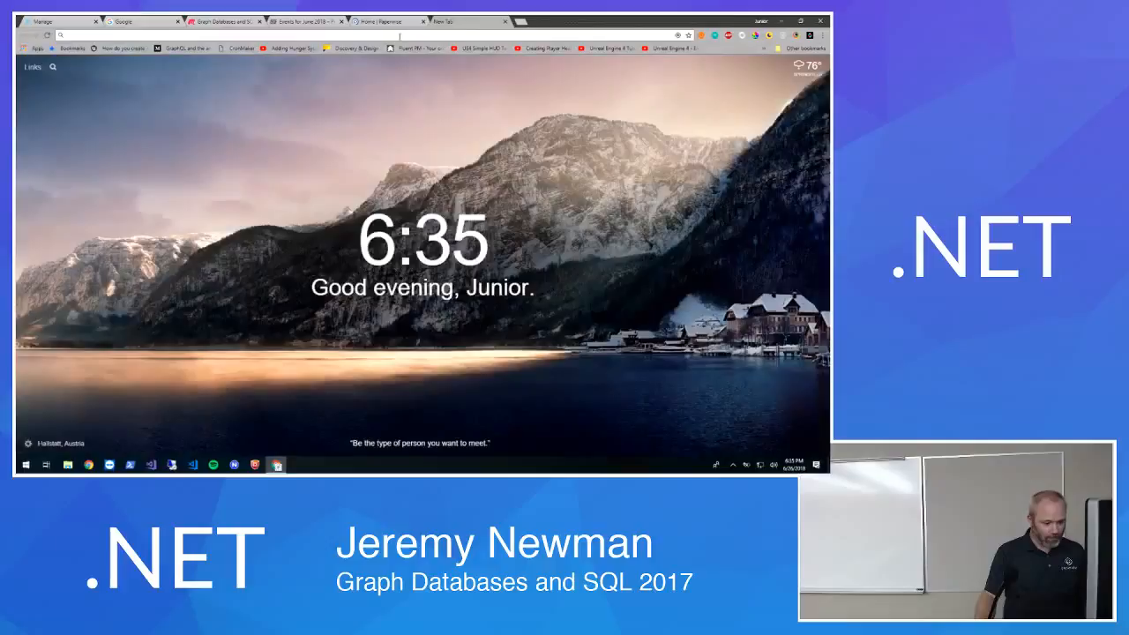
type("docs.google.com")
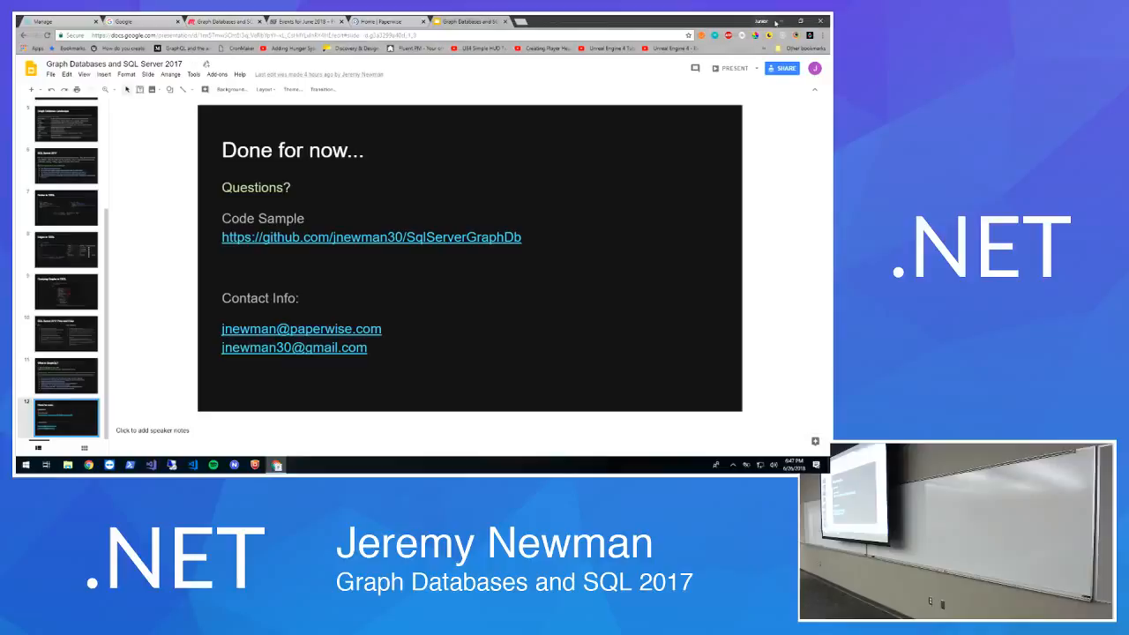
Bring Visual Studio with the graph demo solution up from the taskbar
left_click(150, 466)
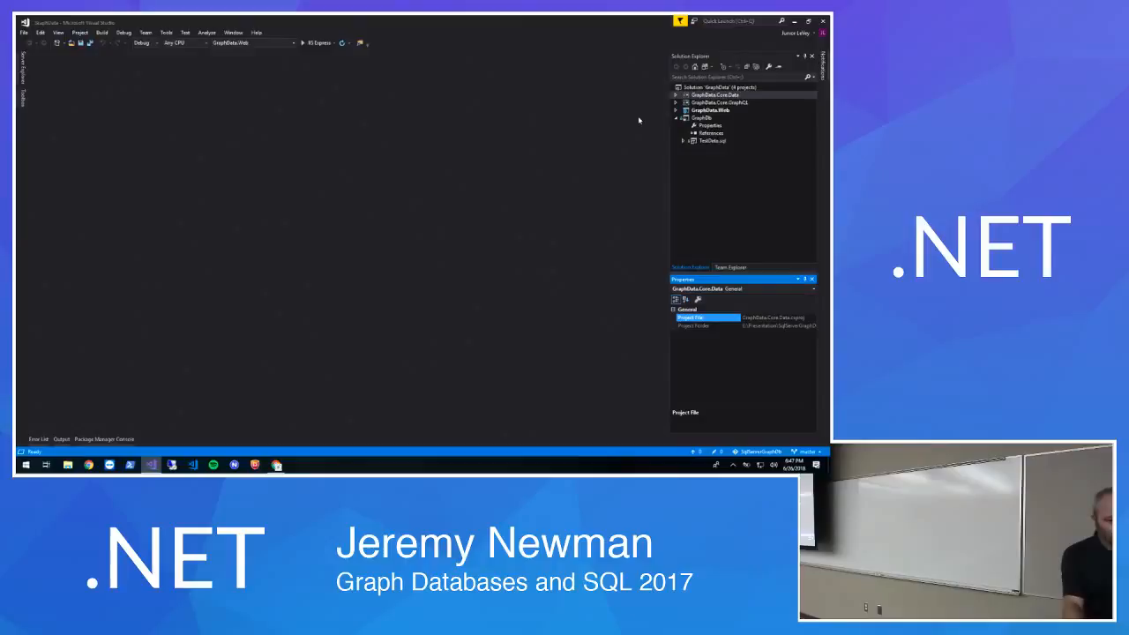
Open TestData.sql from Solution Explorer and scroll through its node and edge table setup
left_click(712, 141)
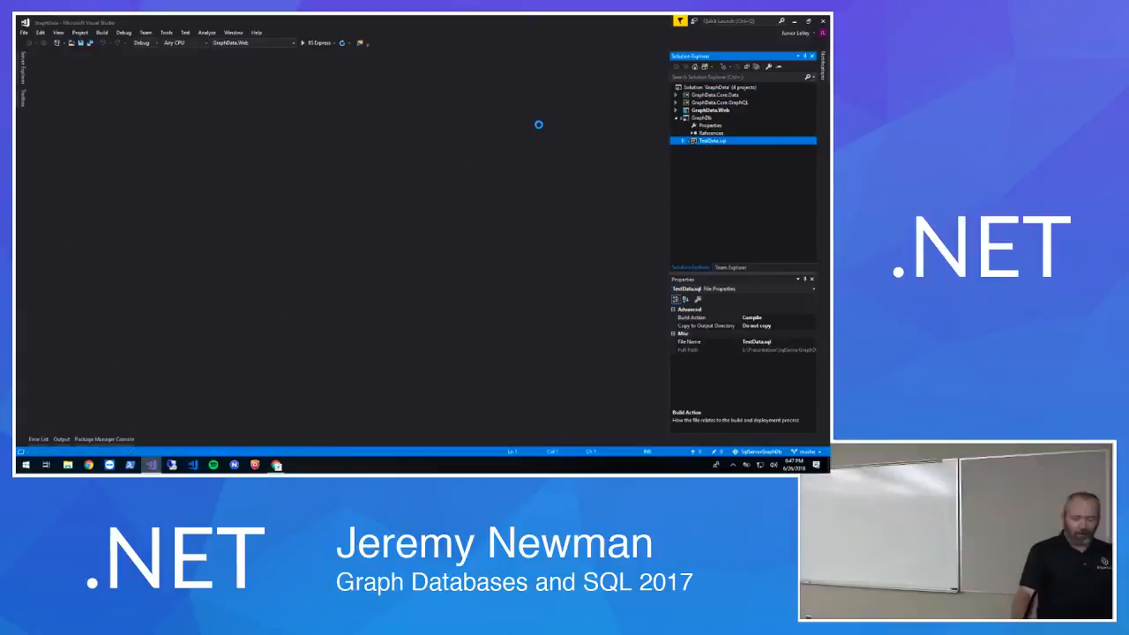
double_click(711, 142)
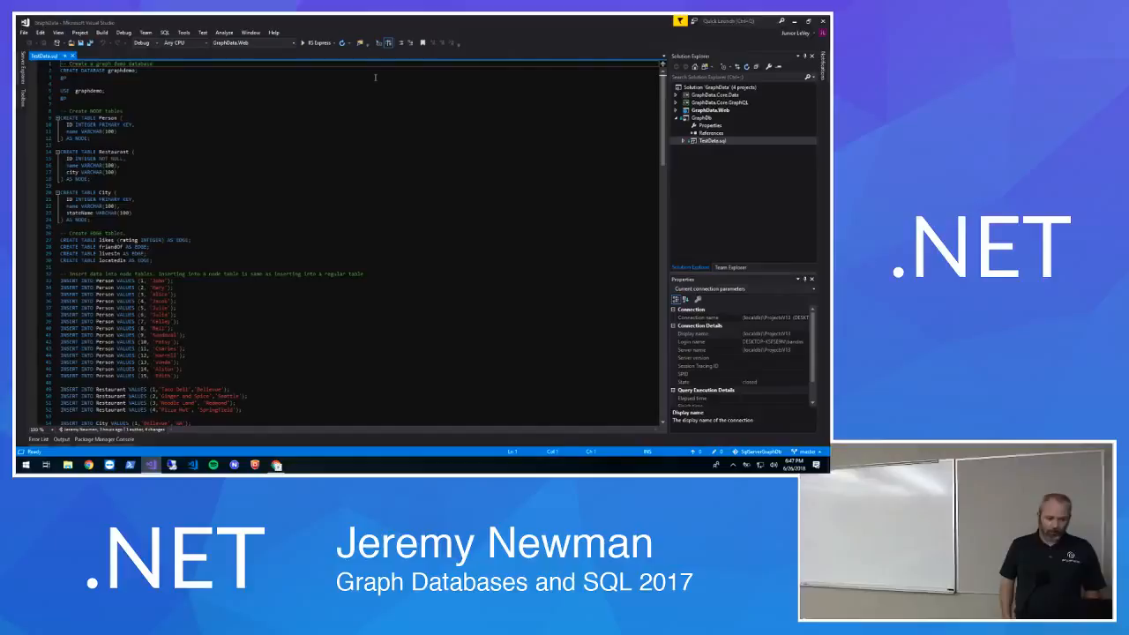
scroll("down", 3)
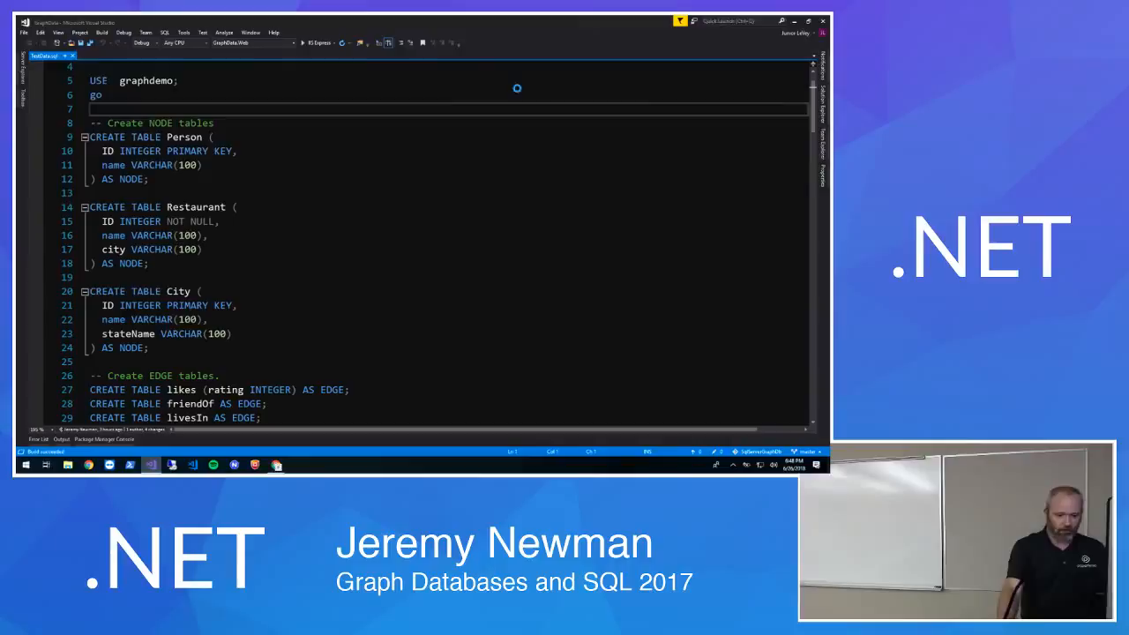
left_click(46, 55)
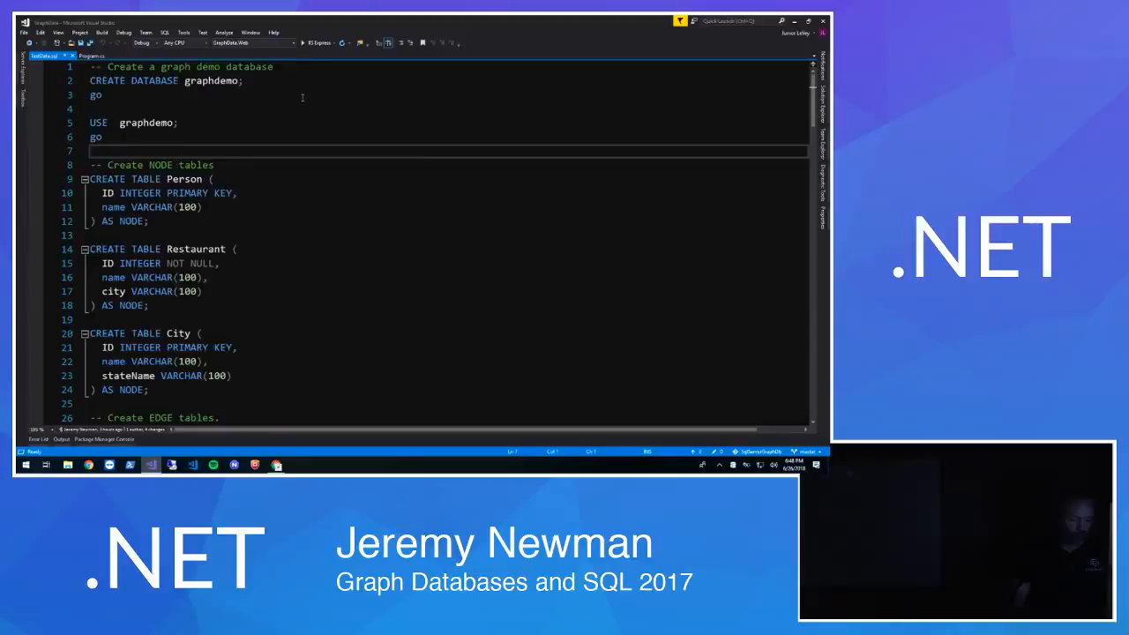
scroll("down", 3)
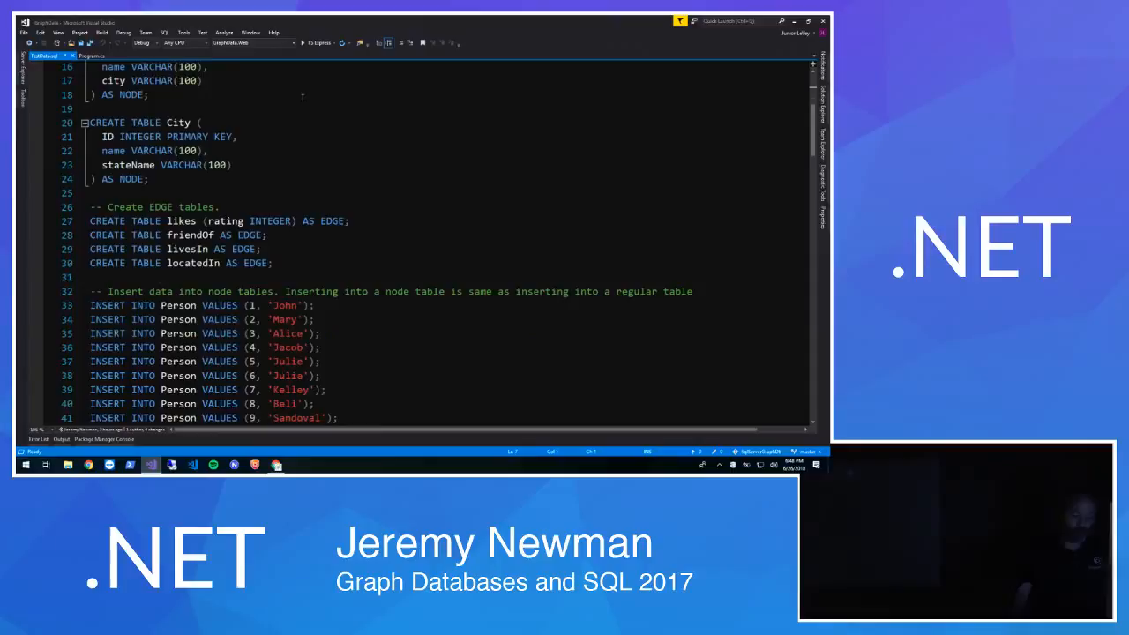
scroll("down", 3)
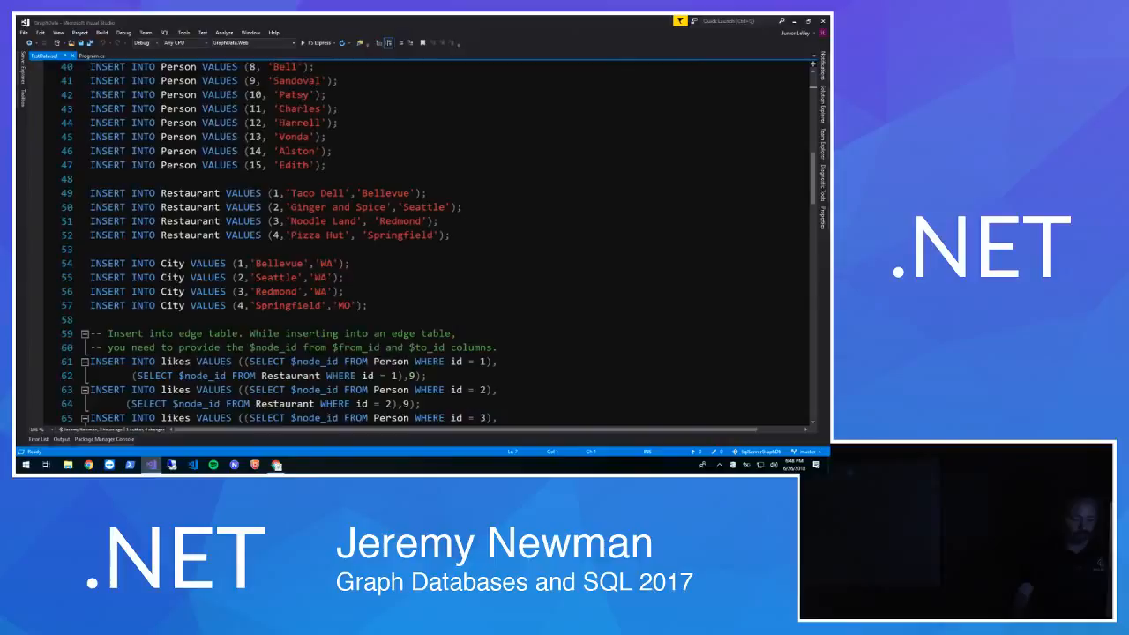
scroll("down", 3)
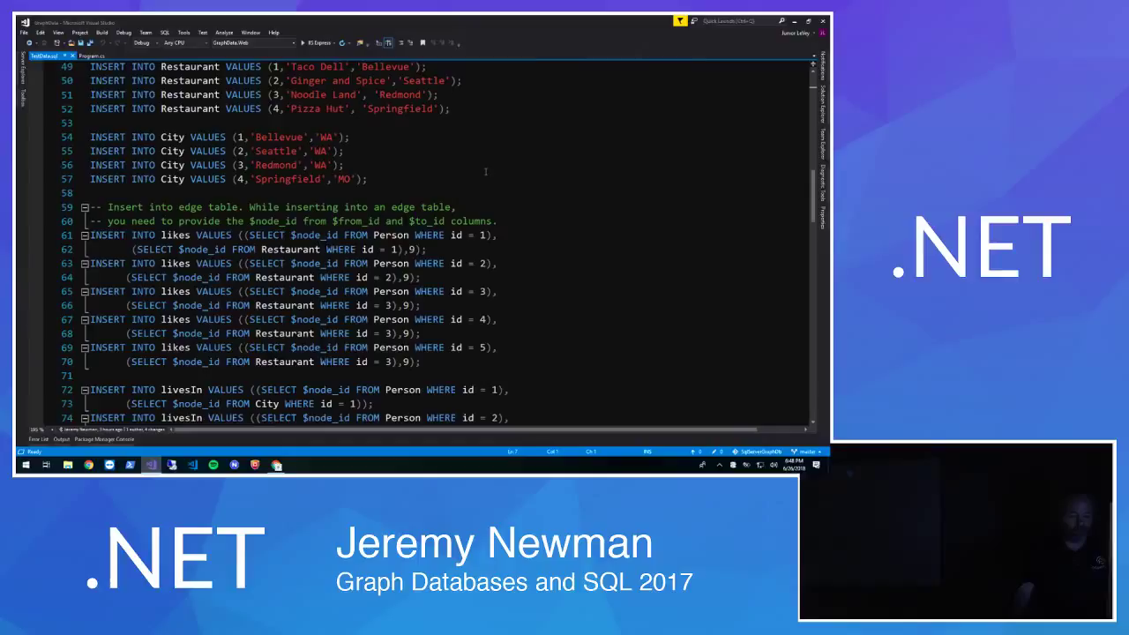
scroll("down", 3)
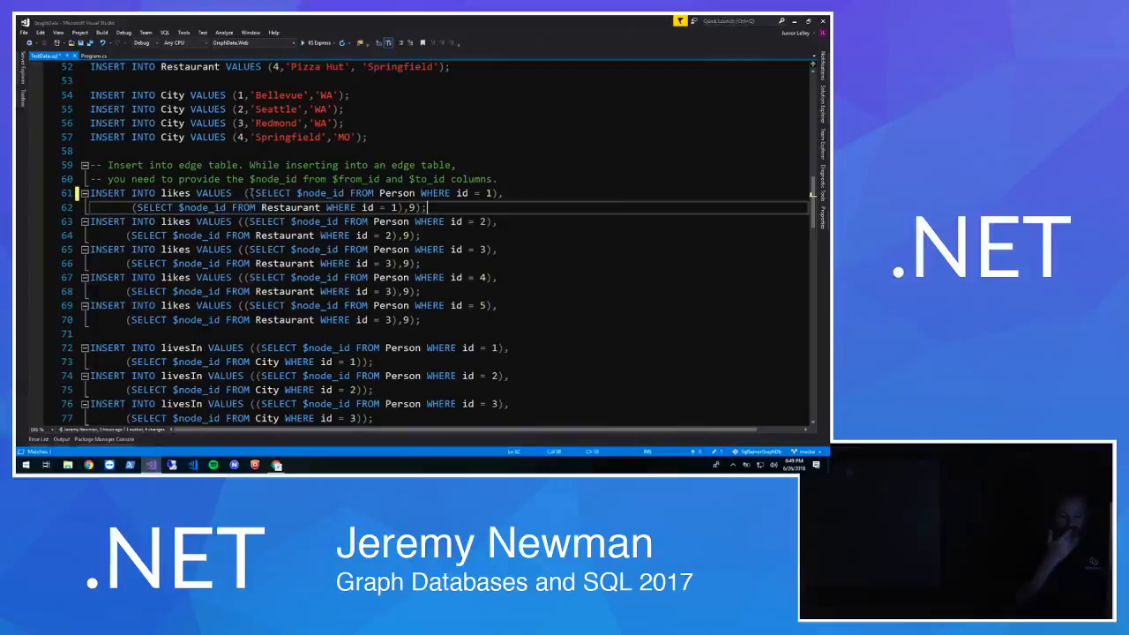
double_click(319, 192)
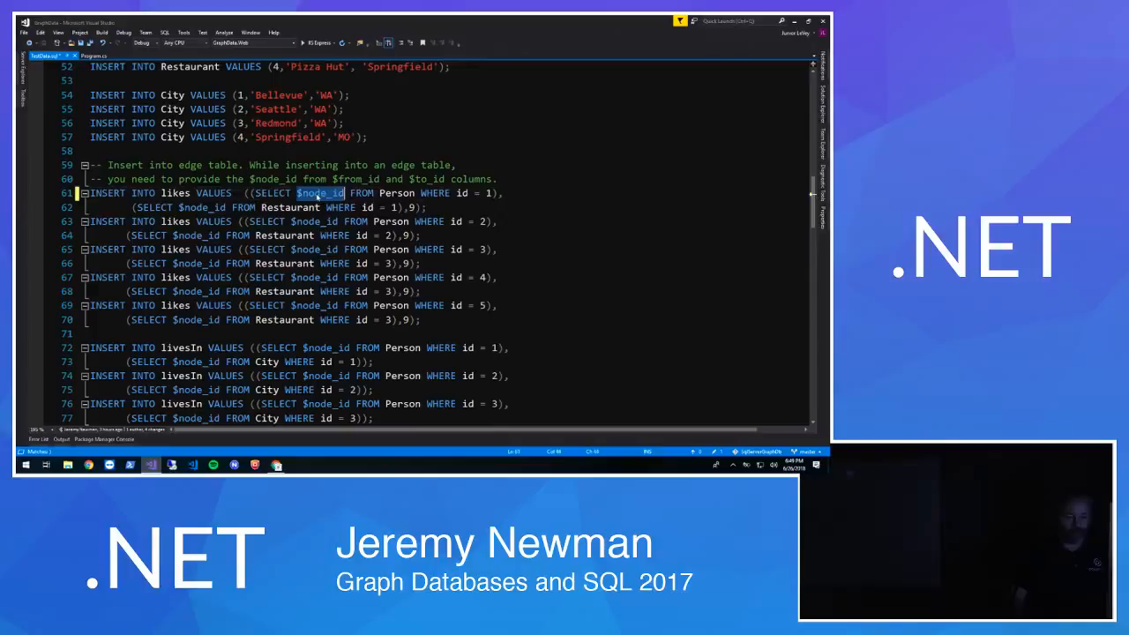
double_click(476, 192)
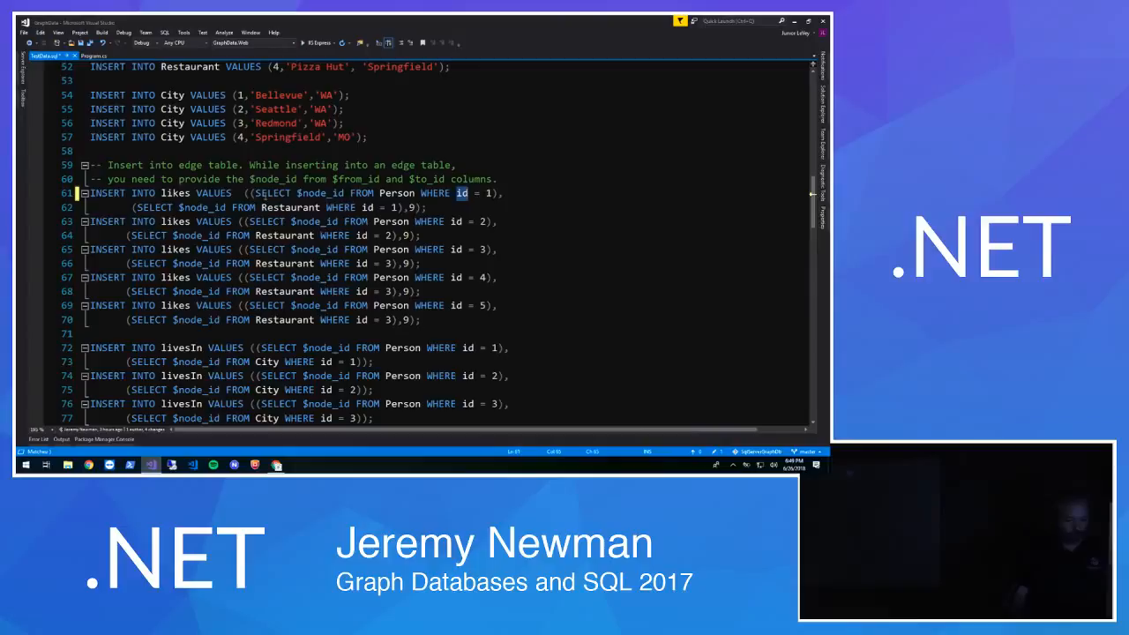
scroll("down", 3)
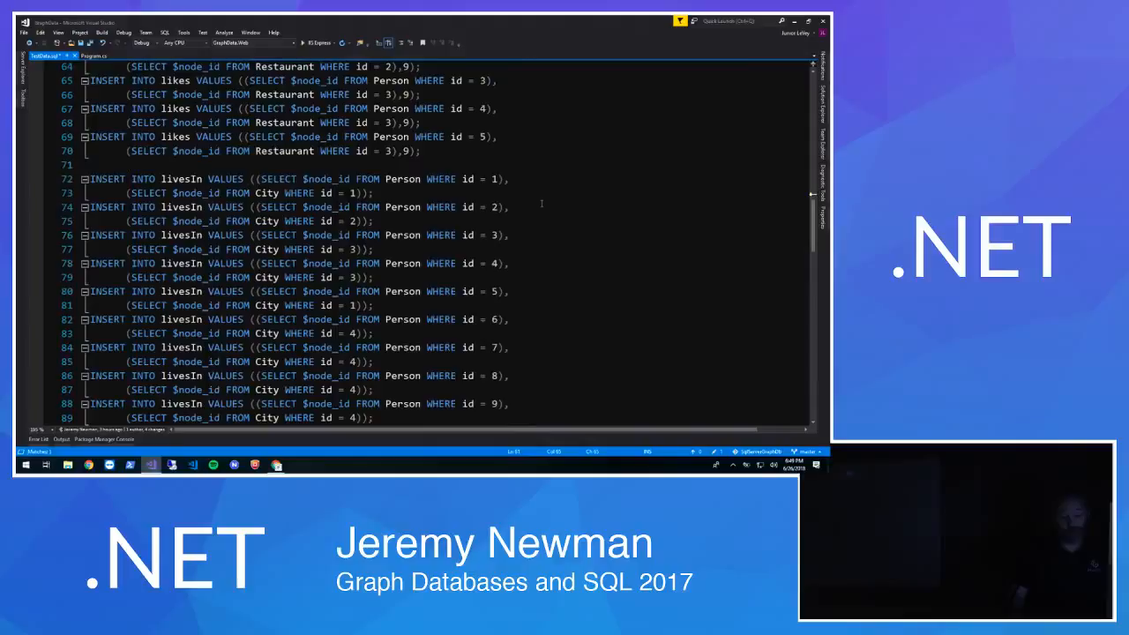
scroll("down", 3)
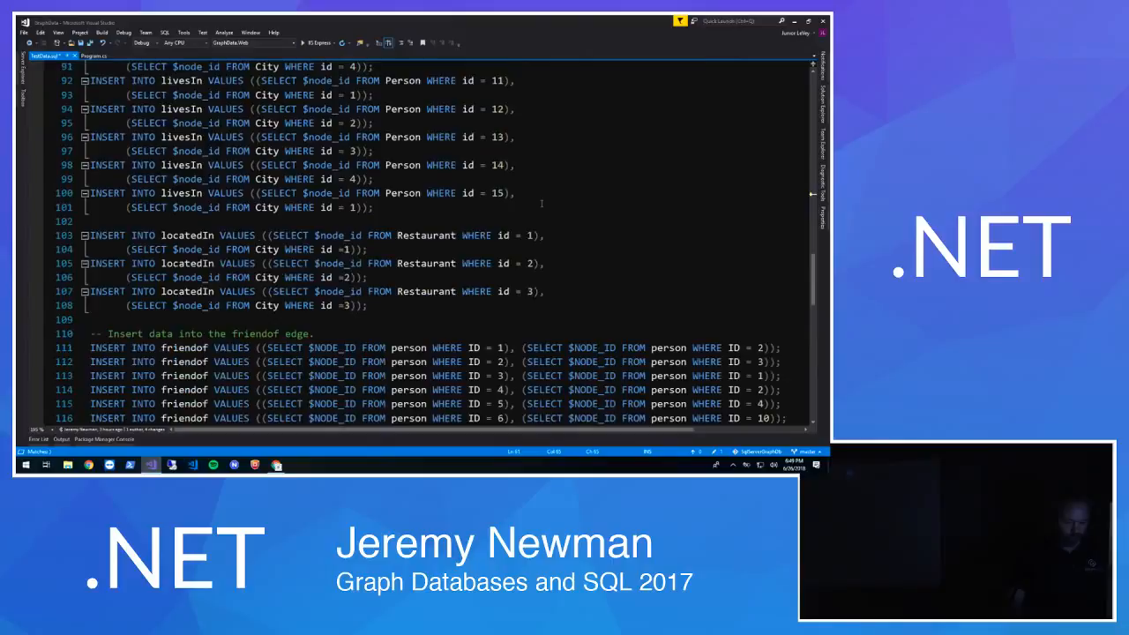
scroll("down", 3)
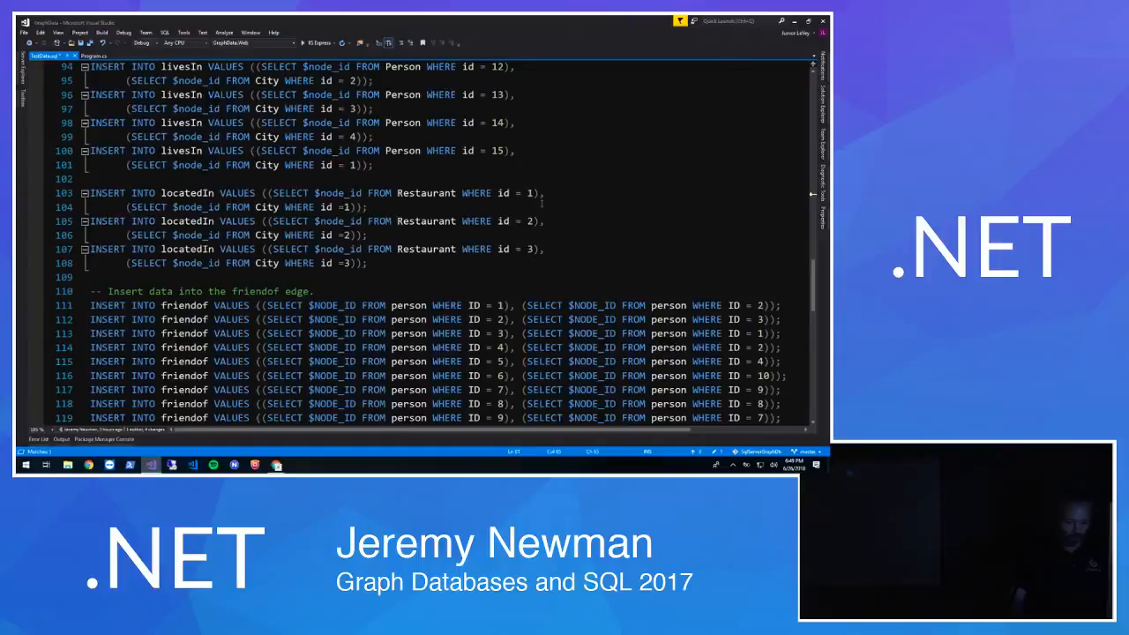
scroll("up", 3)
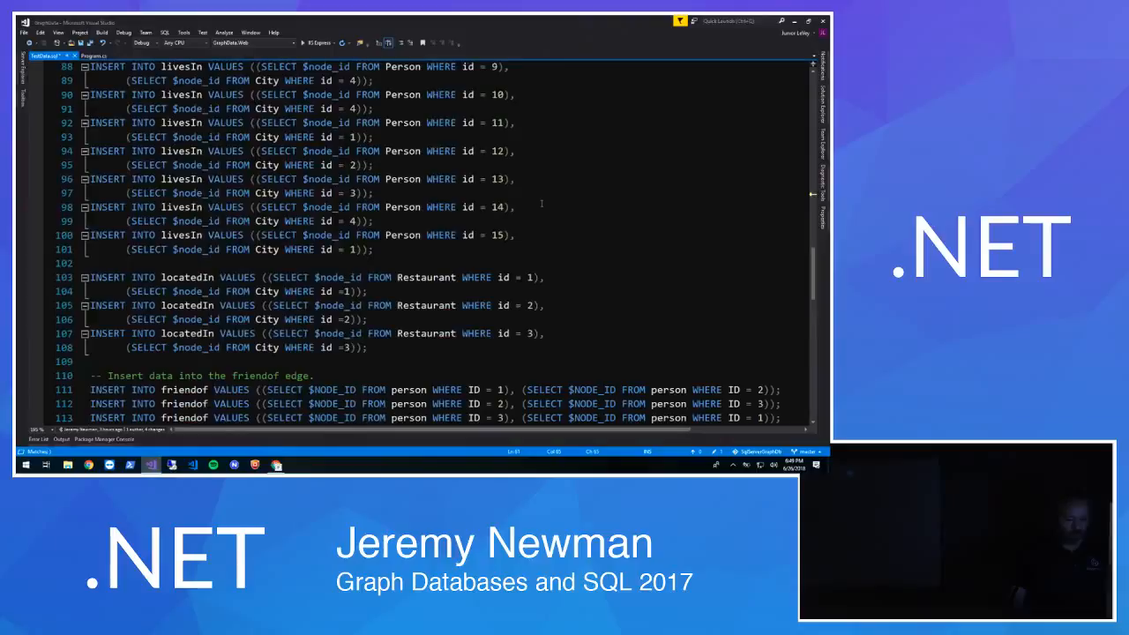
scroll("down", 3)
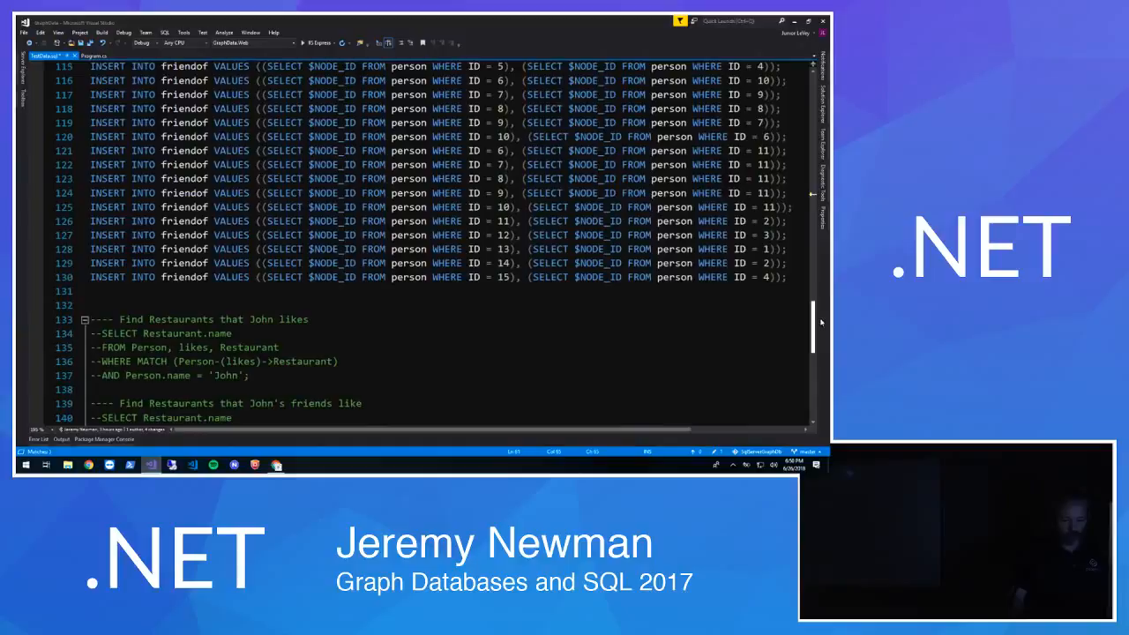
scroll("up", 3)
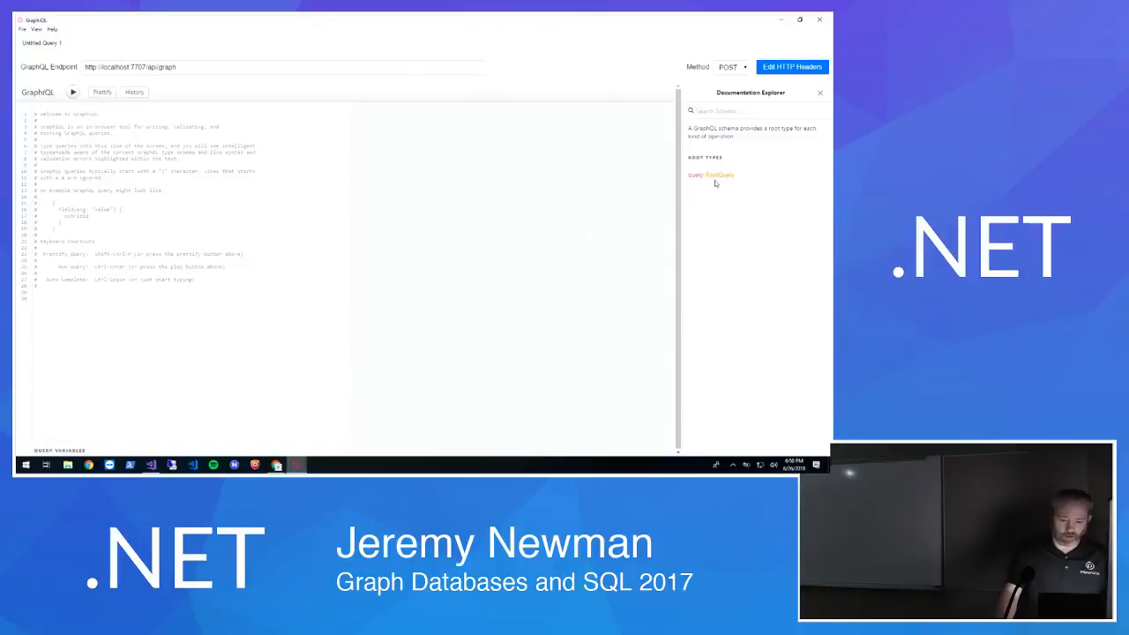
Write a people query with id, name and livesIn fields using autocomplete, and run it
left_click(720, 175)
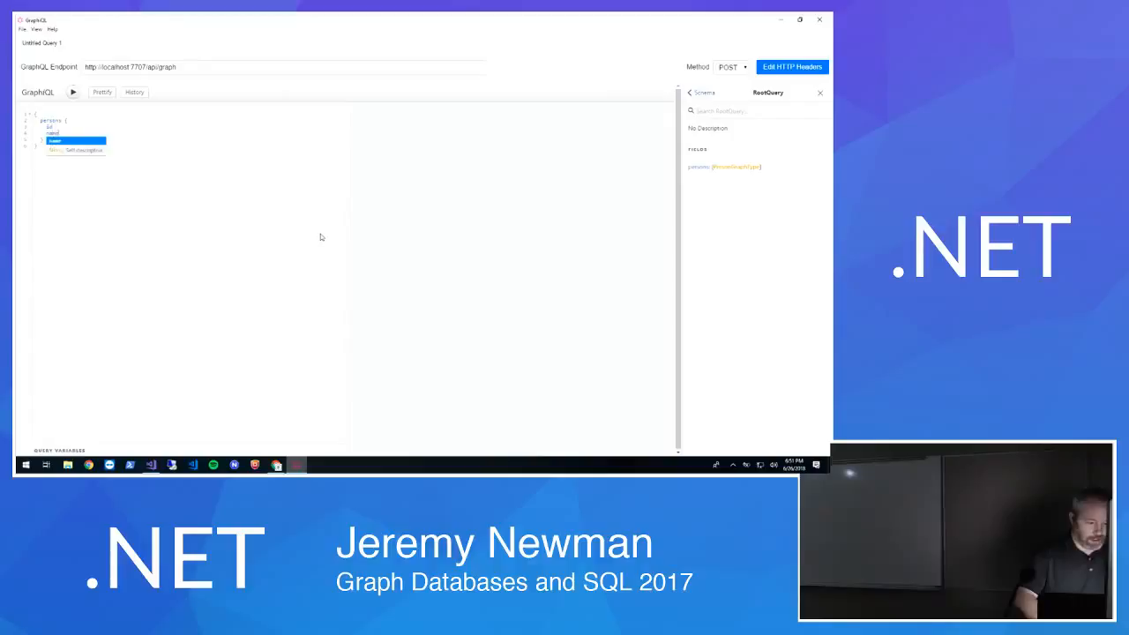
left_click(72, 92)
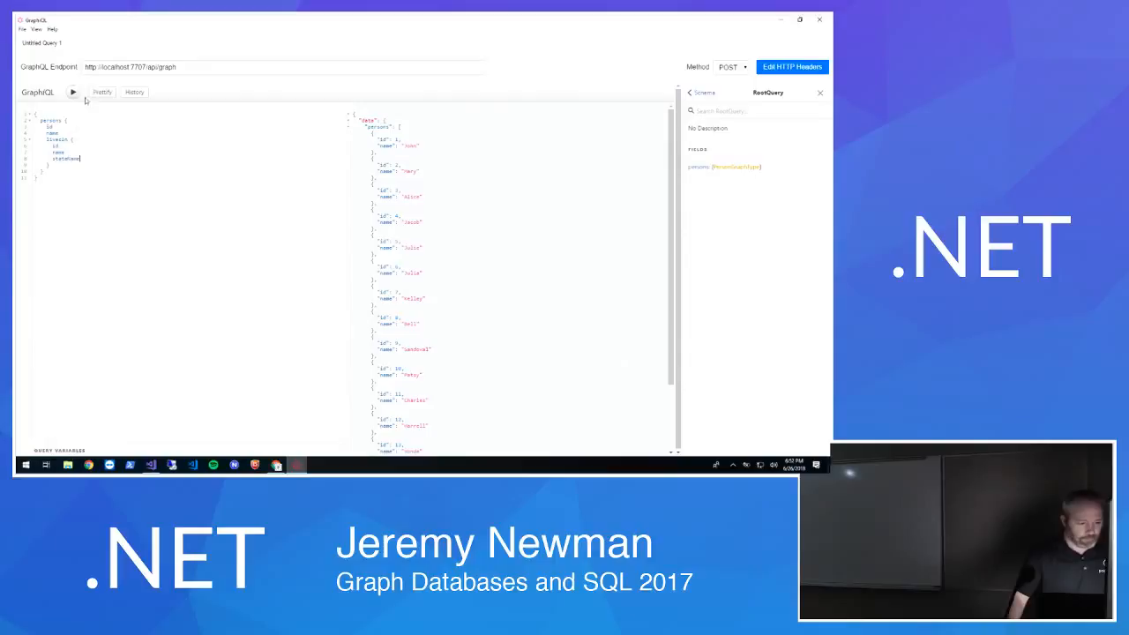
Add a friends block to the people query and run it again
left_click(74, 91)
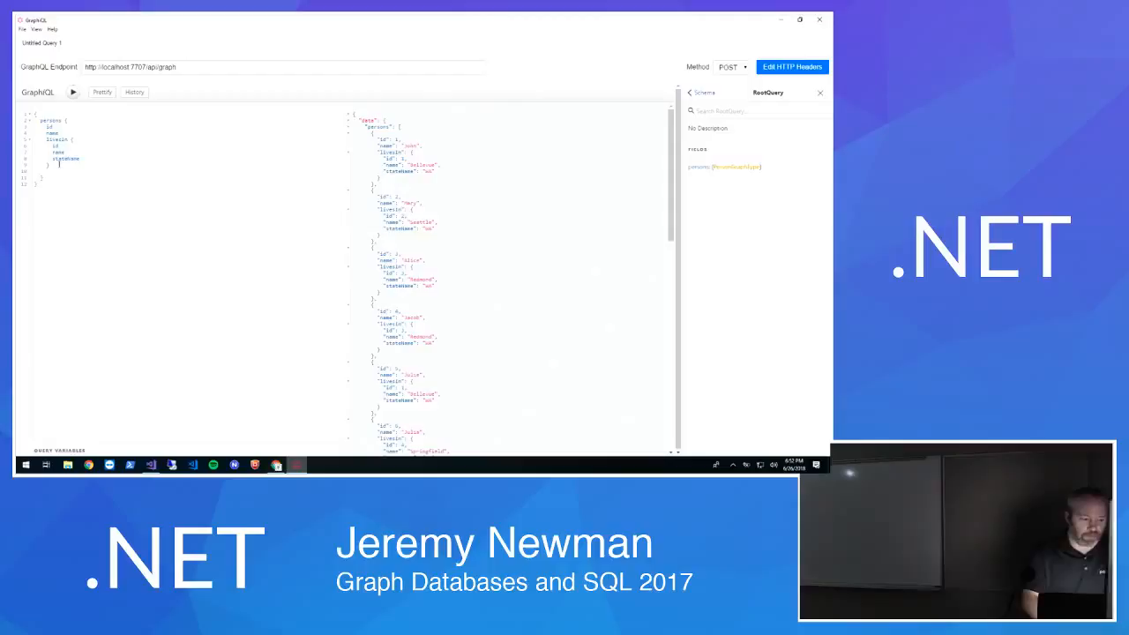
type("friends")
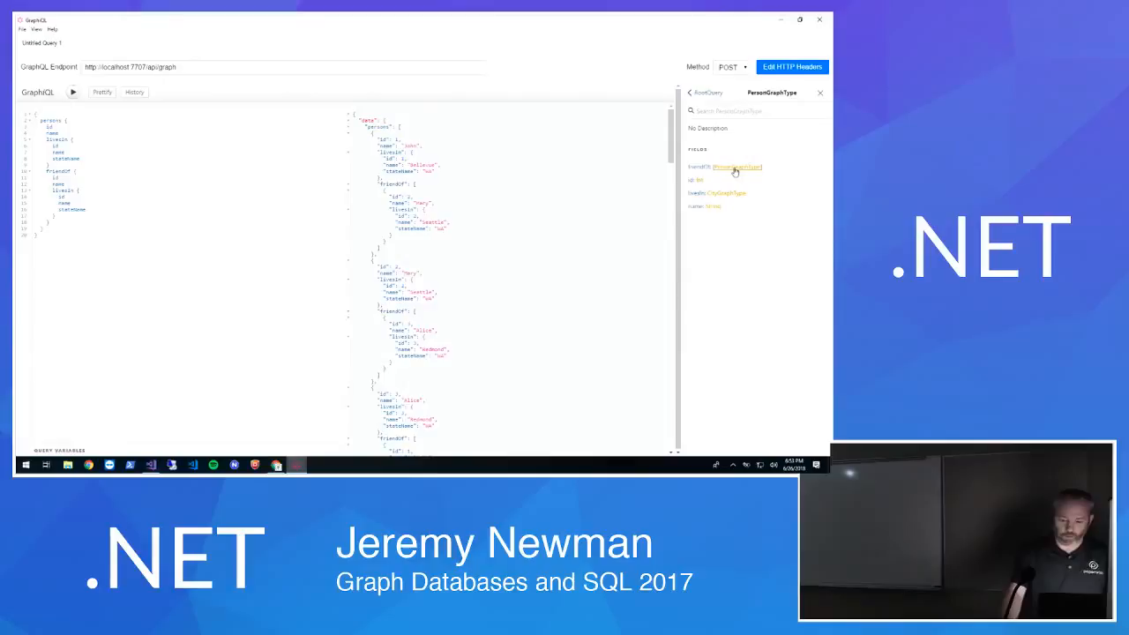
mouse_move(738, 198)
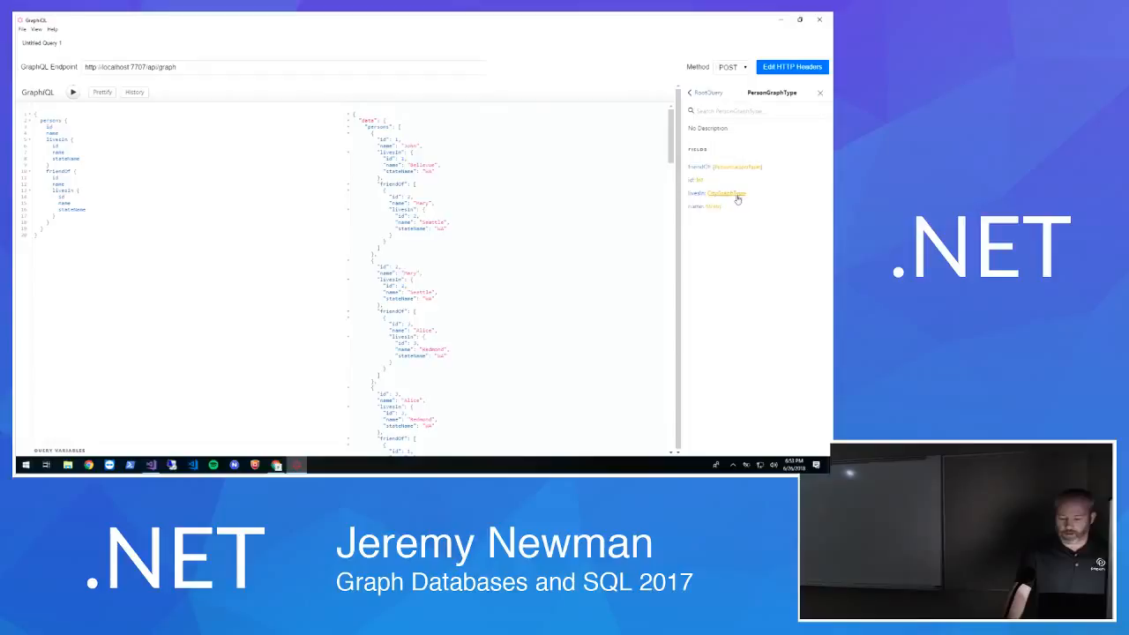
Look up CityGraphType in the Documentation Explorer and add a suggested city field to the query
left_click(724, 193)
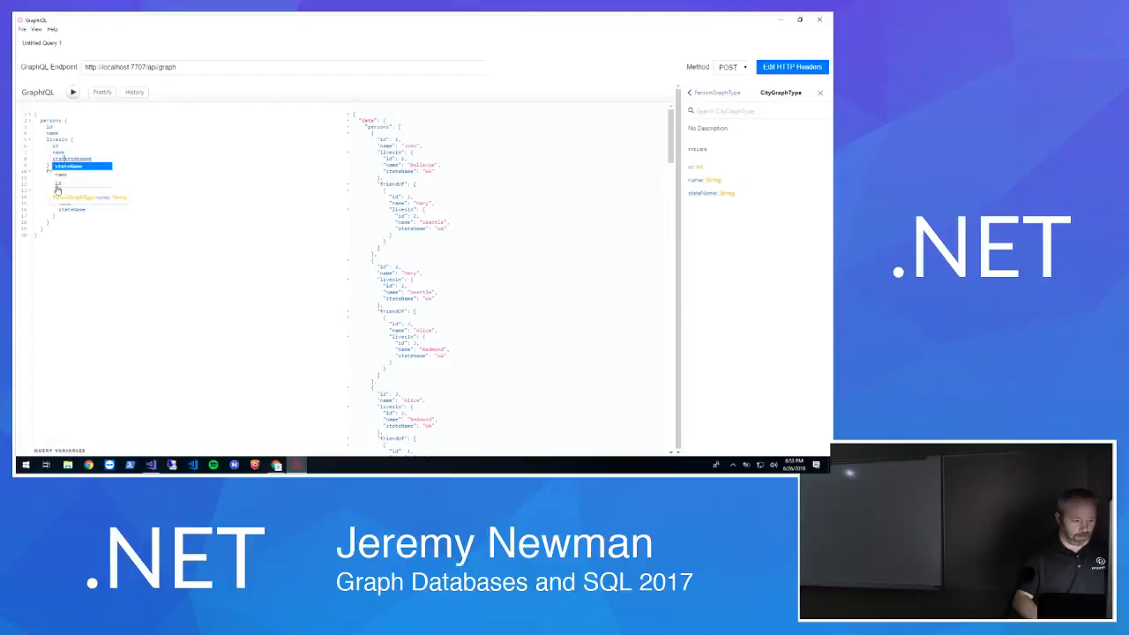
left_click(74, 92)
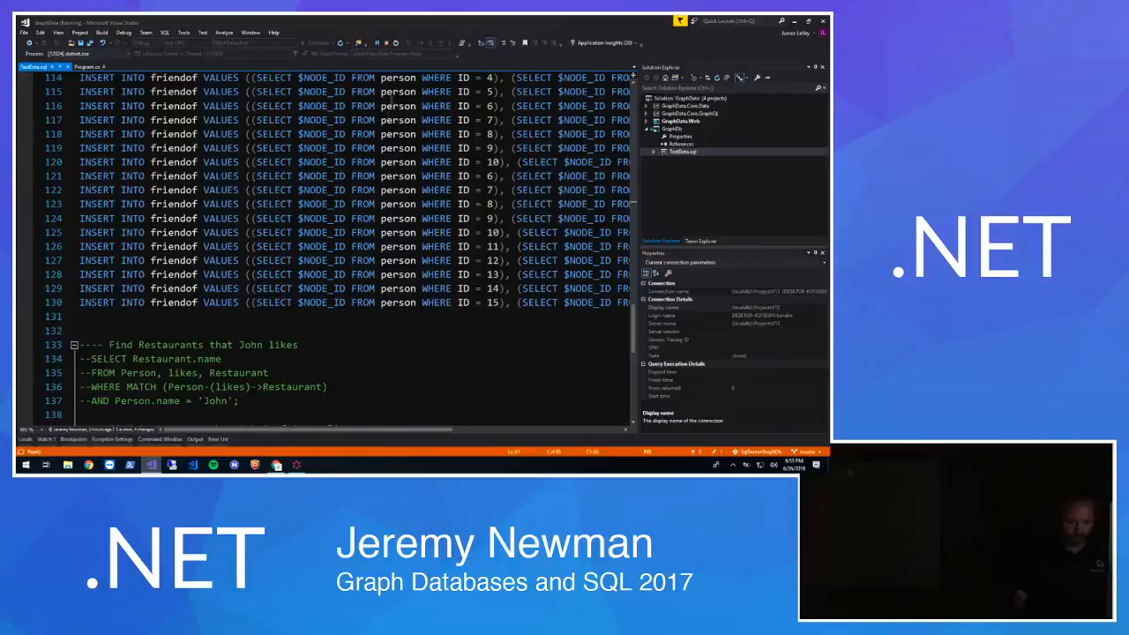
Return to the Visual Studio solution to view the PersonGraphType class
left_click(192, 464)
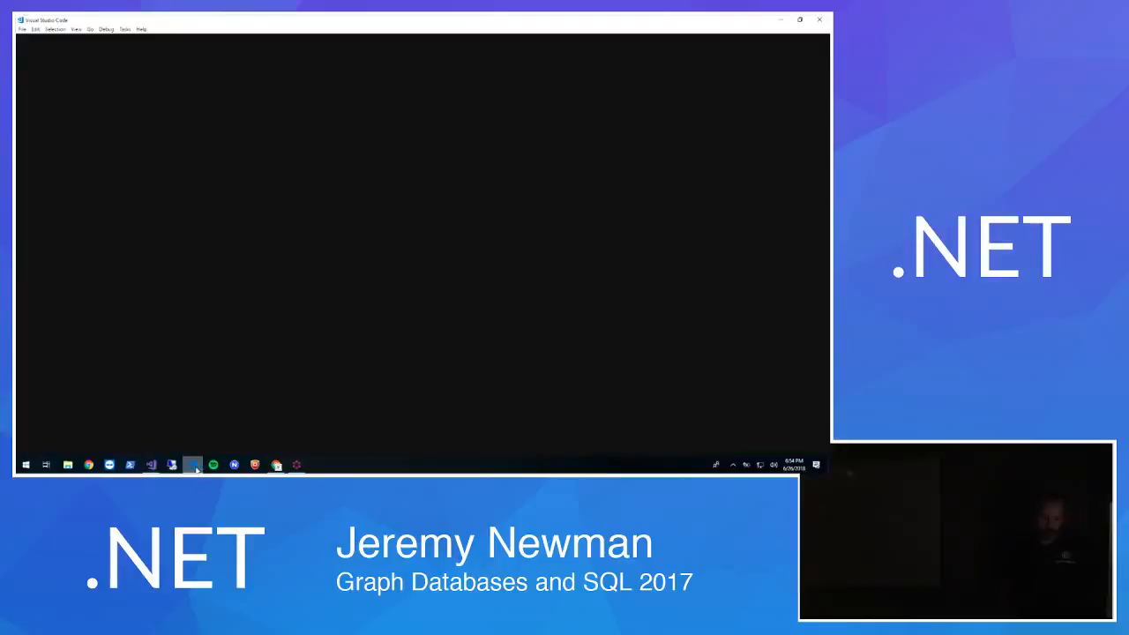
left_click(173, 464)
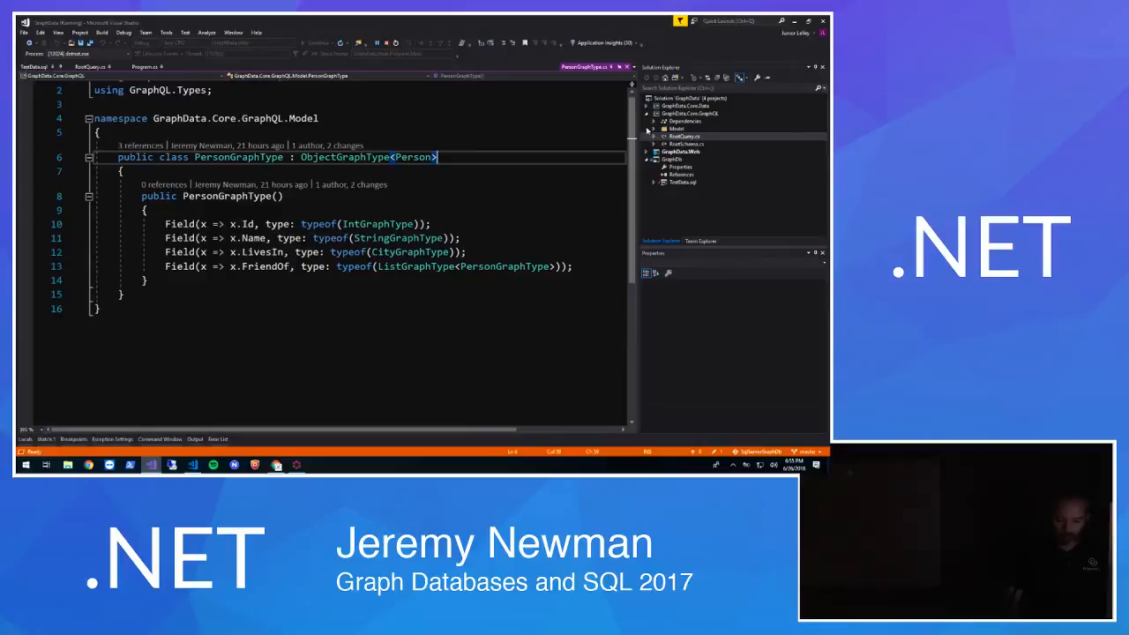
left_click(686, 137)
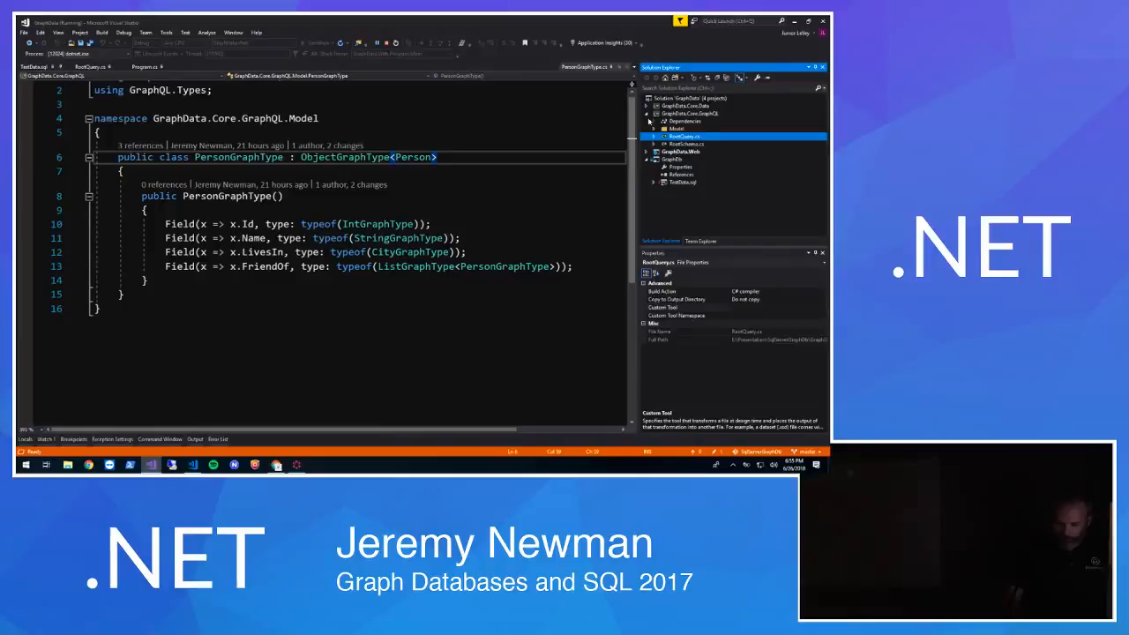
left_click(688, 151)
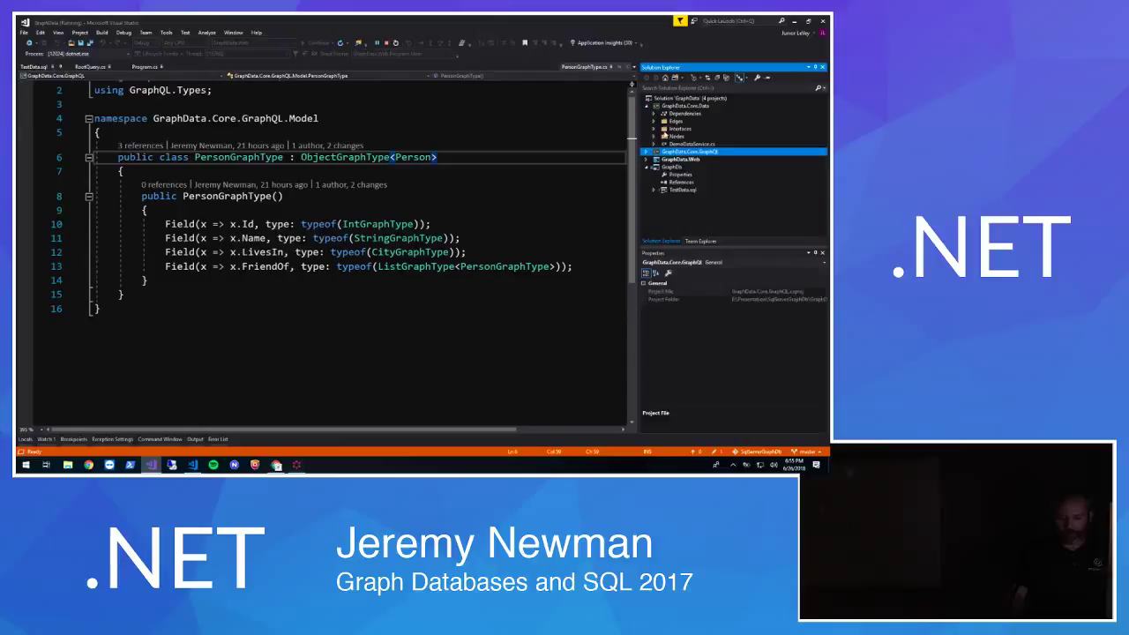
Show the repository file's GetConnection, GetAll, GetById and QueryEdges graph query methods
left_click(91, 67)
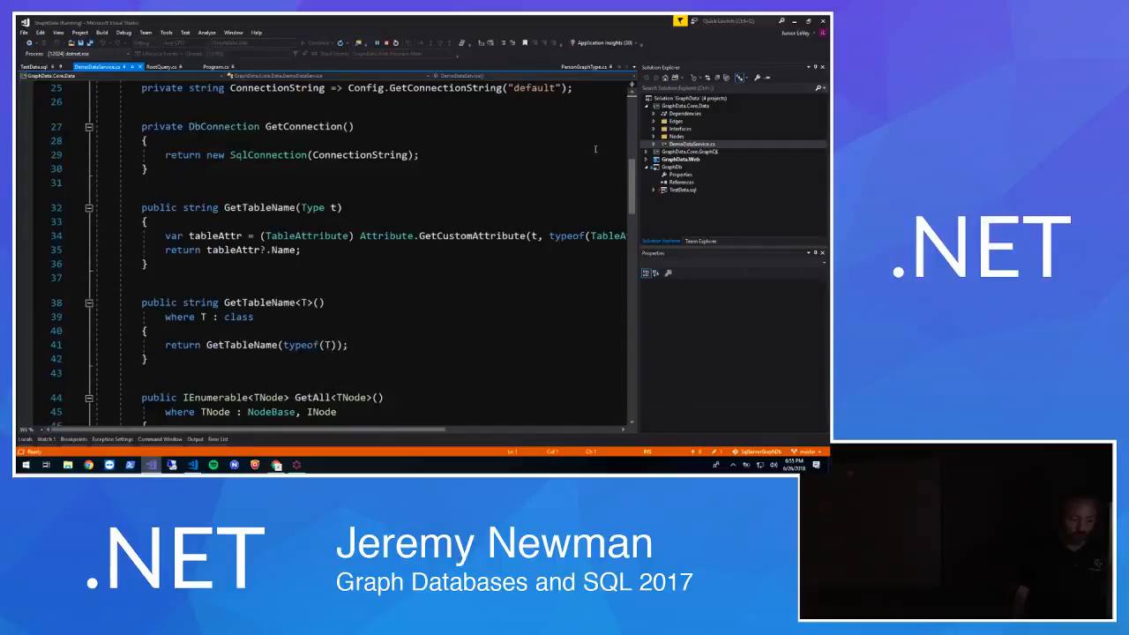
scroll("down", 3)
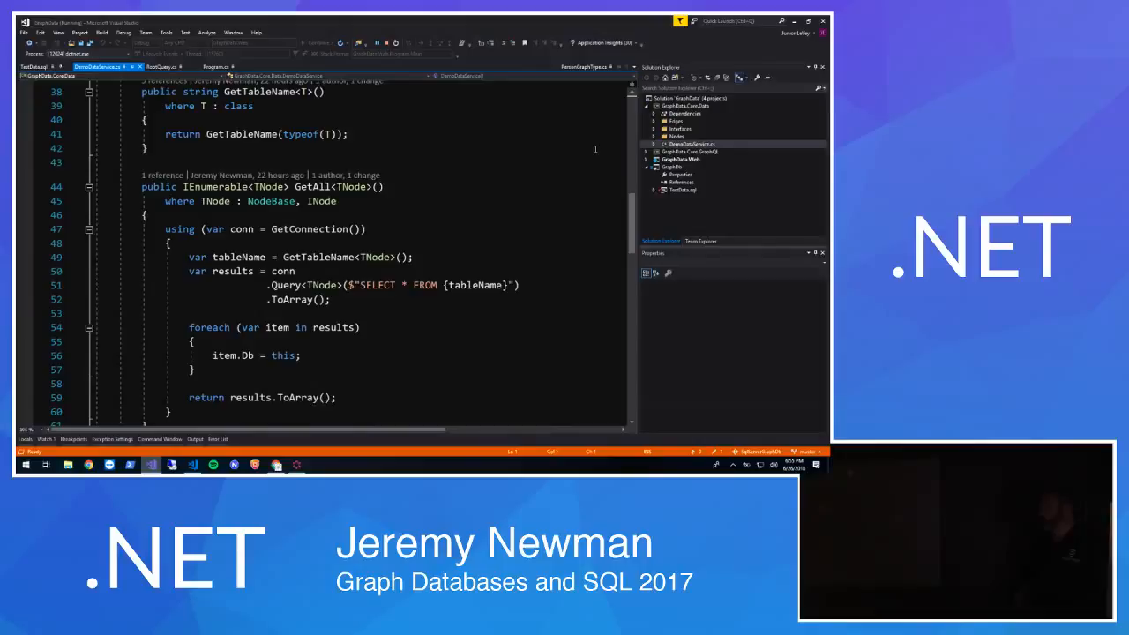
scroll("down", 3)
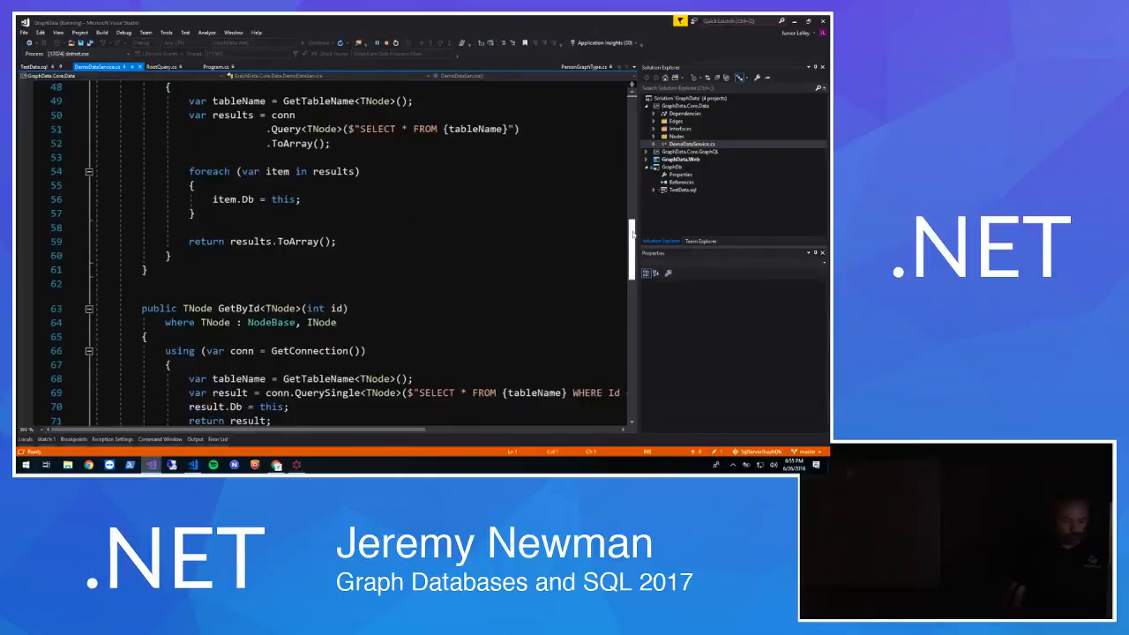
scroll("down", 3)
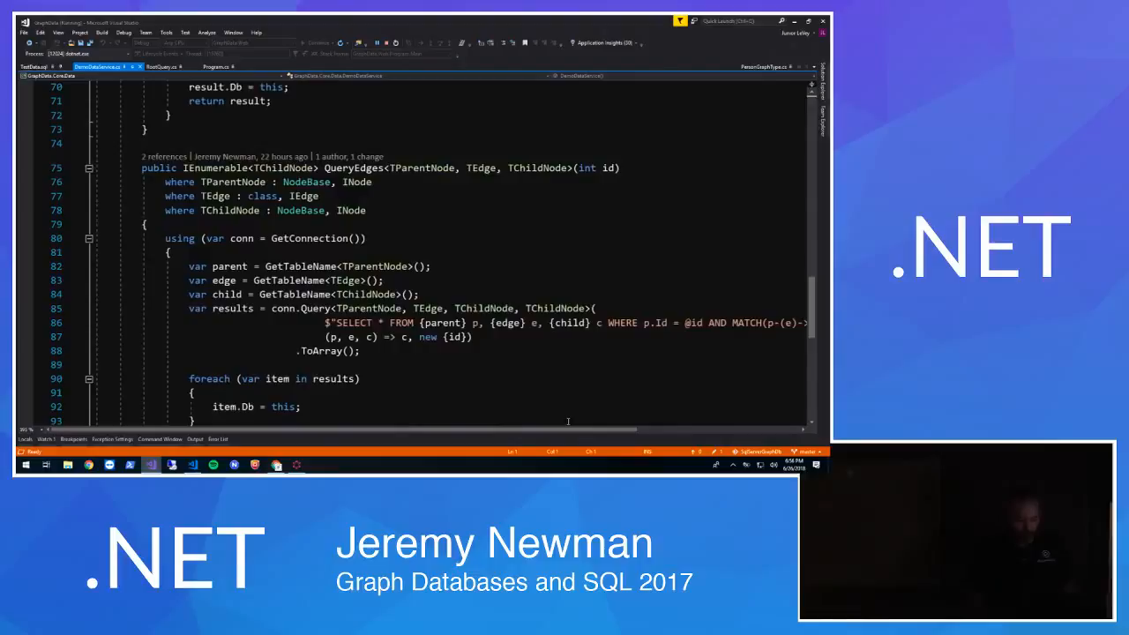
scroll("up", 3)
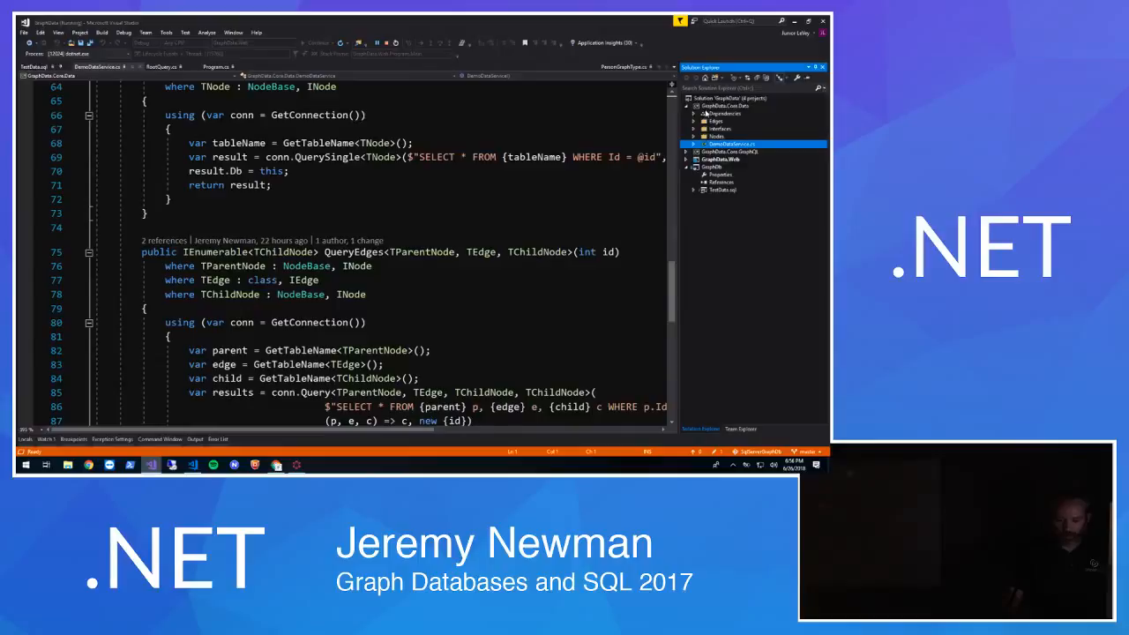
Open GraphController.cs and scroll through its constructor and Run action
left_click(688, 106)
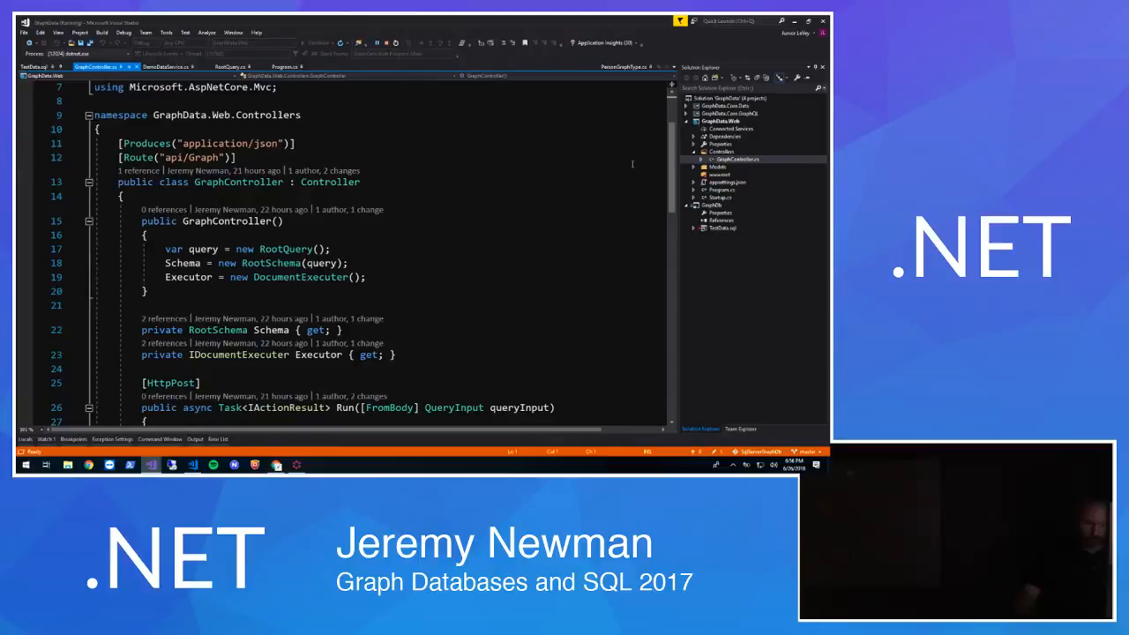
scroll("down", 3)
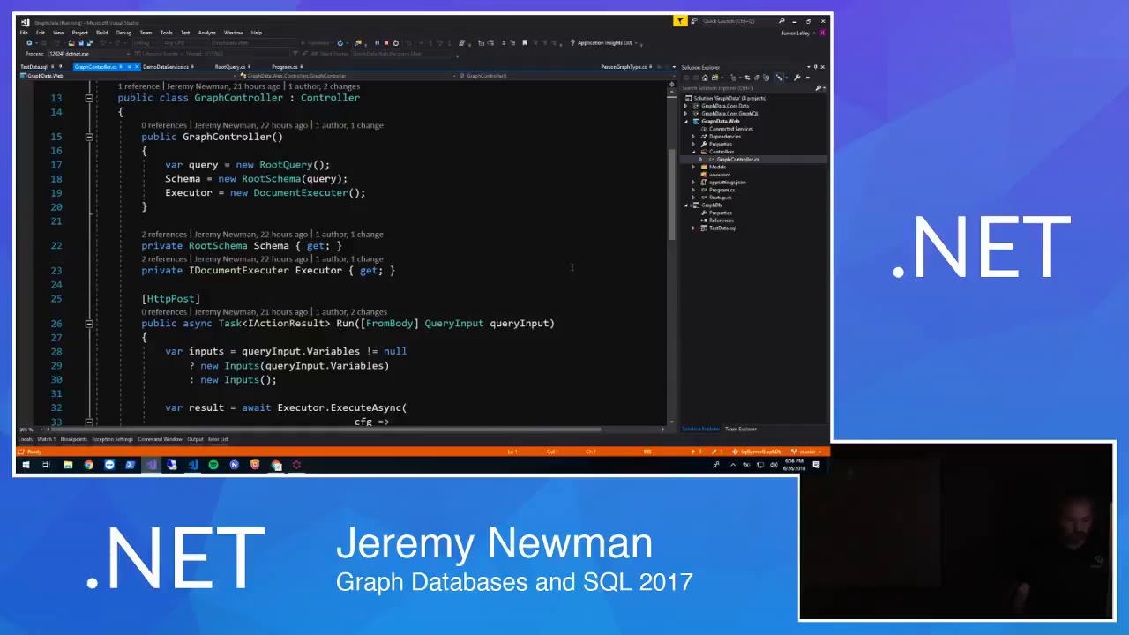
scroll("down", 3)
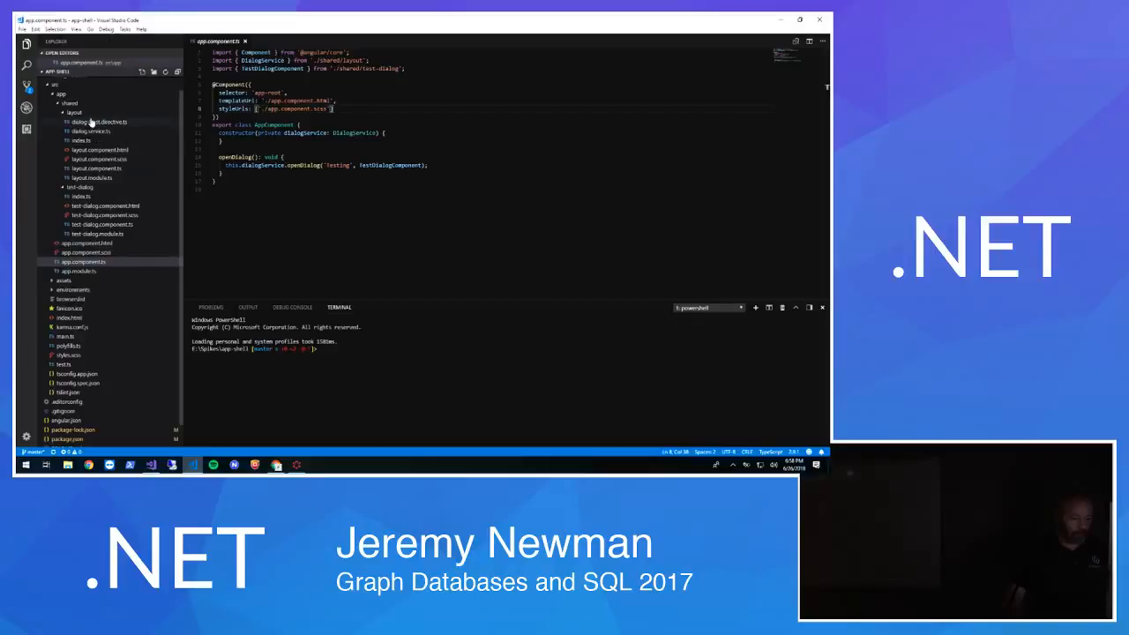
Collapse the shared folder, review app.component.ts, open app.module.ts and collapse the app folder
left_click(71, 103)
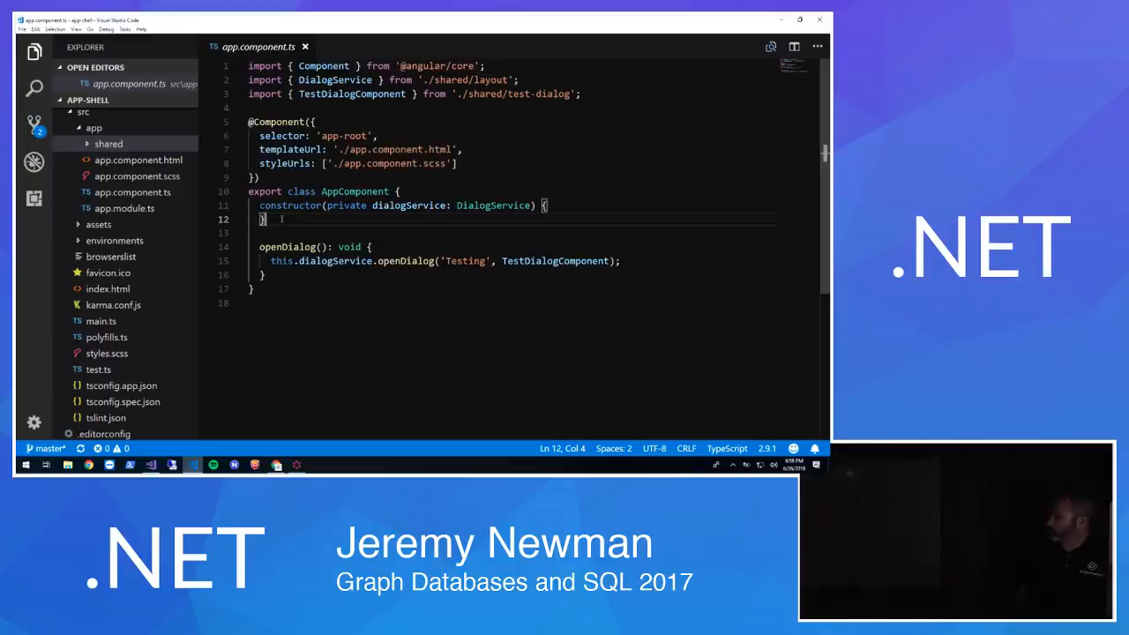
left_click(124, 208)
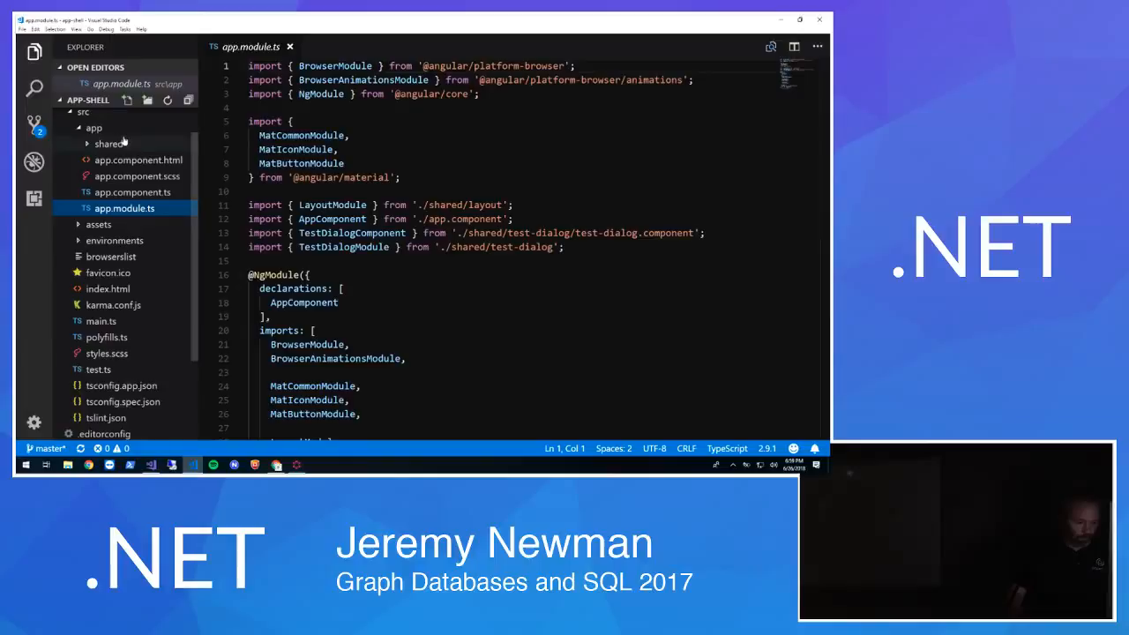
left_click(94, 127)
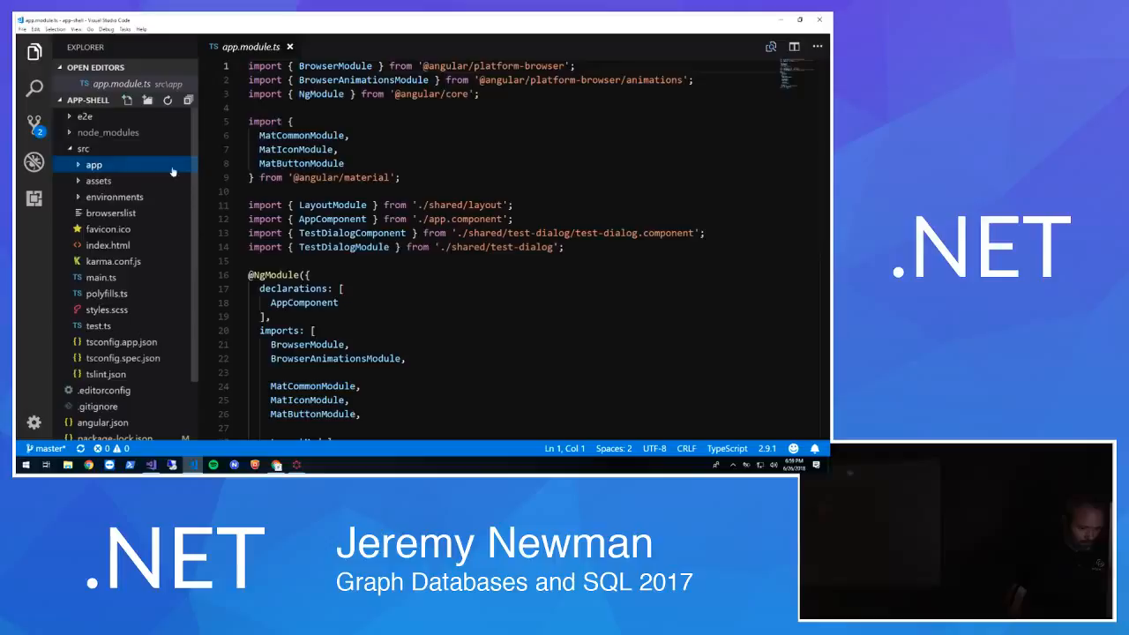
left_click(21, 28)
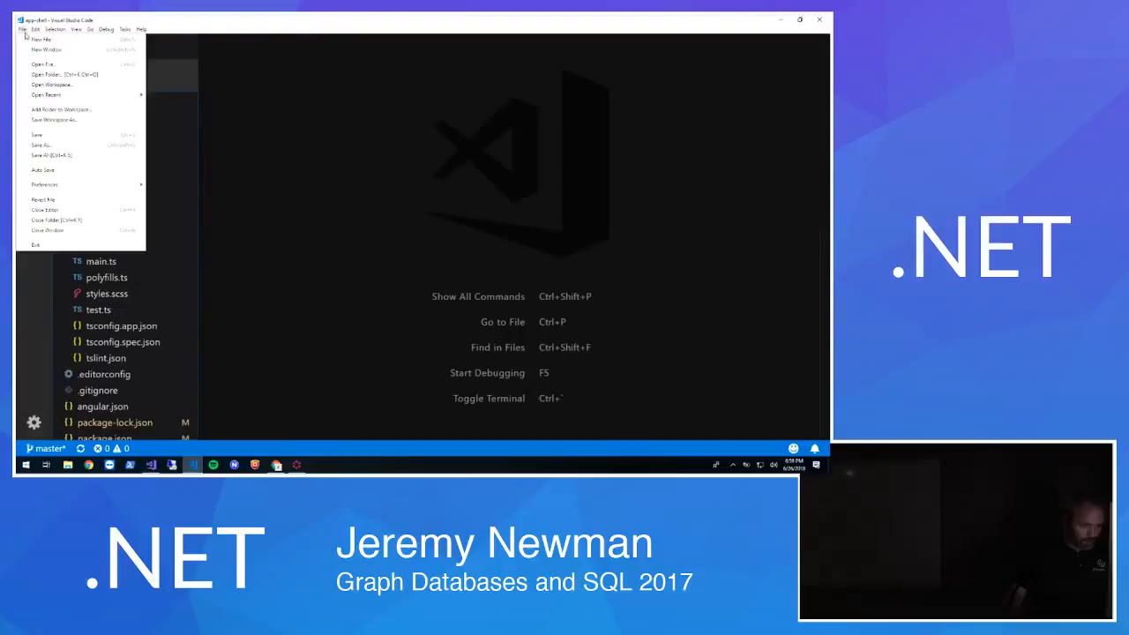
Open the graph database web project folder from the Presentation directory and dismiss the Welcome page
left_click(51, 75)
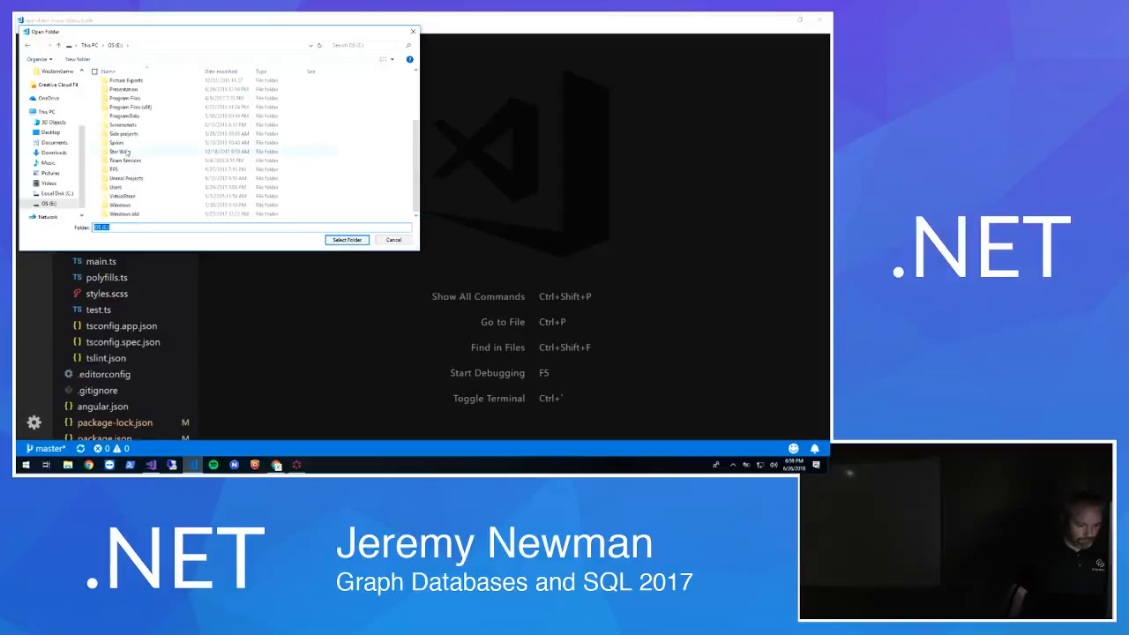
double_click(123, 88)
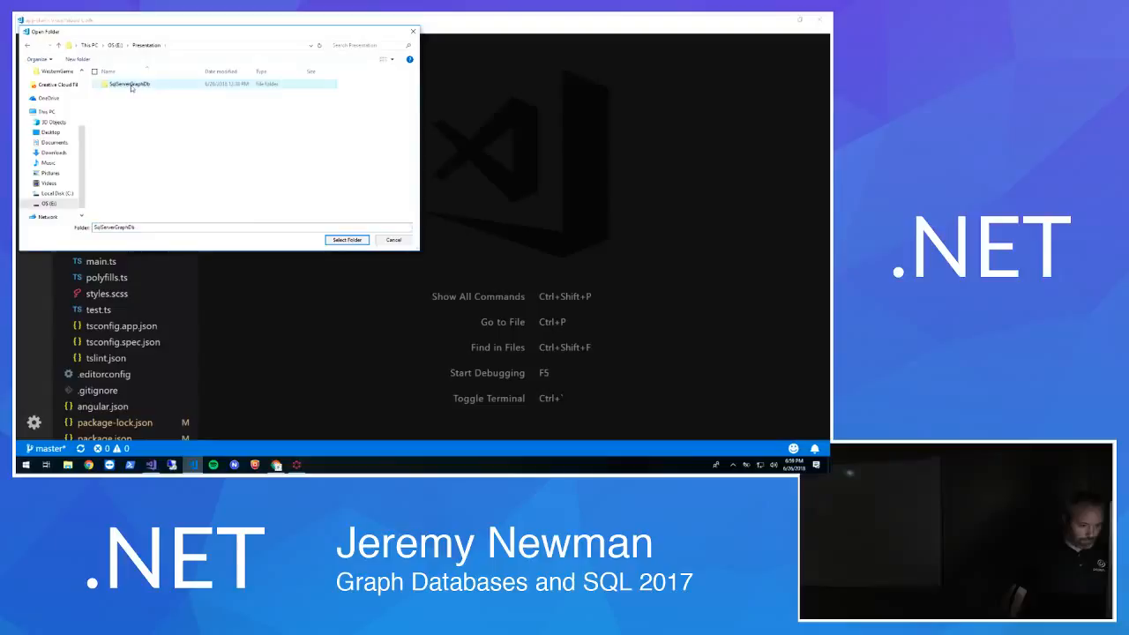
double_click(124, 84)
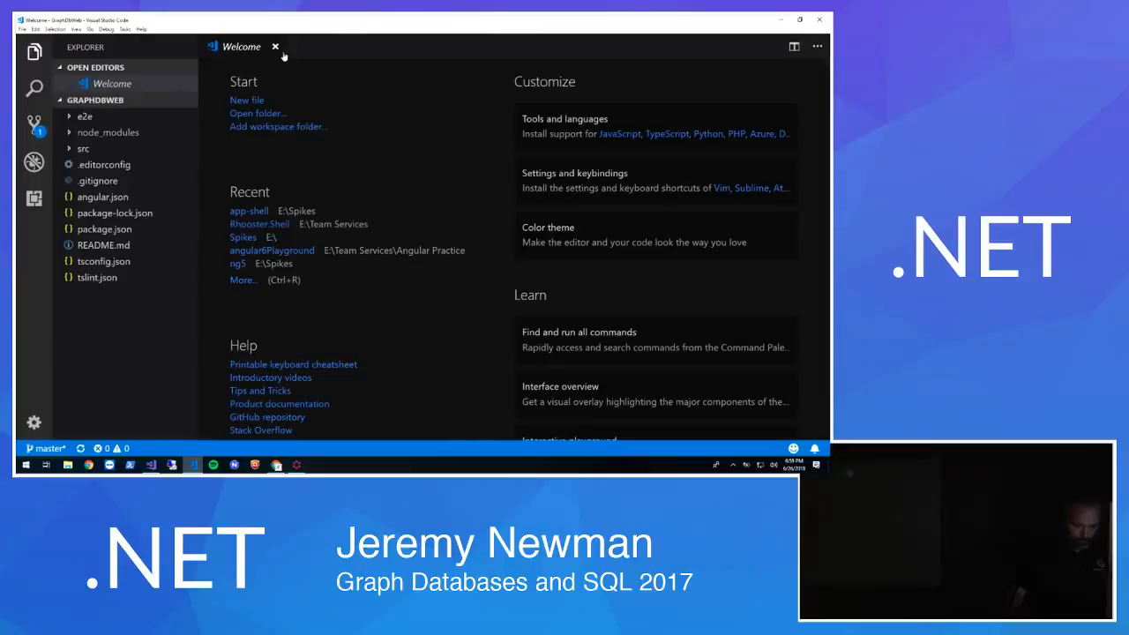
left_click(275, 46)
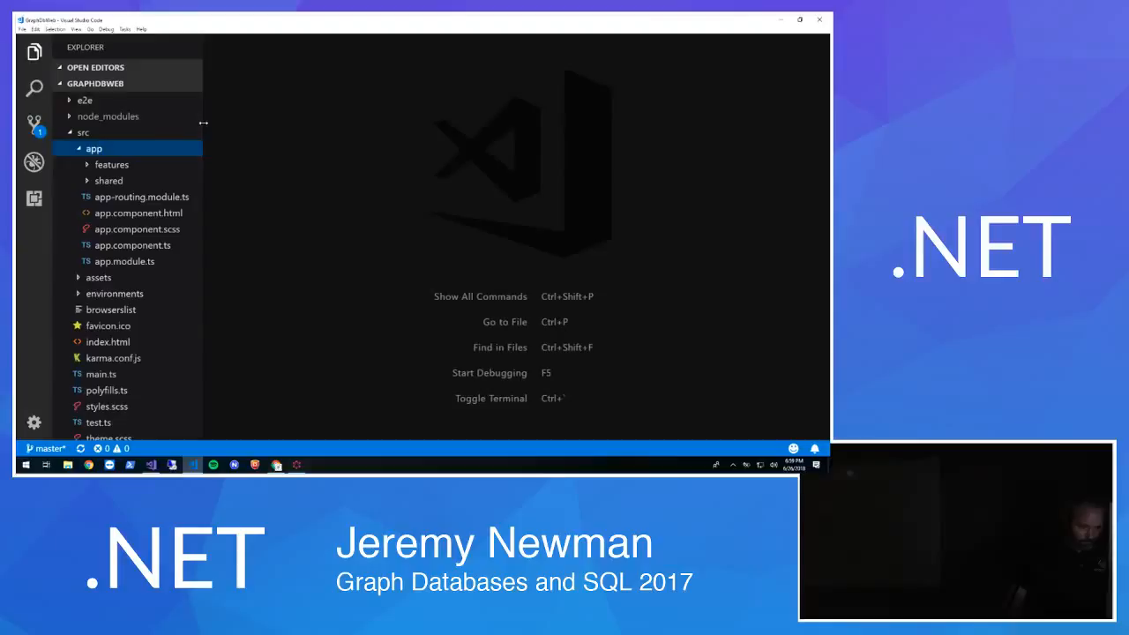
Open demo.service.ts under src/app/shared services and select the IPersonResult type
left_click(110, 180)
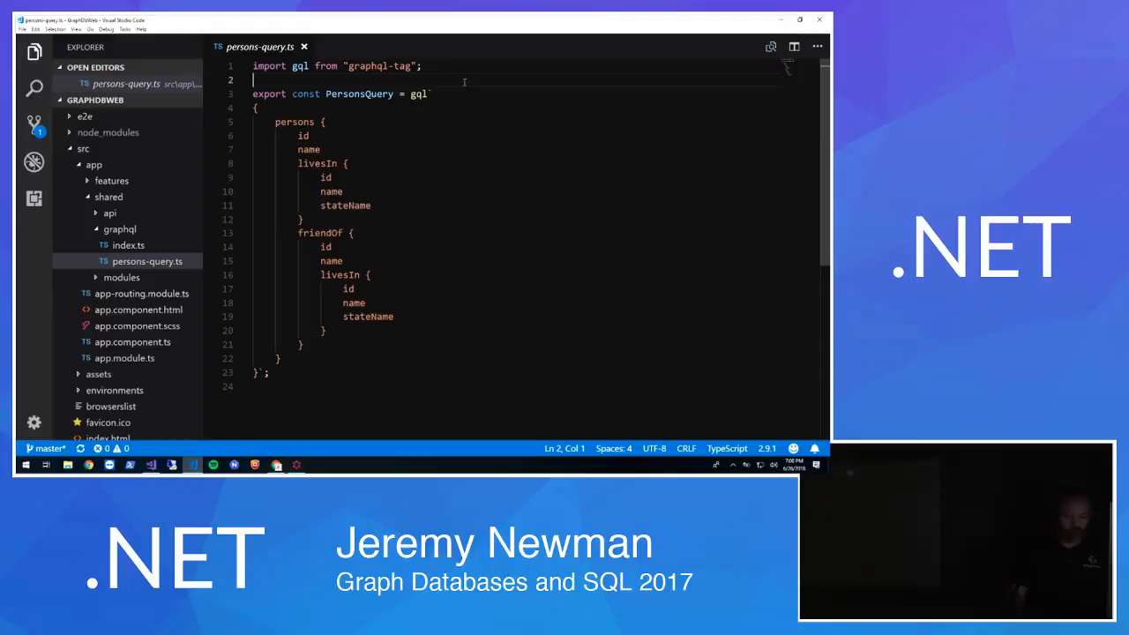
left_click(120, 230)
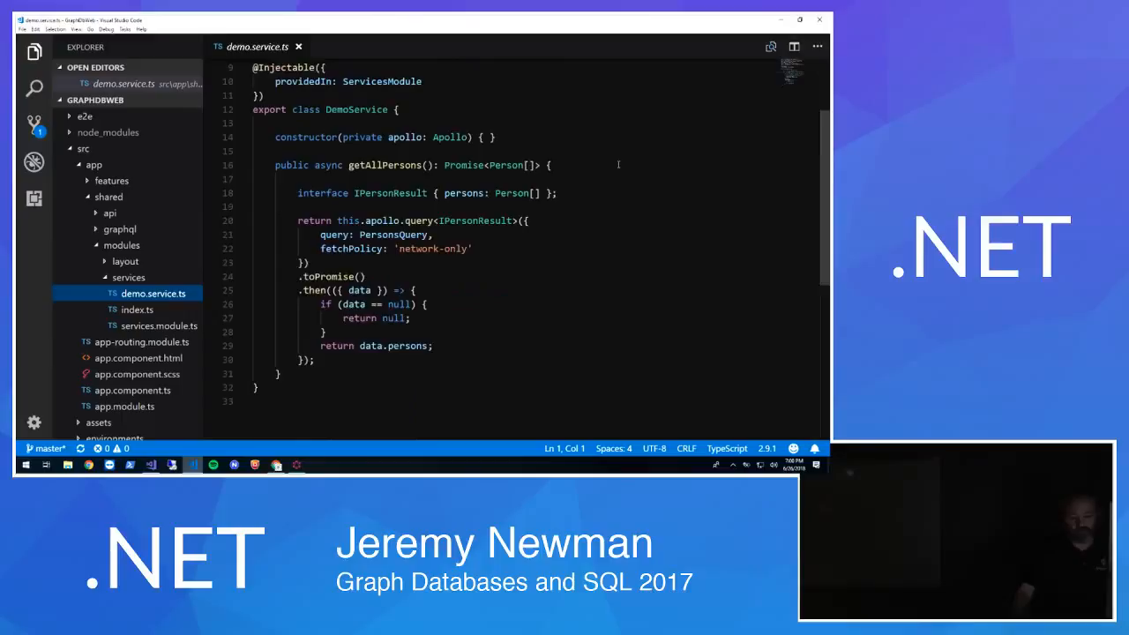
double_click(477, 220)
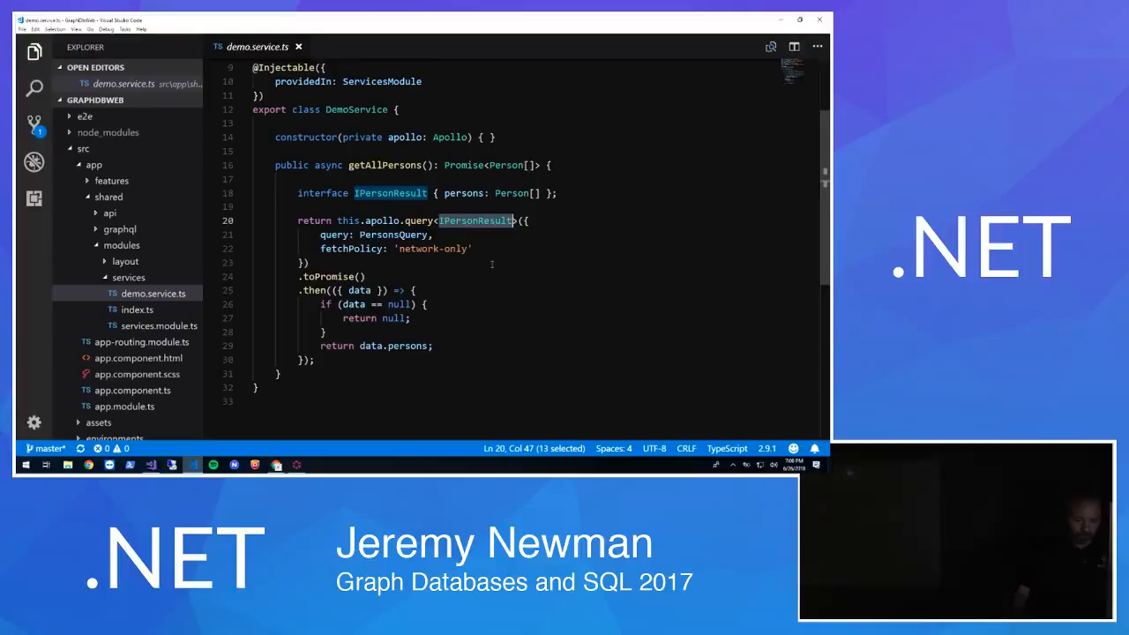
left_click(113, 180)
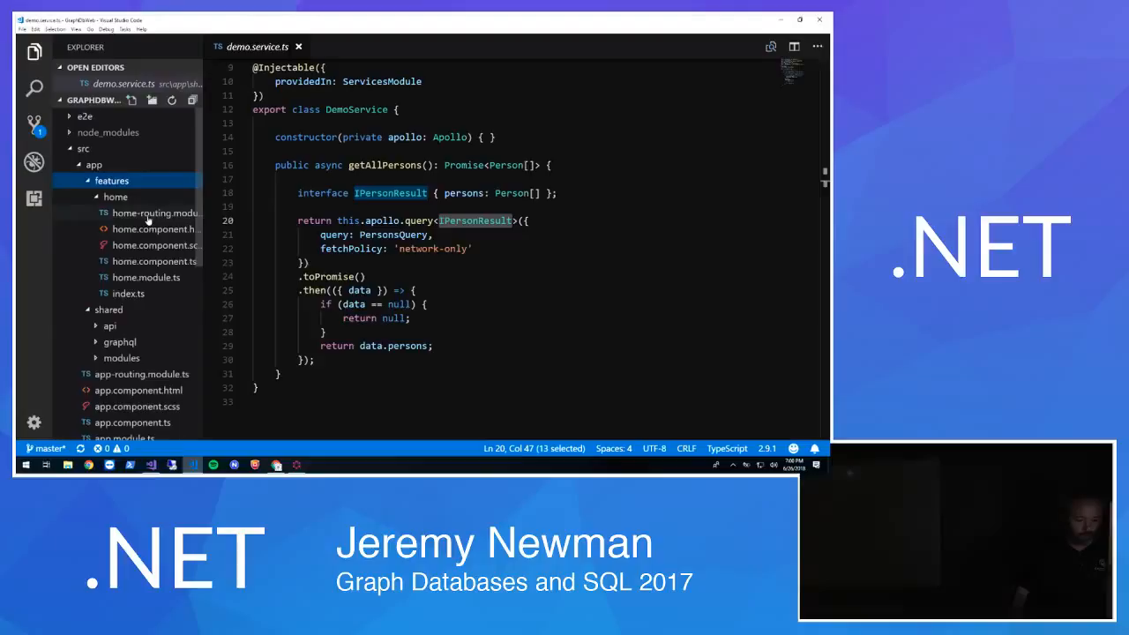
Open home.component.ts and its home.component.html force-directed graph template
left_click(155, 261)
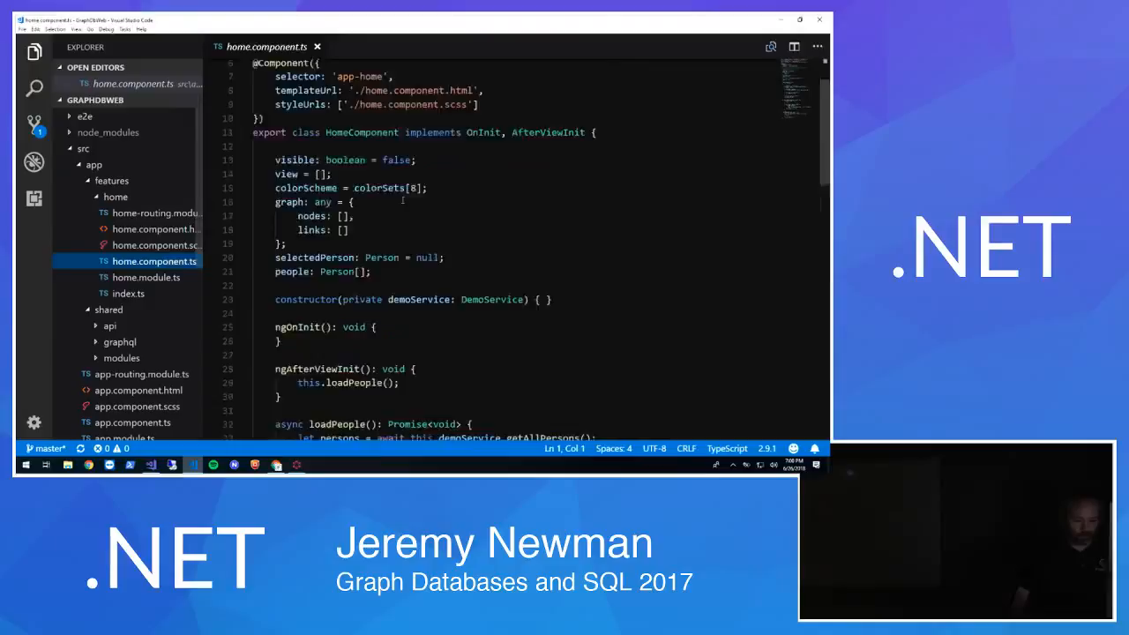
left_click(155, 229)
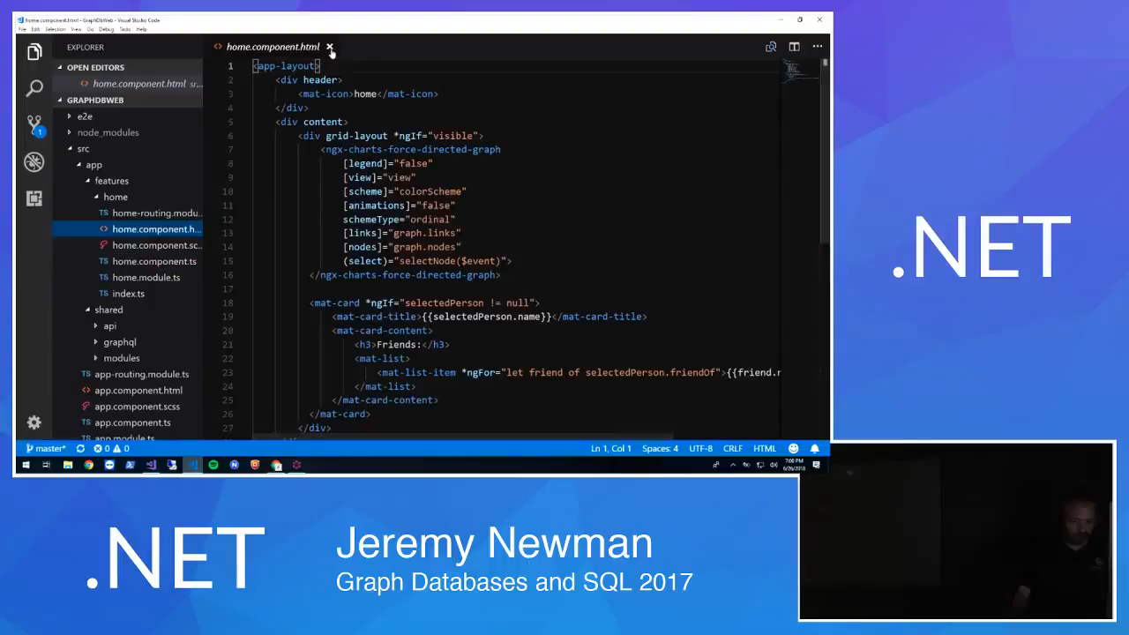
left_click(328, 46)
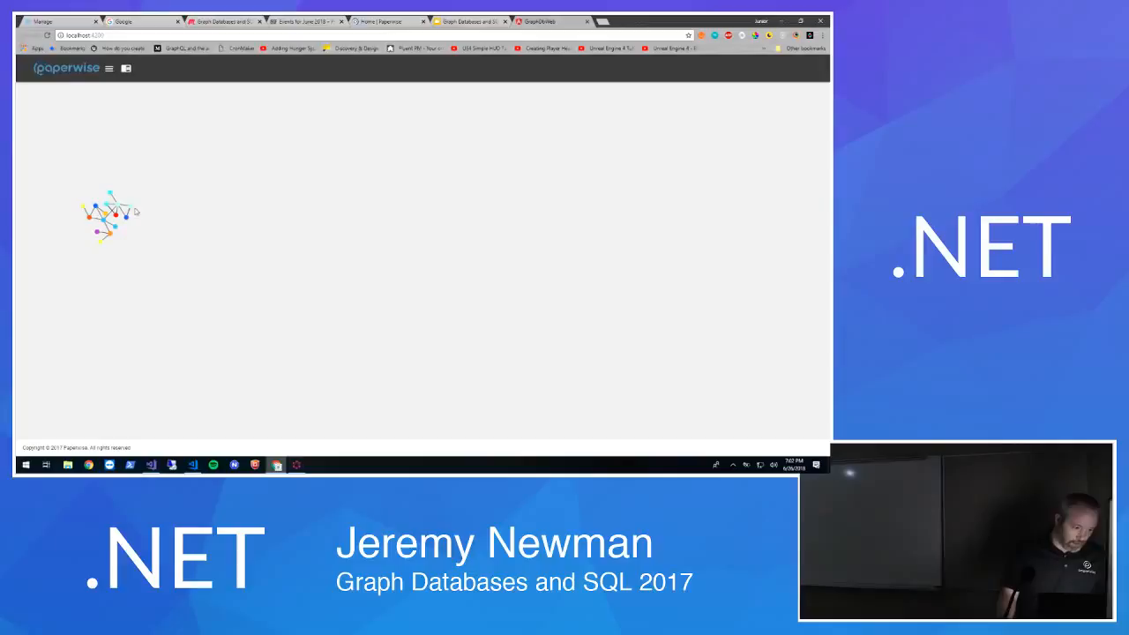
Click graph nodes to show each person's friends card, ending on John with his friend Mary
left_click(122, 197)
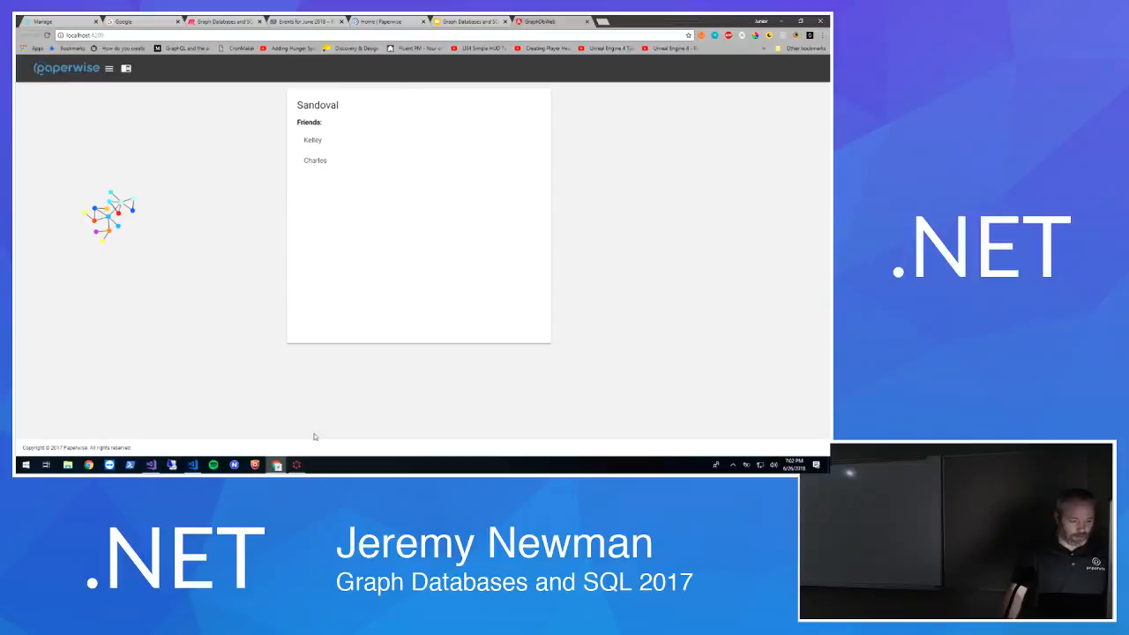
left_click(104, 218)
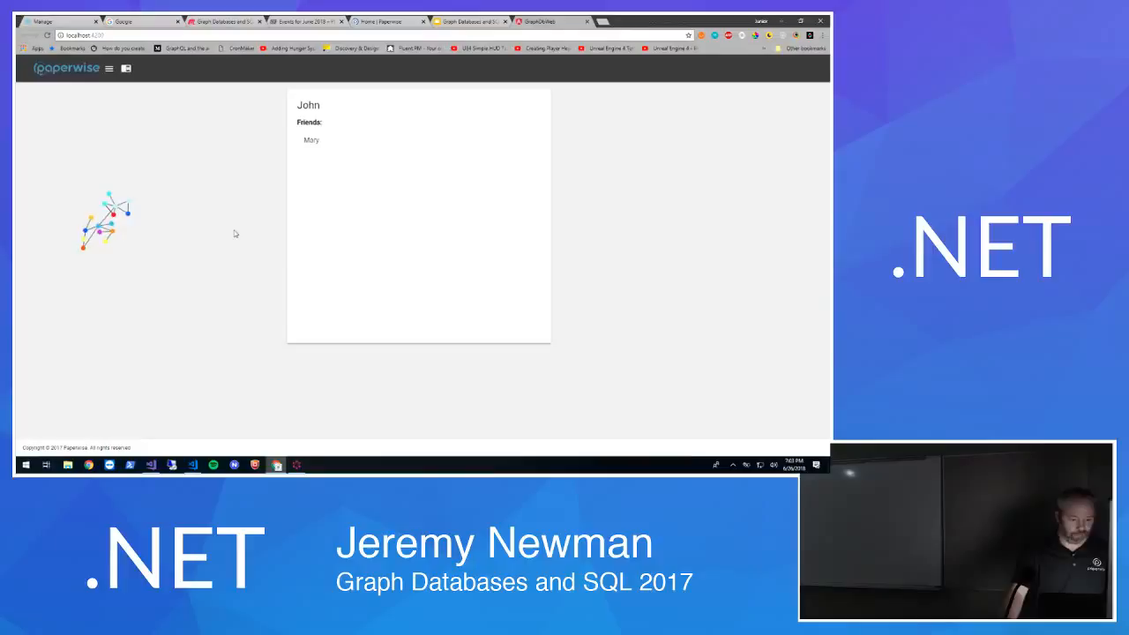
mouse_move(150, 466)
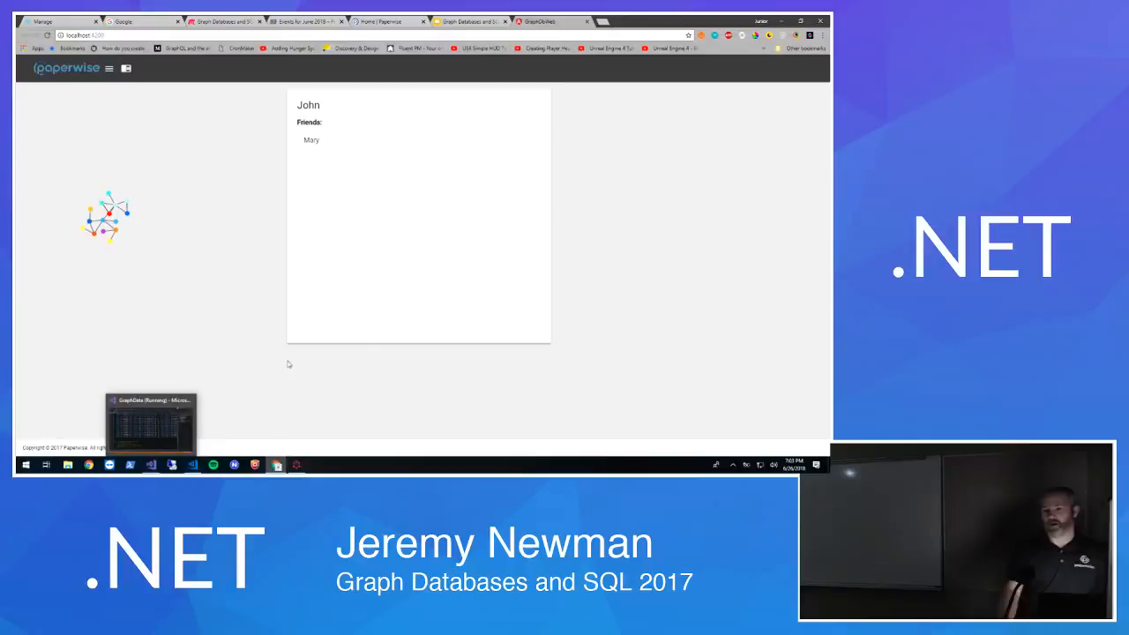
mouse_move(621, 151)
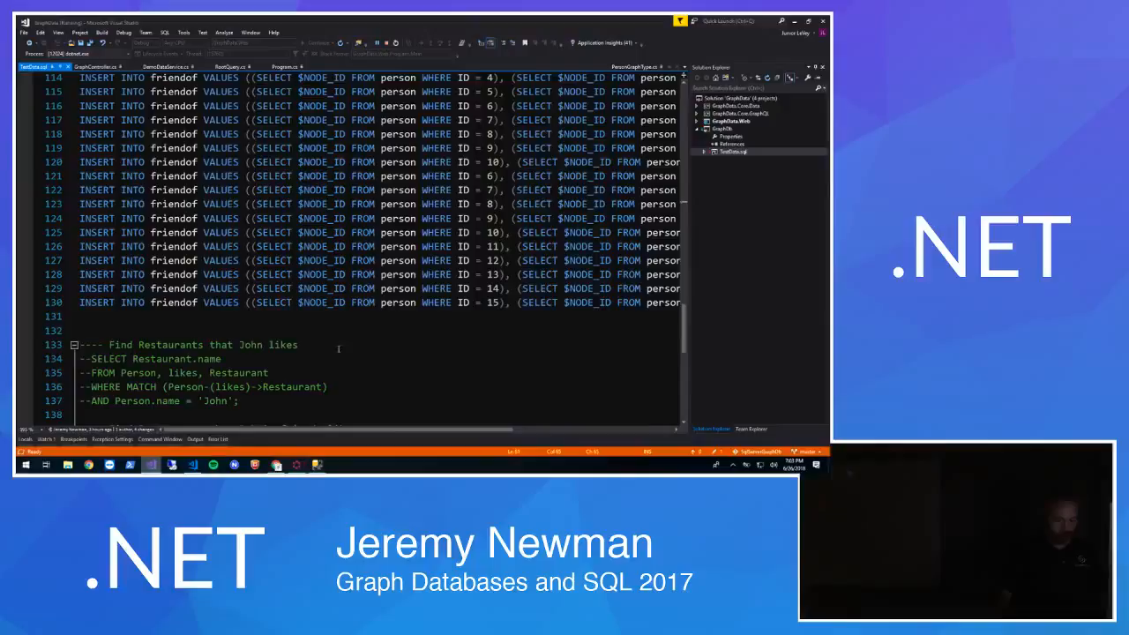
Launch SQL Server Management Studio so the Connect to Server dialog appears
left_click(698, 106)
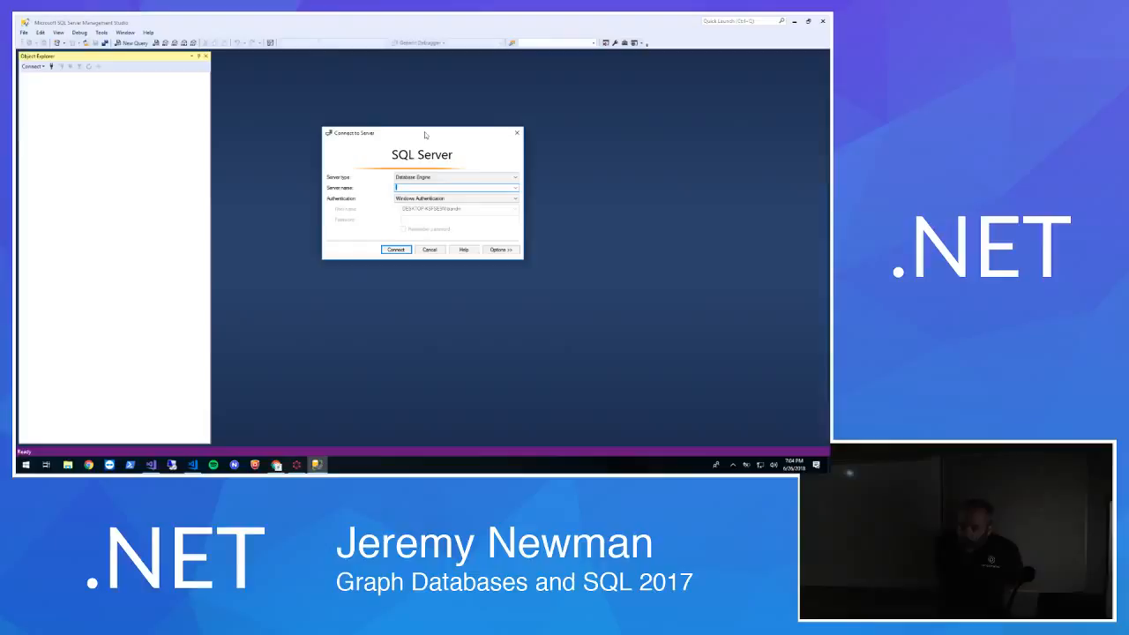
Connect to the local SQL Server, populating Object Explorer with its databases
left_click(151, 465)
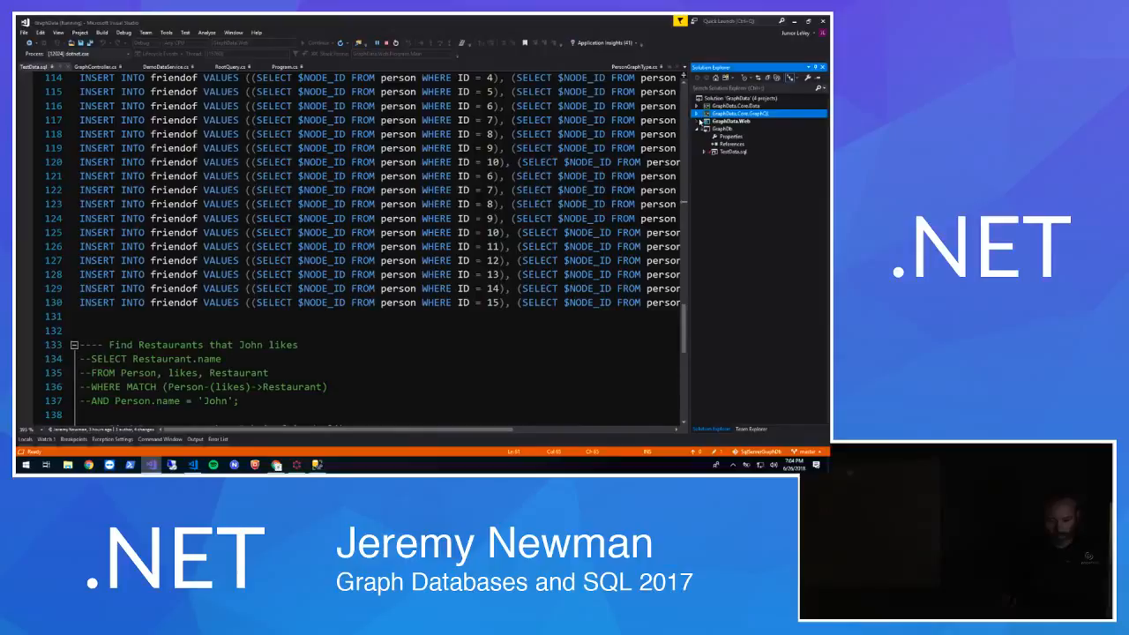
left_click(699, 113)
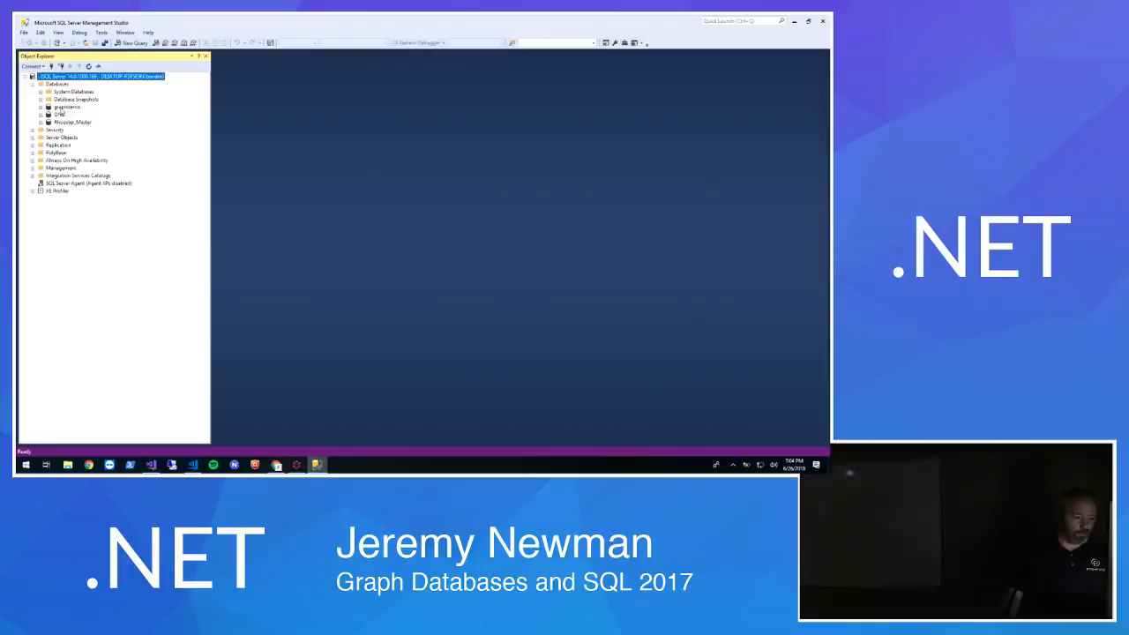
Write and run SELECT * FROM Restaurant r, locatedIn l, City c WHERE MATCH(r-(l)->c)
left_click(134, 42)
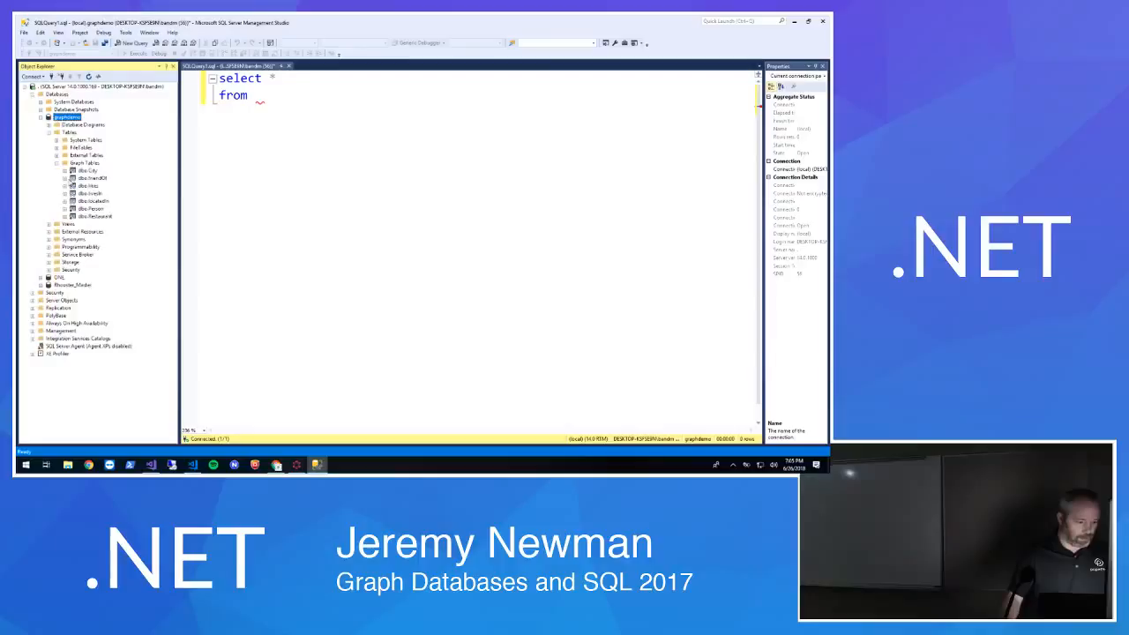
left_click(330, 111)
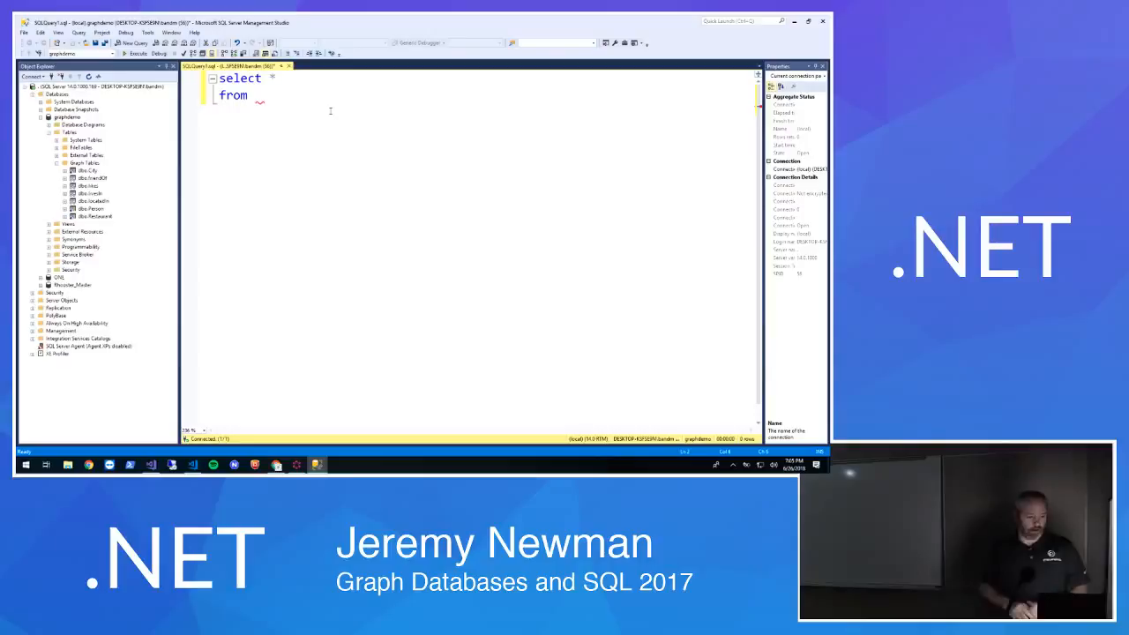
type("Restaurant r,")
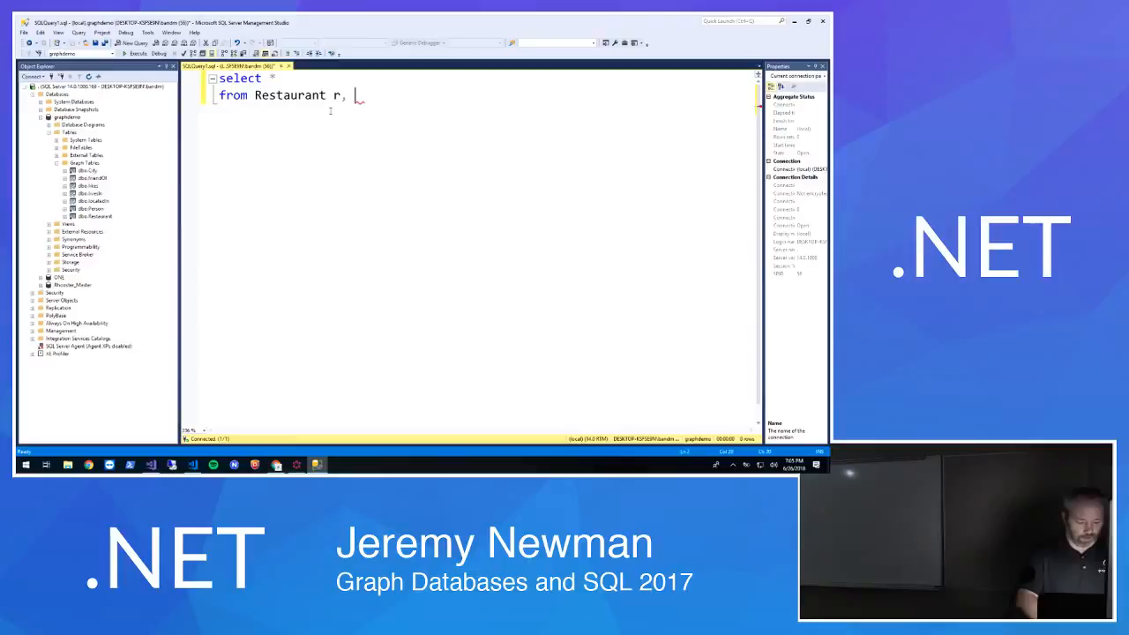
type("L")
type(", City c")
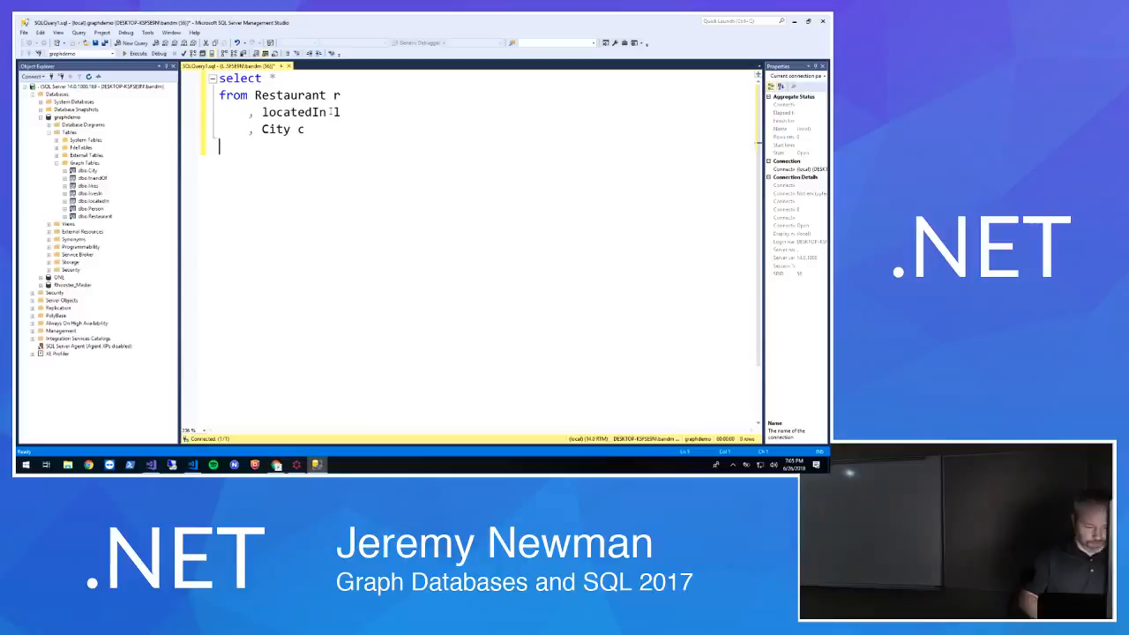
type("where match(")
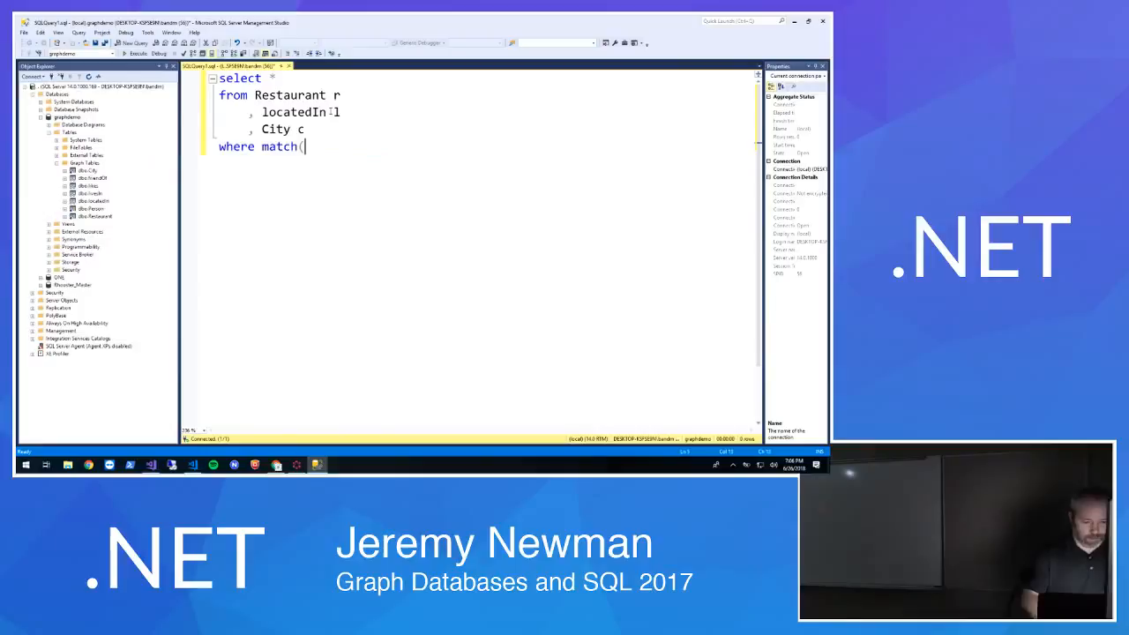
type("r-(l")
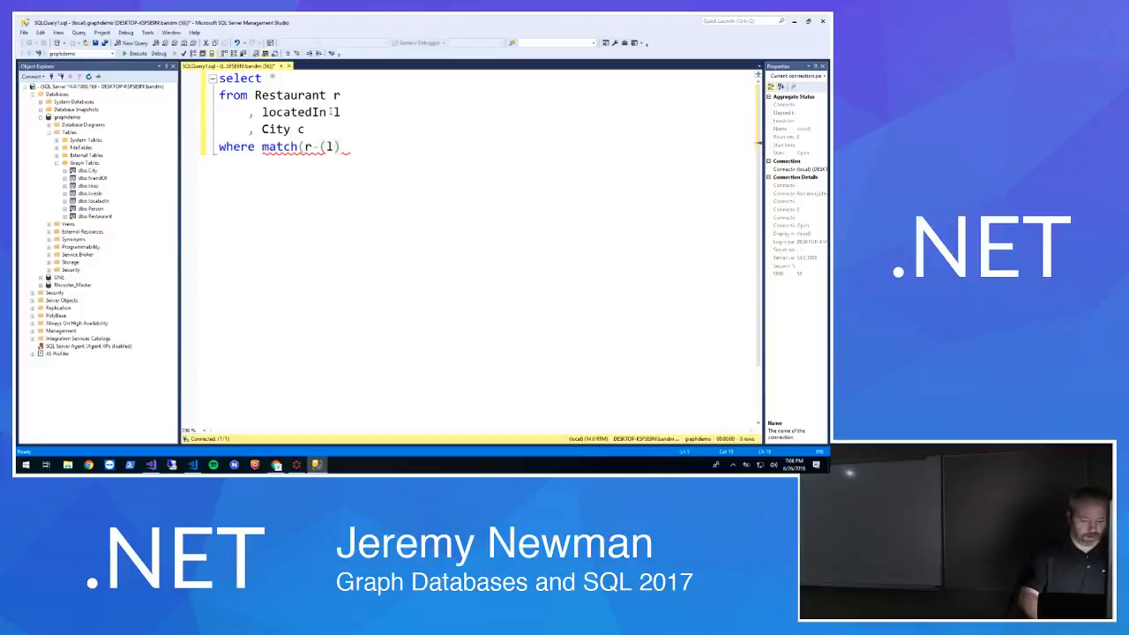
type("->c")
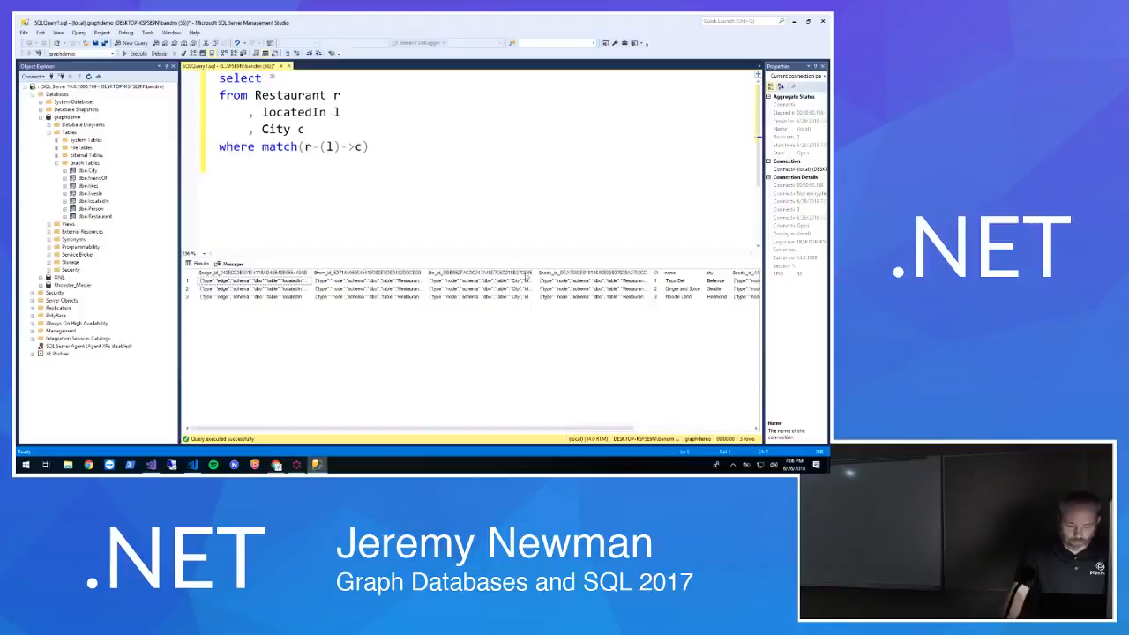
Select a results-grid cell and bring up the Tools > Options window
left_click(370, 289)
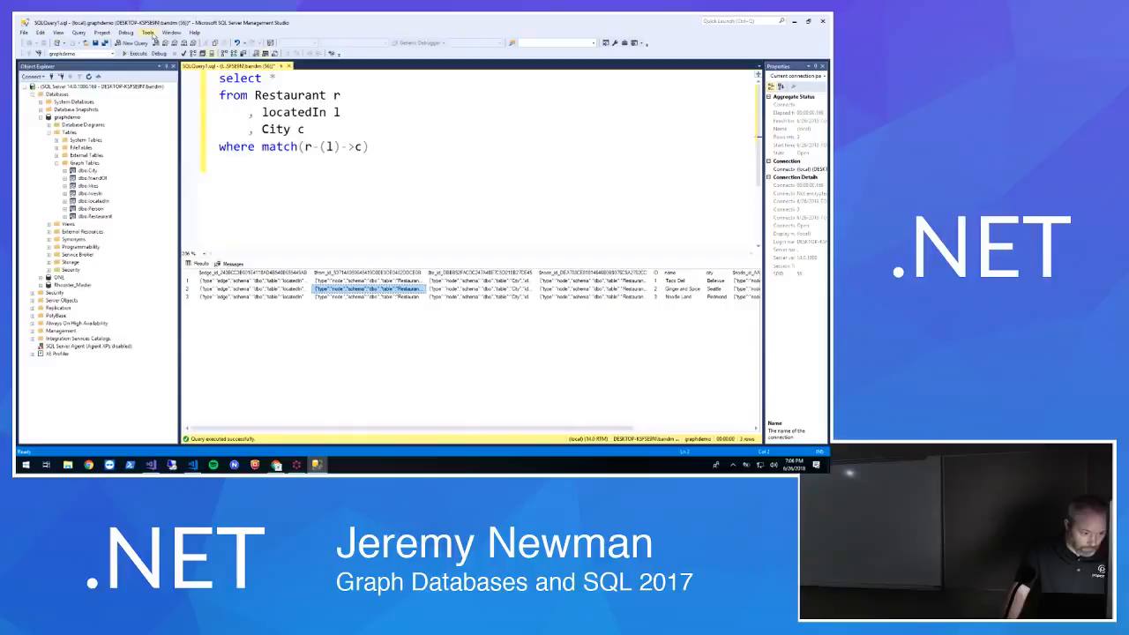
left_click(149, 32)
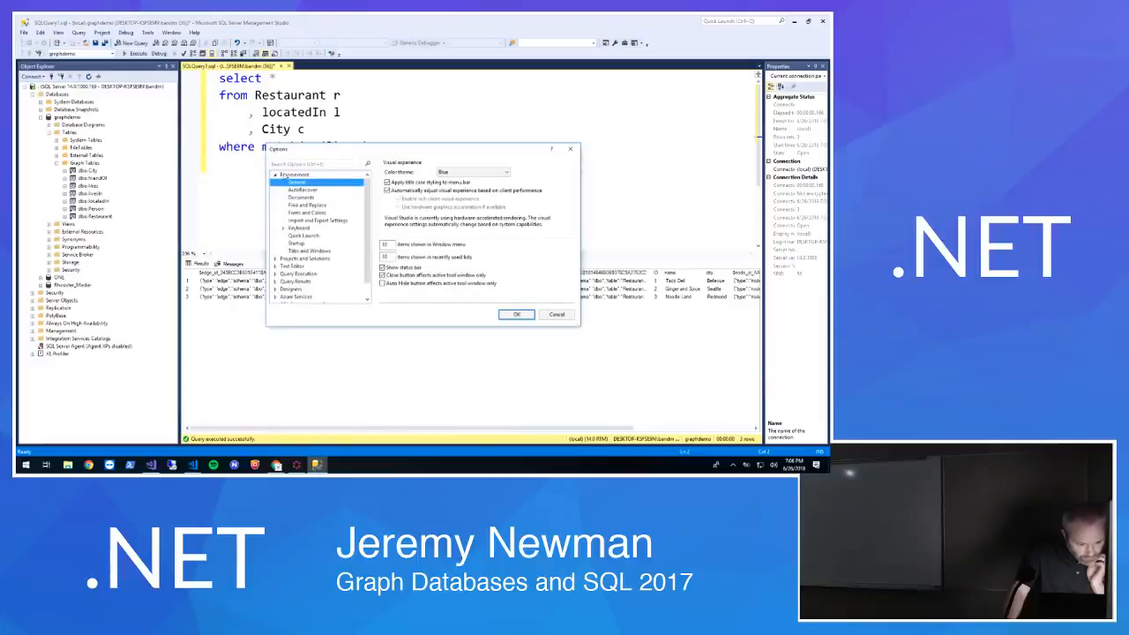
Under Query Results > SQL Server > General, set Default destination to Results to text
left_click(310, 227)
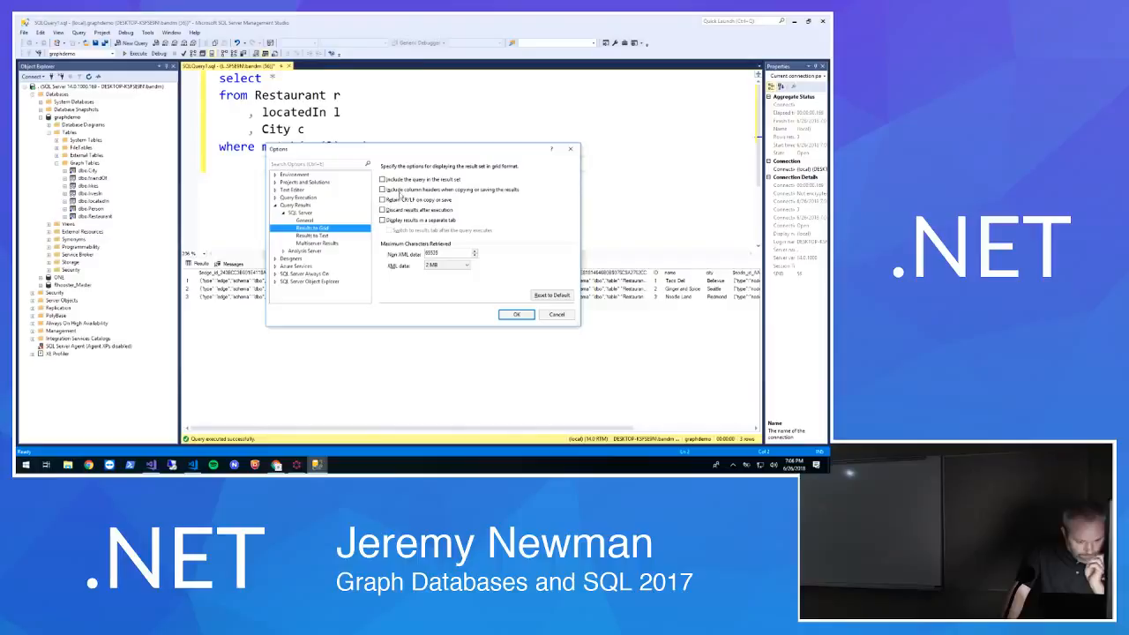
left_click(298, 212)
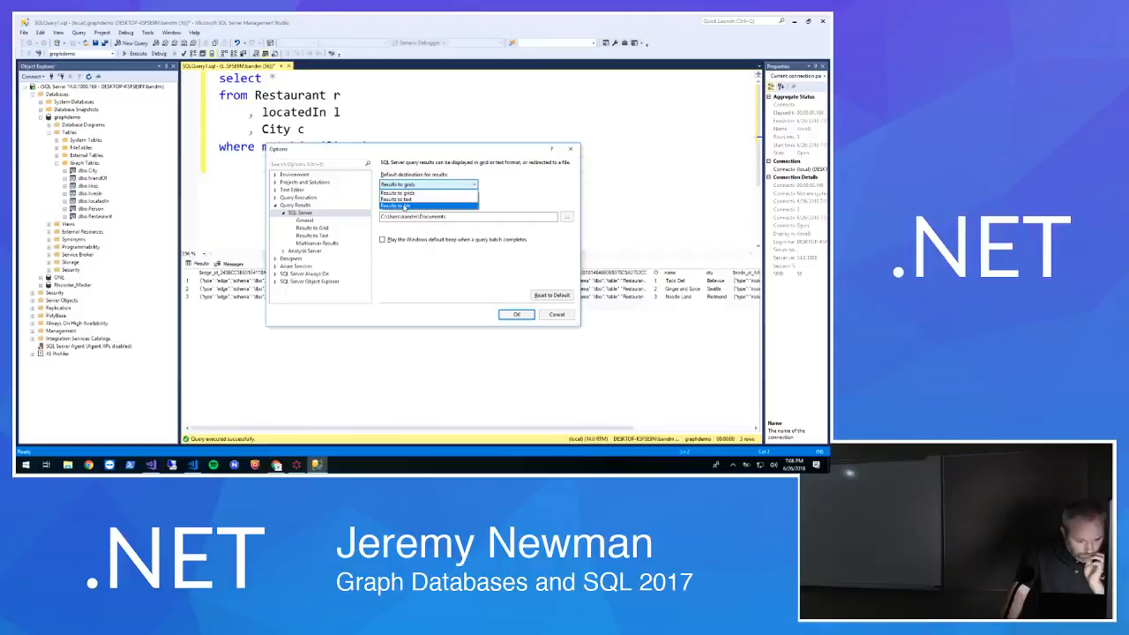
left_click(515, 314)
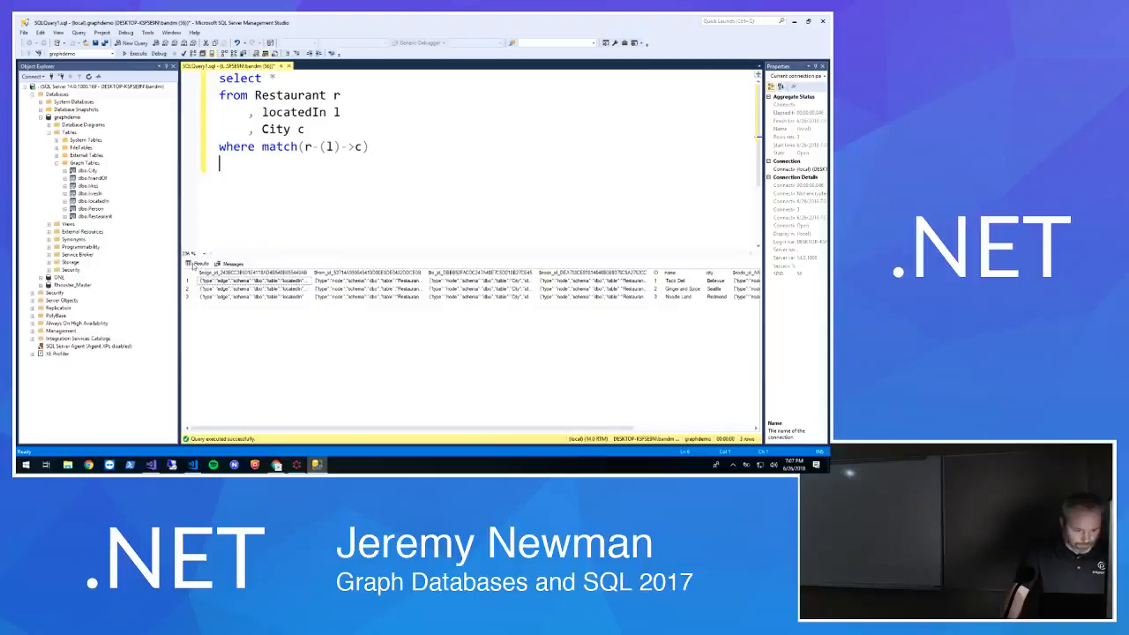
Select a value in the results grid and bring the Options window back up
left_click(256, 281)
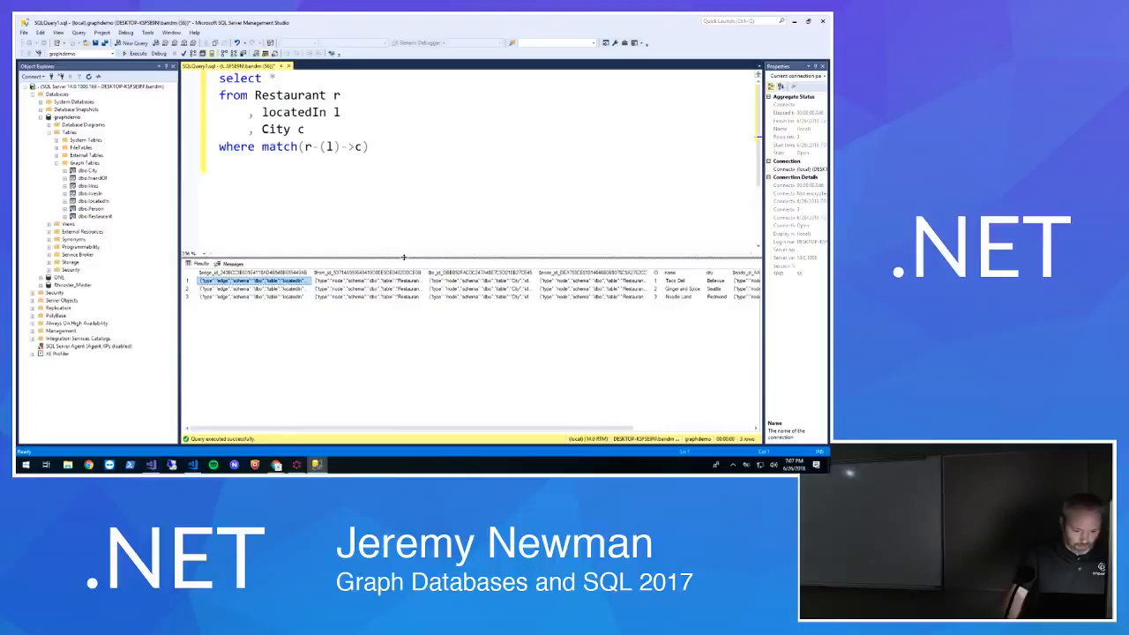
left_click(149, 32)
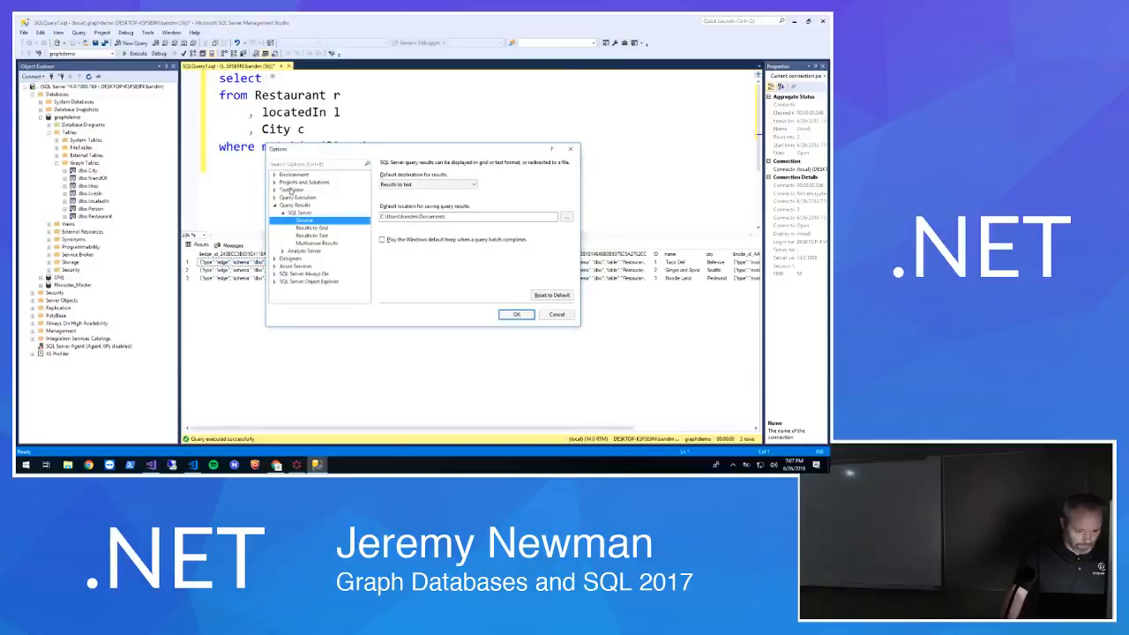
Under Query Results > SQL Server > General keep Results to text and confirm with OK
left_click(298, 214)
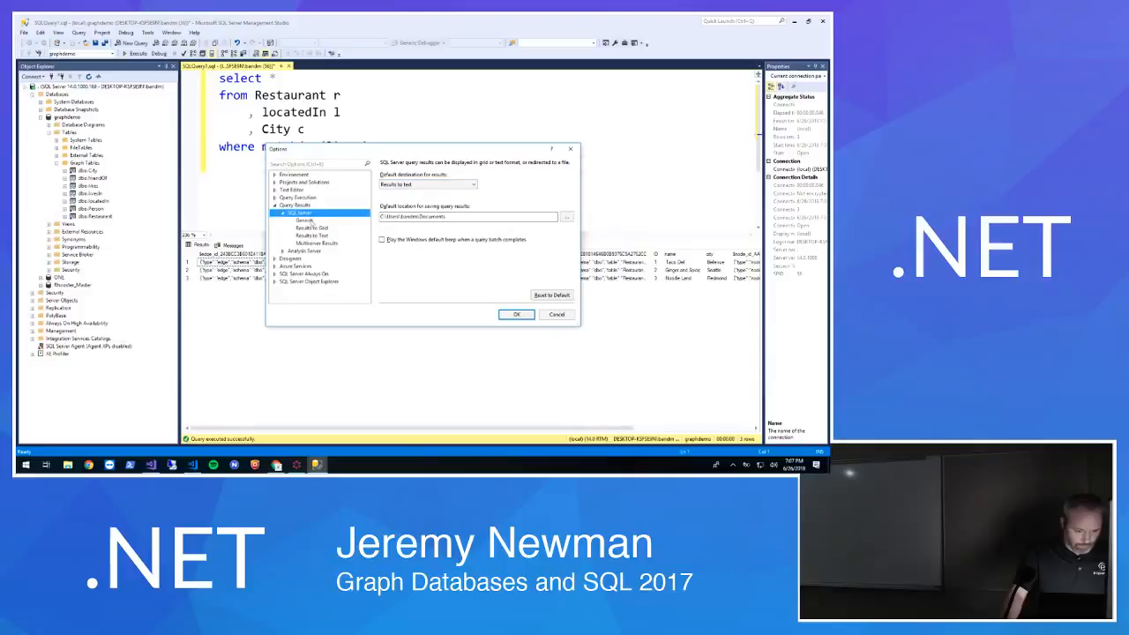
left_click(311, 237)
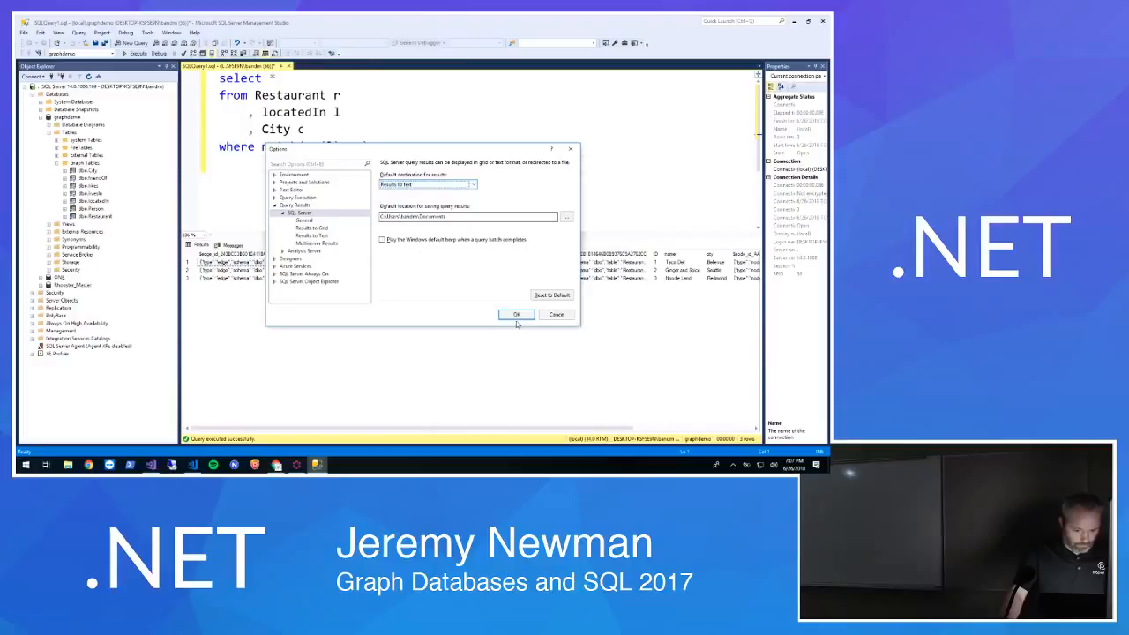
left_click(515, 314)
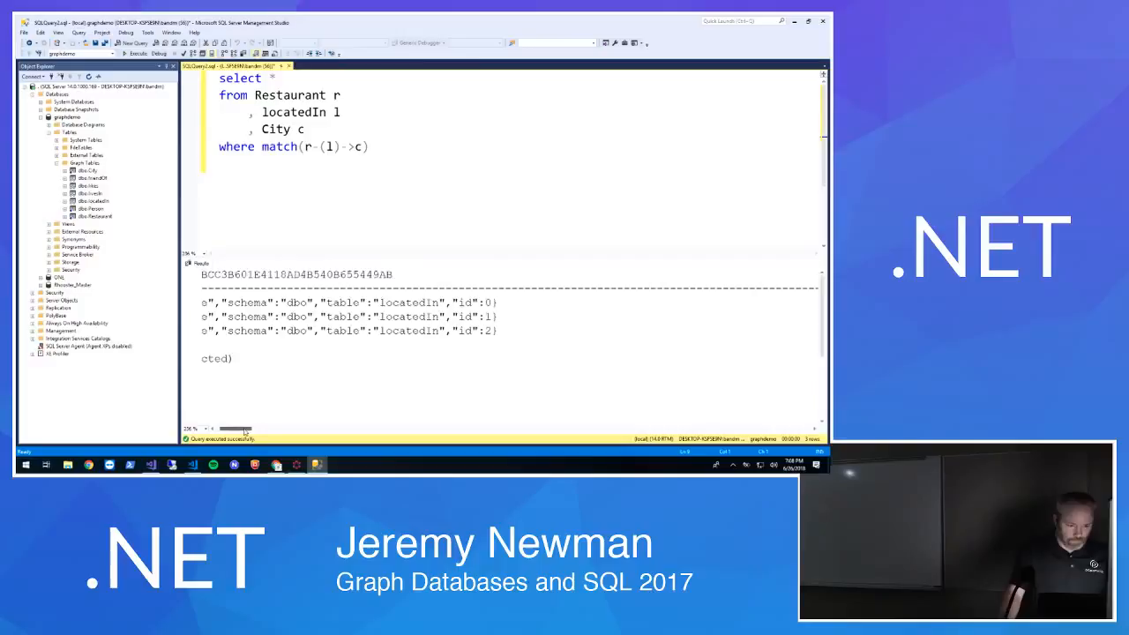
Scroll the plain-text results right to reveal the locatedIn edge JSON ids
scroll("right", 3)
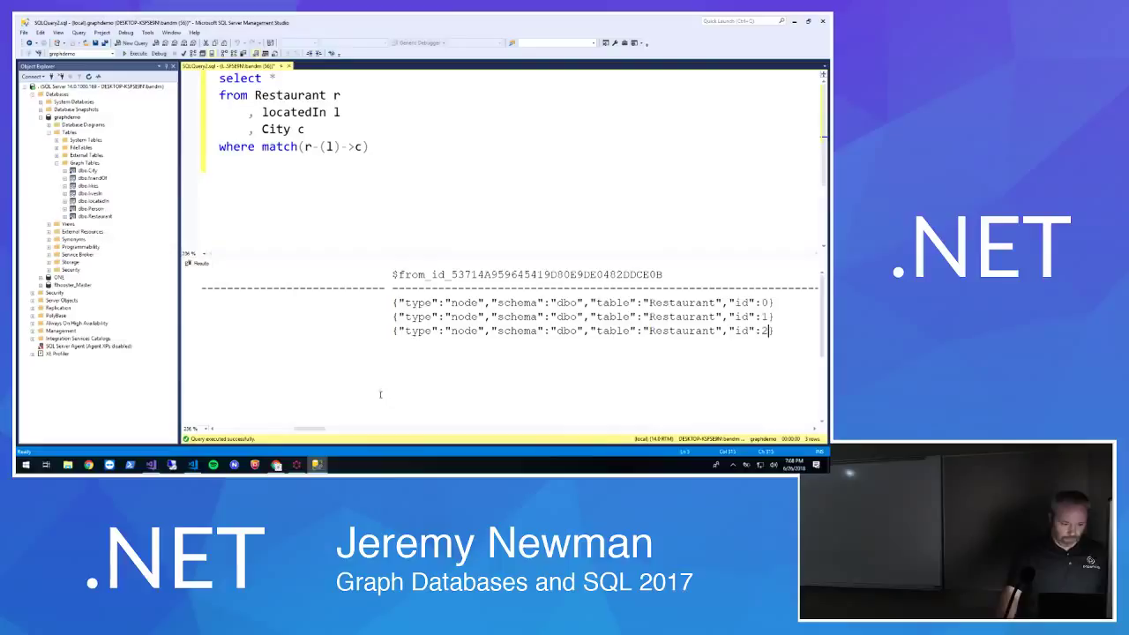
Write select * from Restaurant beneath the MATCH query, correcting the misspelled table name
type("select * from r")
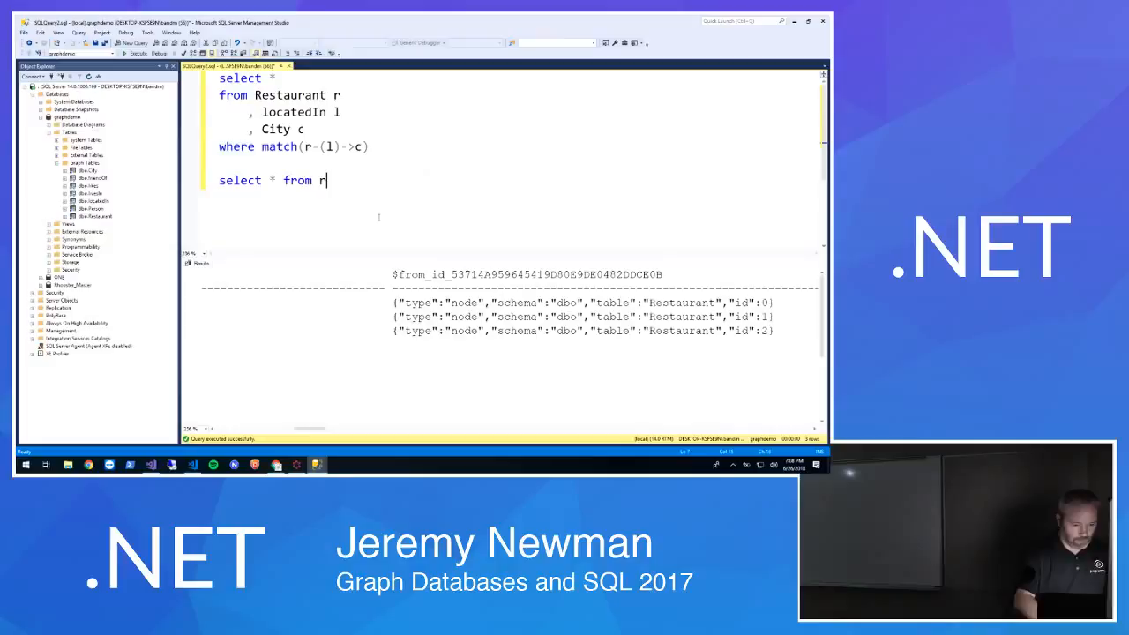
type("esteraun")
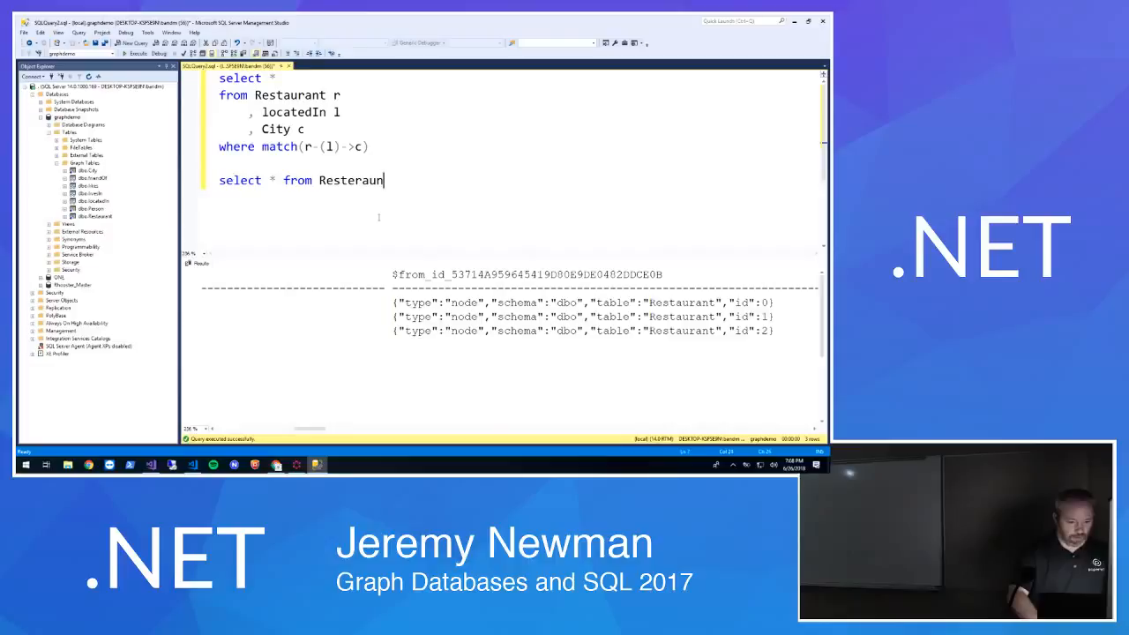
key("Backspace")
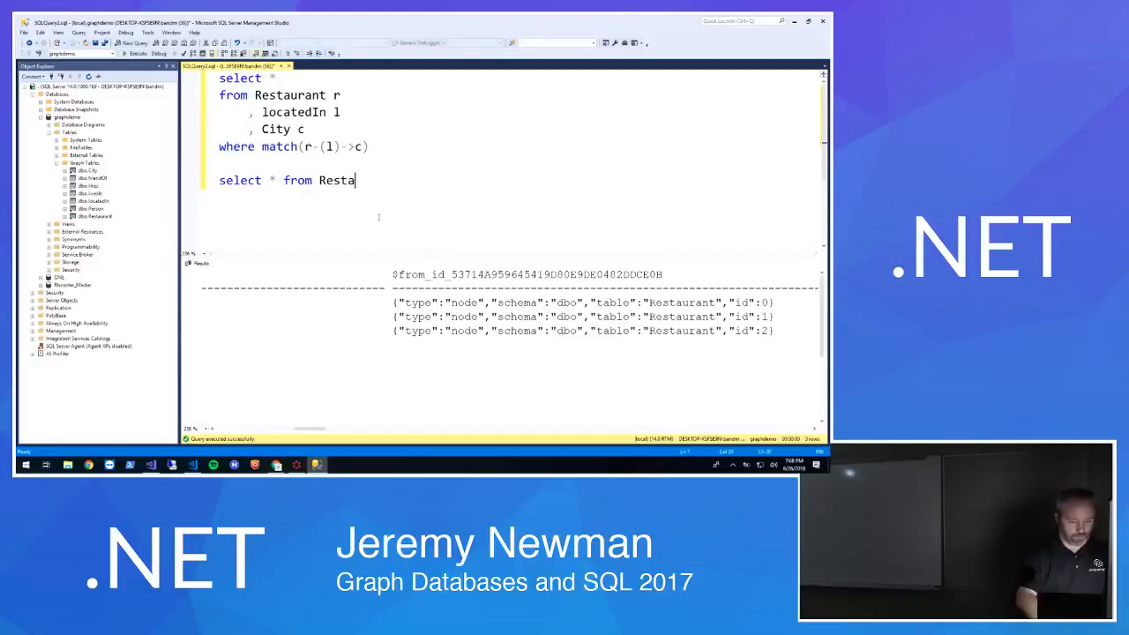
key("Backspace")
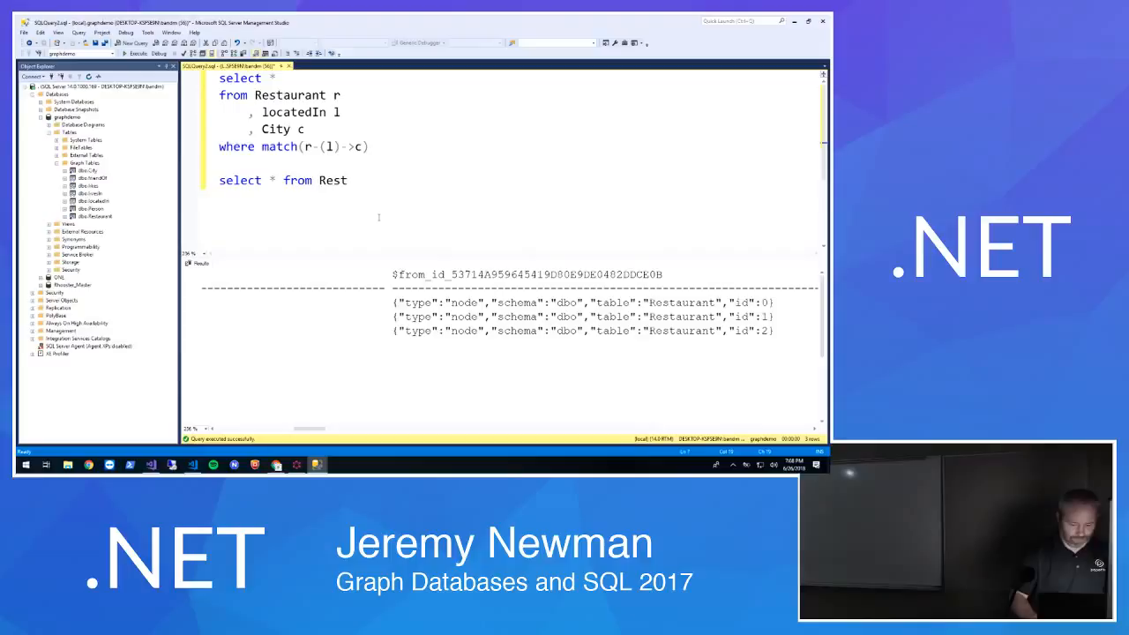
type("aurant")
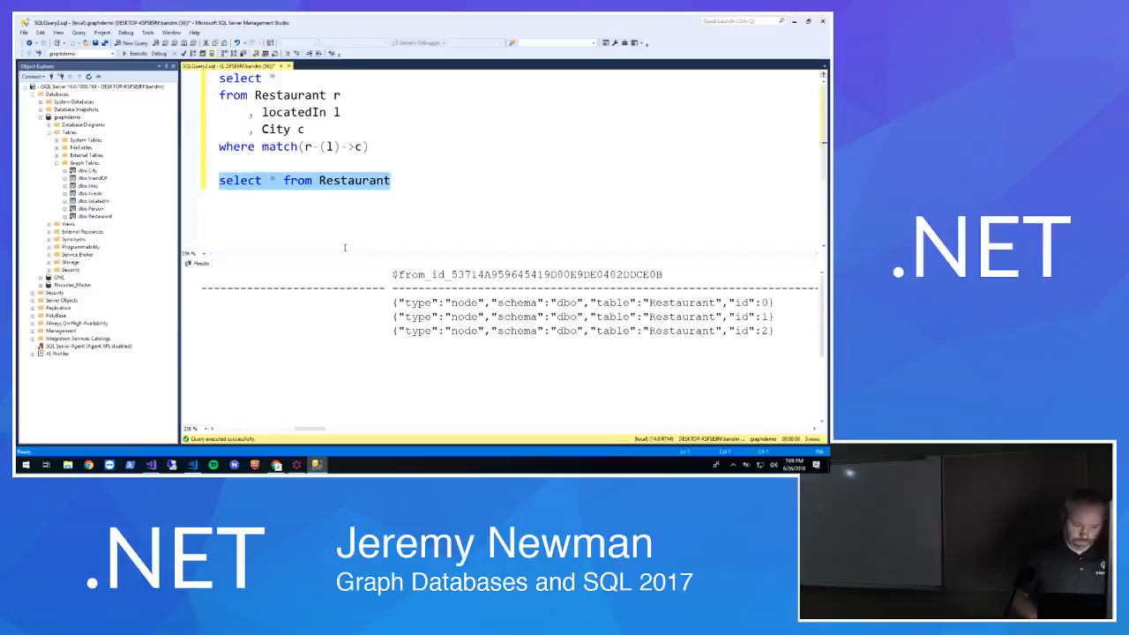
Run the Restaurant select returning four rows, then write select * from locatedIn
left_click(138, 53)
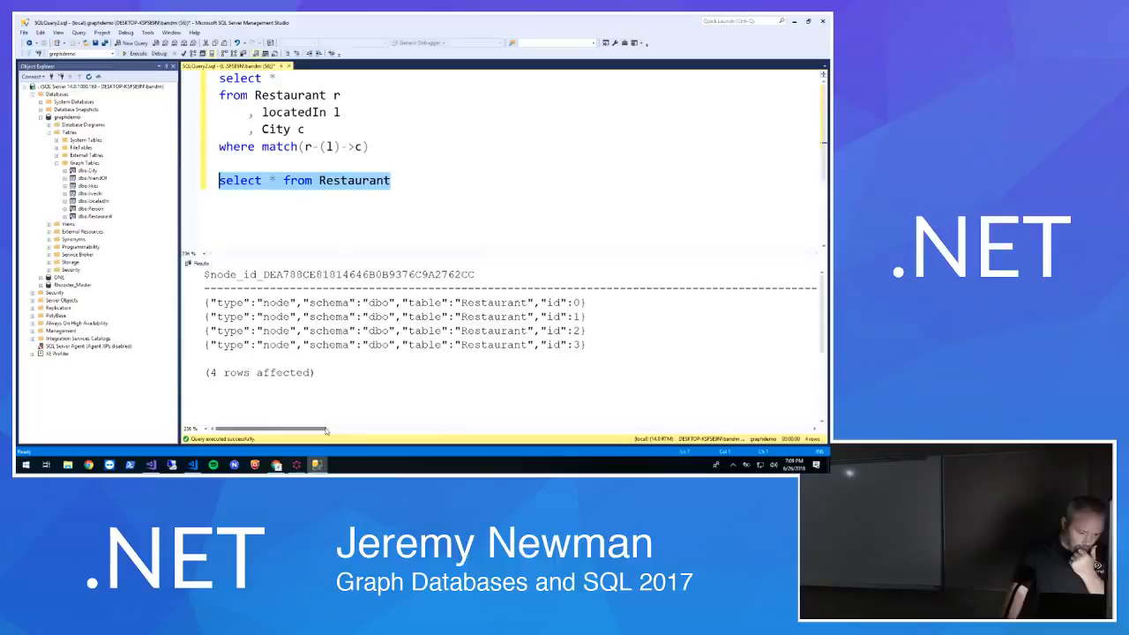
type("s")
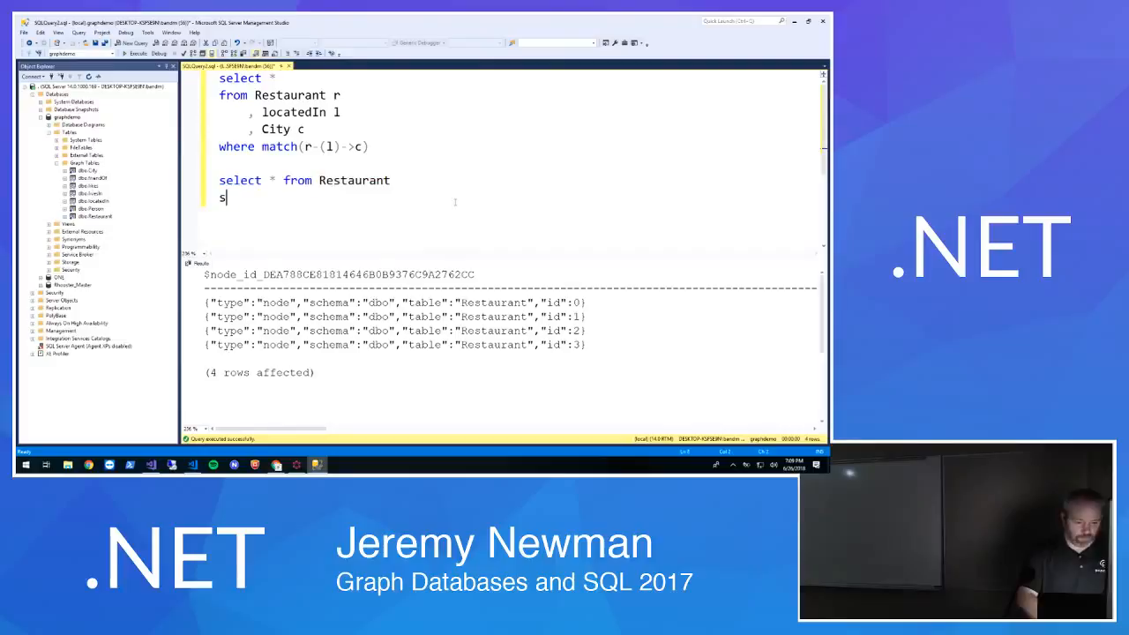
type("elect * from locatedIn")
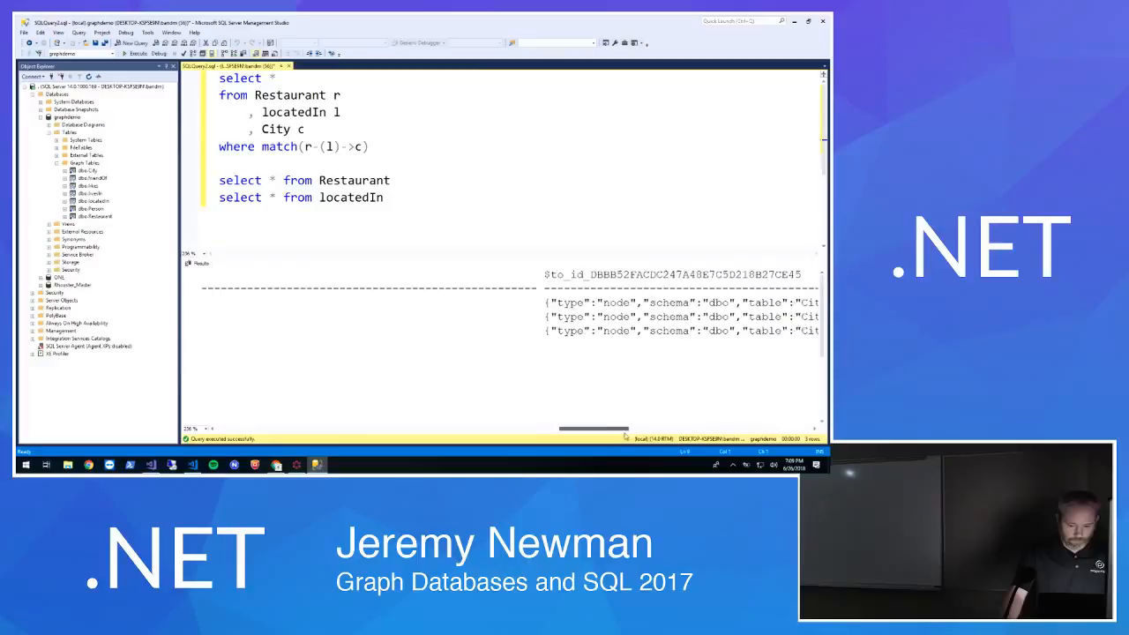
Scroll the locatedIn results to the $to_id column pointing to City nodes 0 to 2
scroll("left", 3)
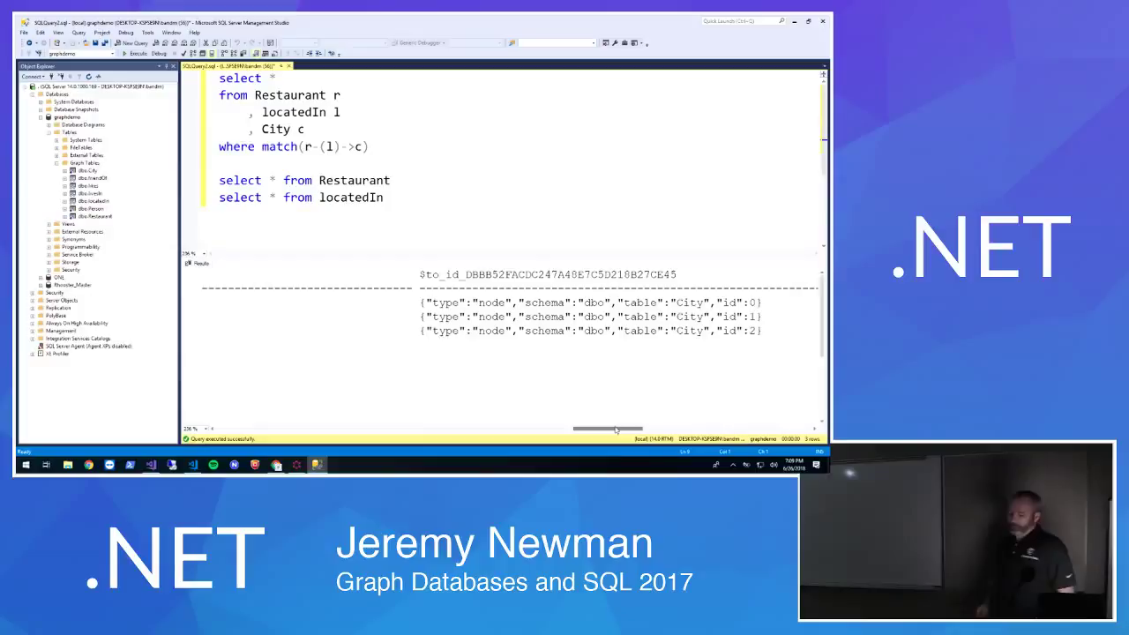
scroll("right", 3)
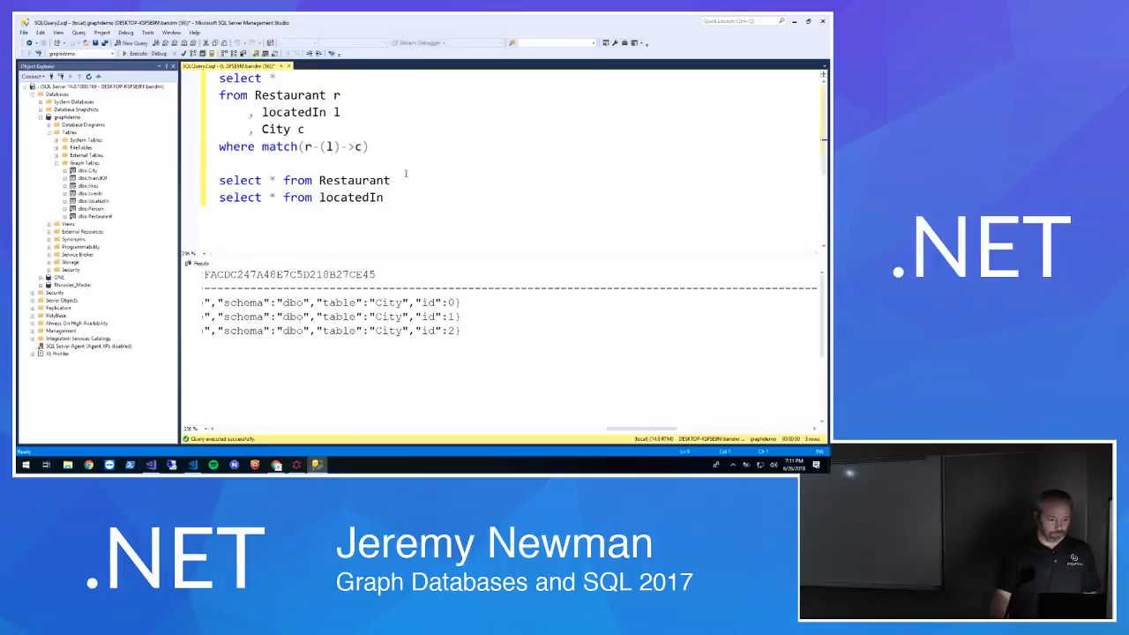
Start an AND condition on c. in the MATCH query's WHERE clause
type("ANF")
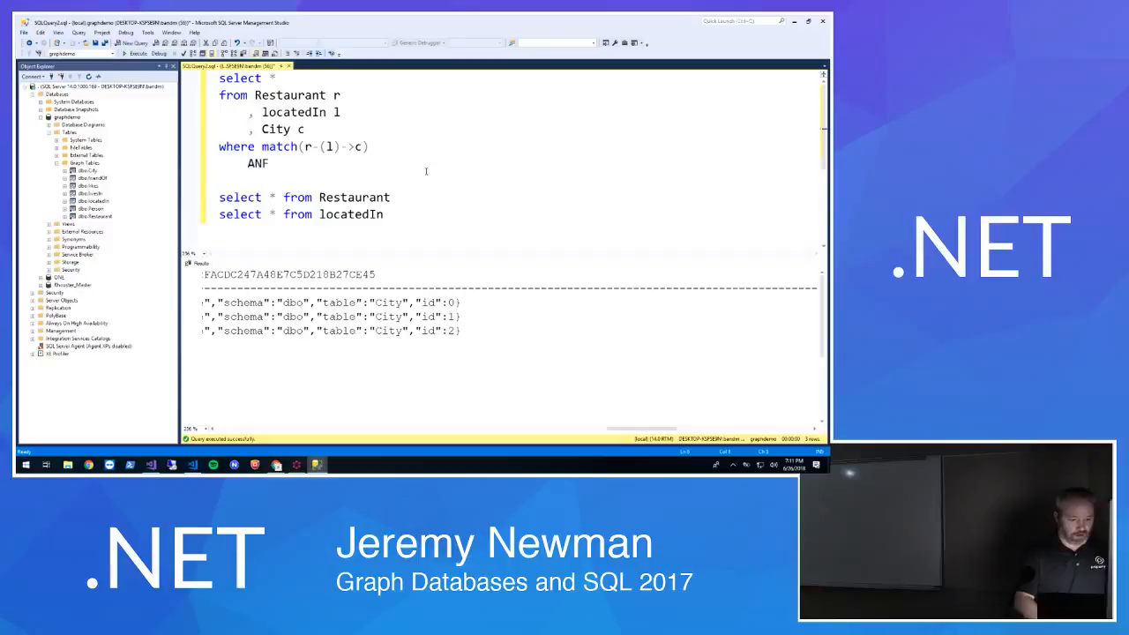
type("and c.")
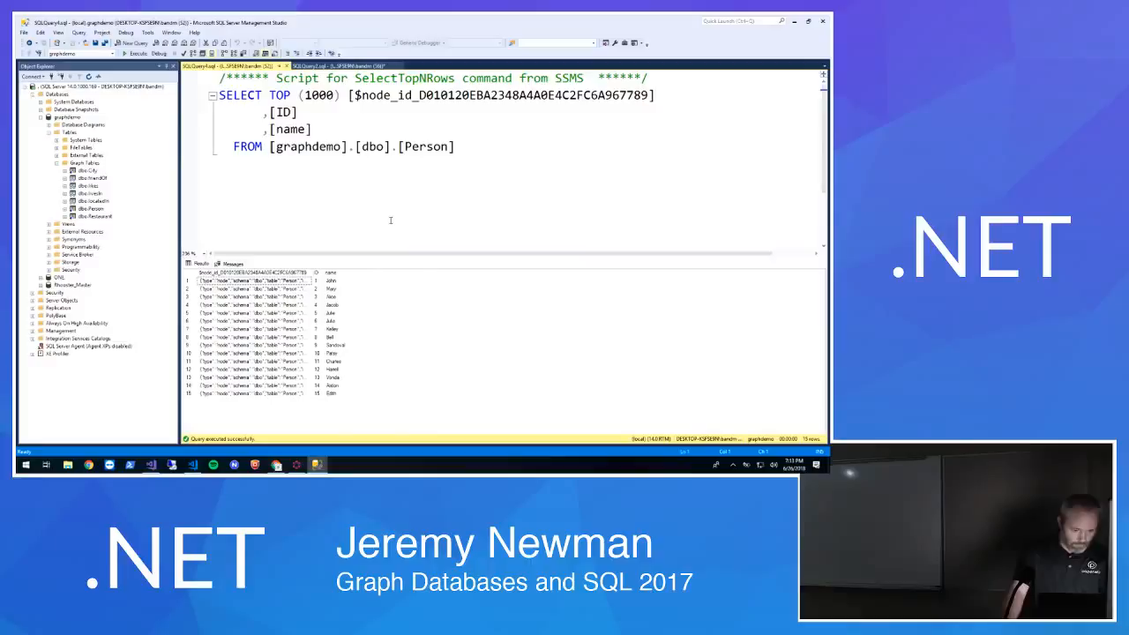
Back in the MATCH query, replace Restaurant with Person for the friendOf lookup
left_click(314, 66)
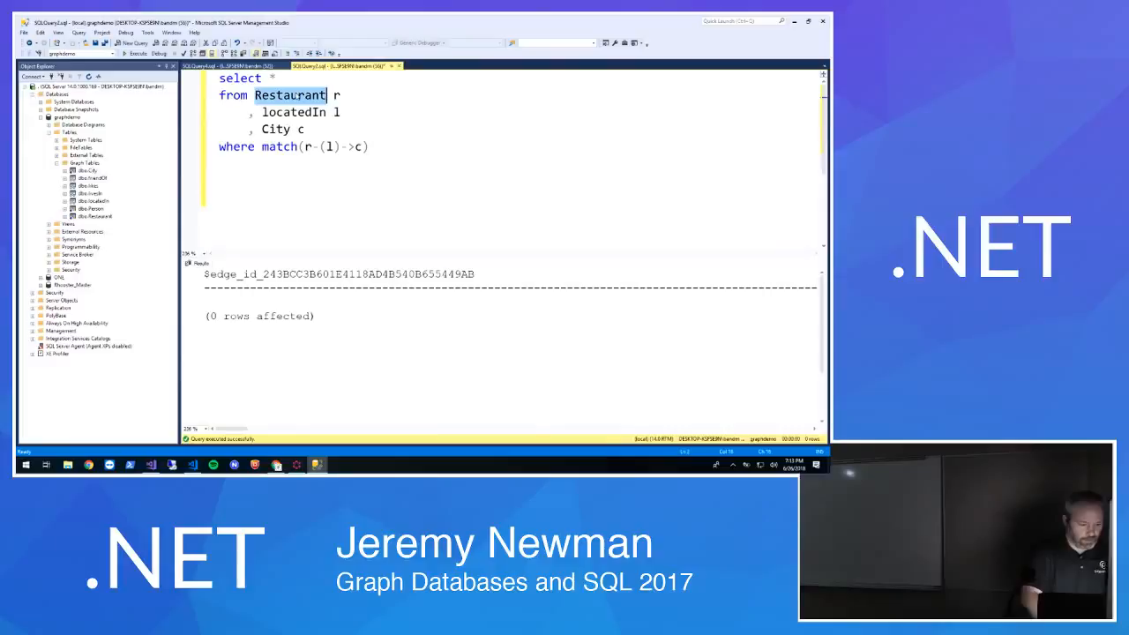
type("Person")
type("and p.name = 'Jacob")
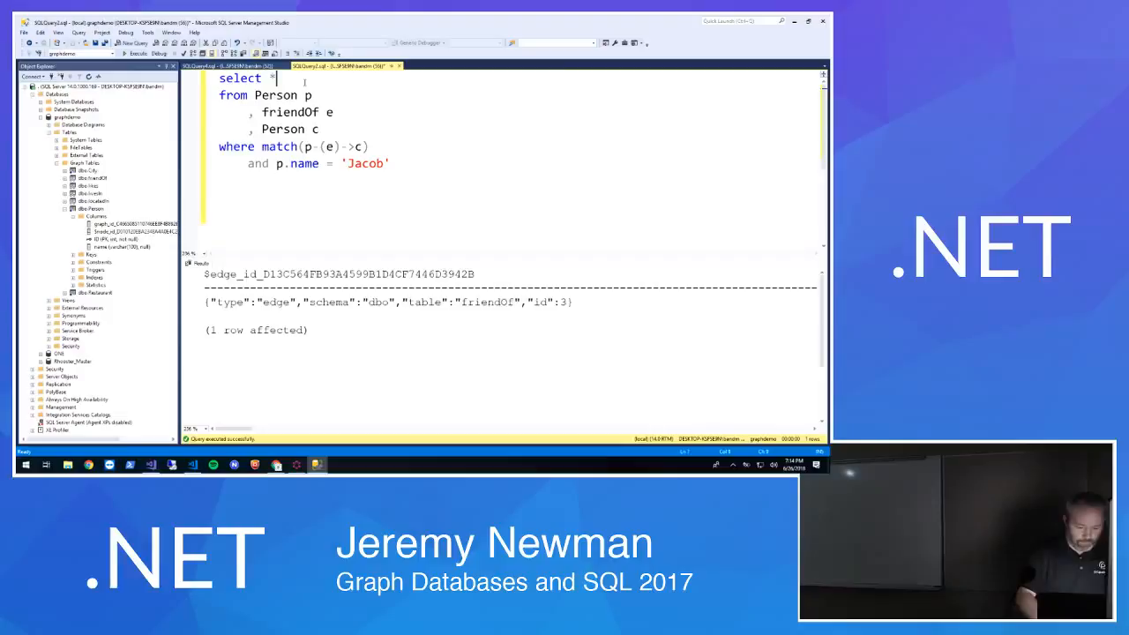
Change the select list to p.id, p.name, c.id, c.name
type(".id, p.name, c")
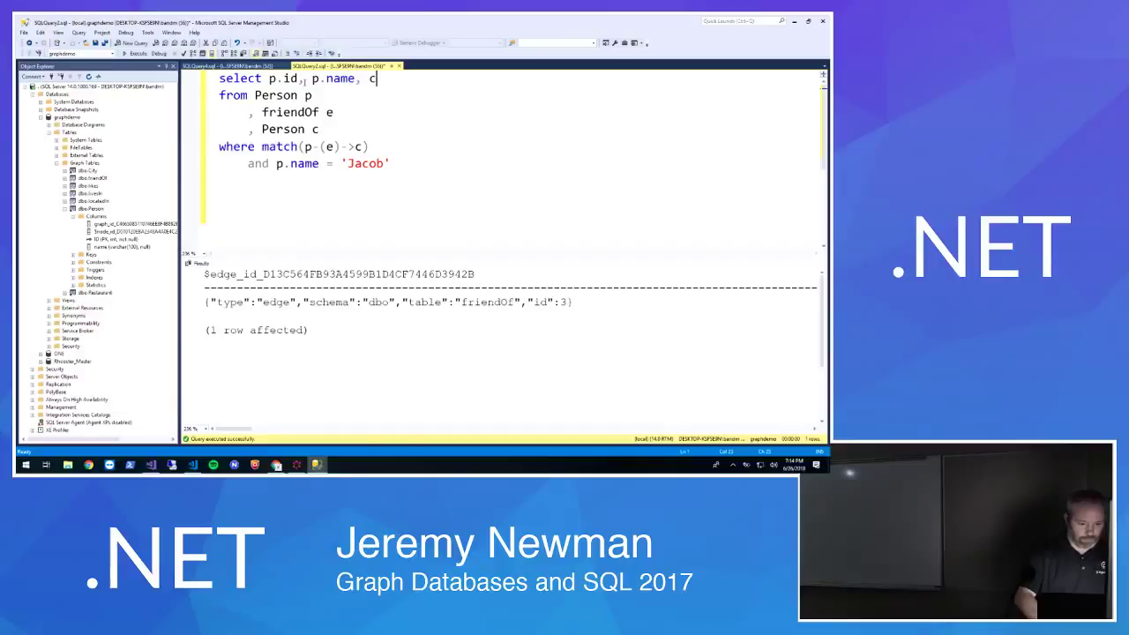
type(".id, c.name")
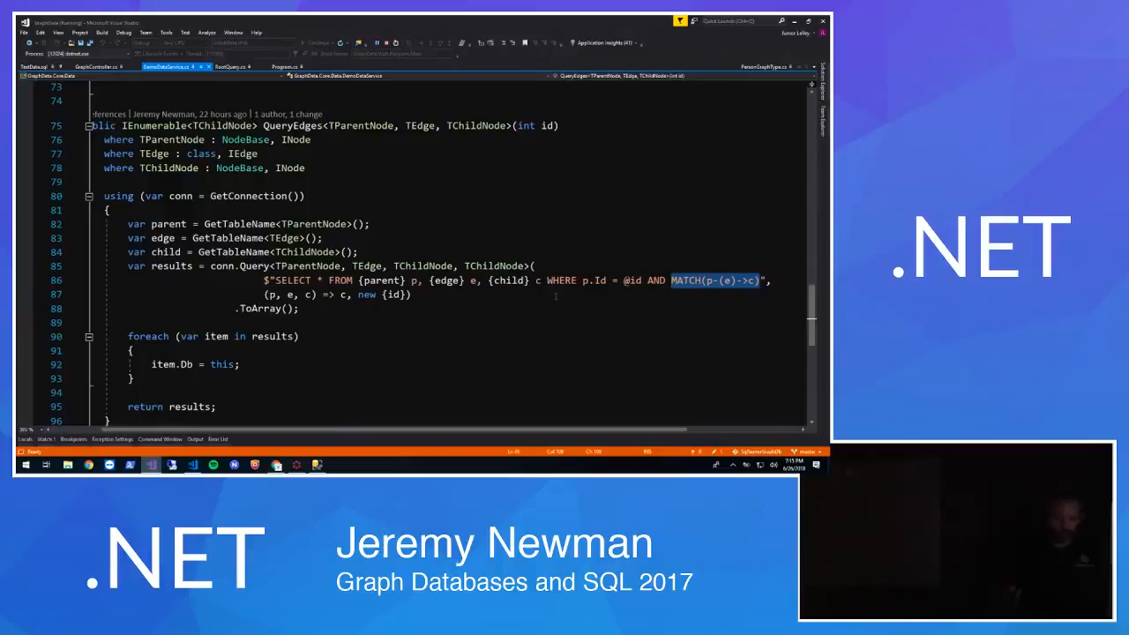
left_click(368, 223)
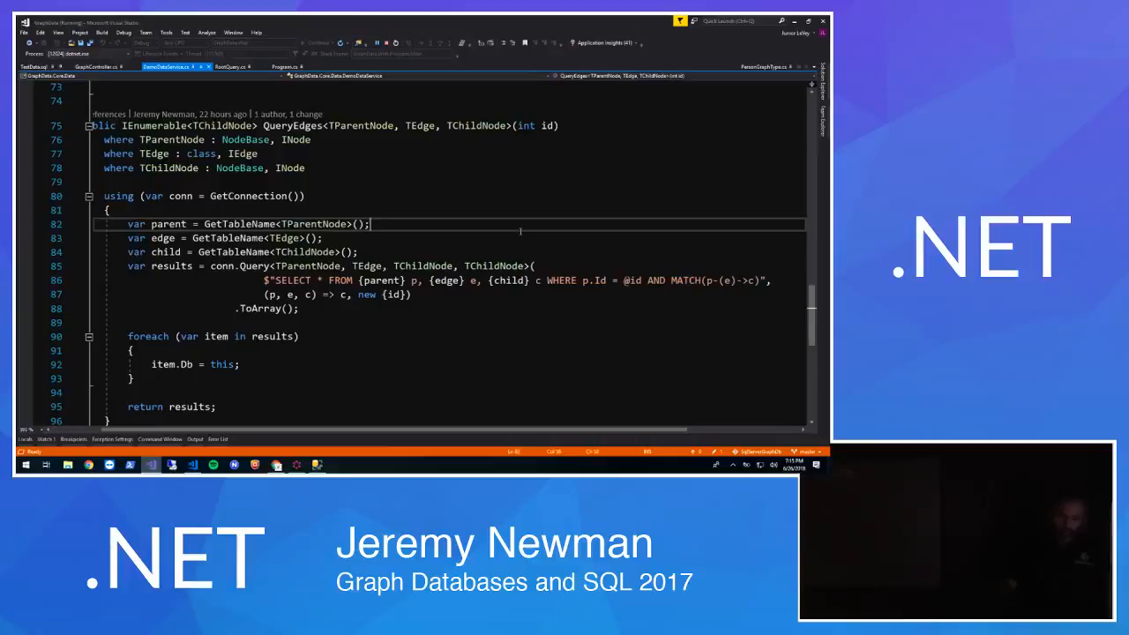
mouse_move(644, 281)
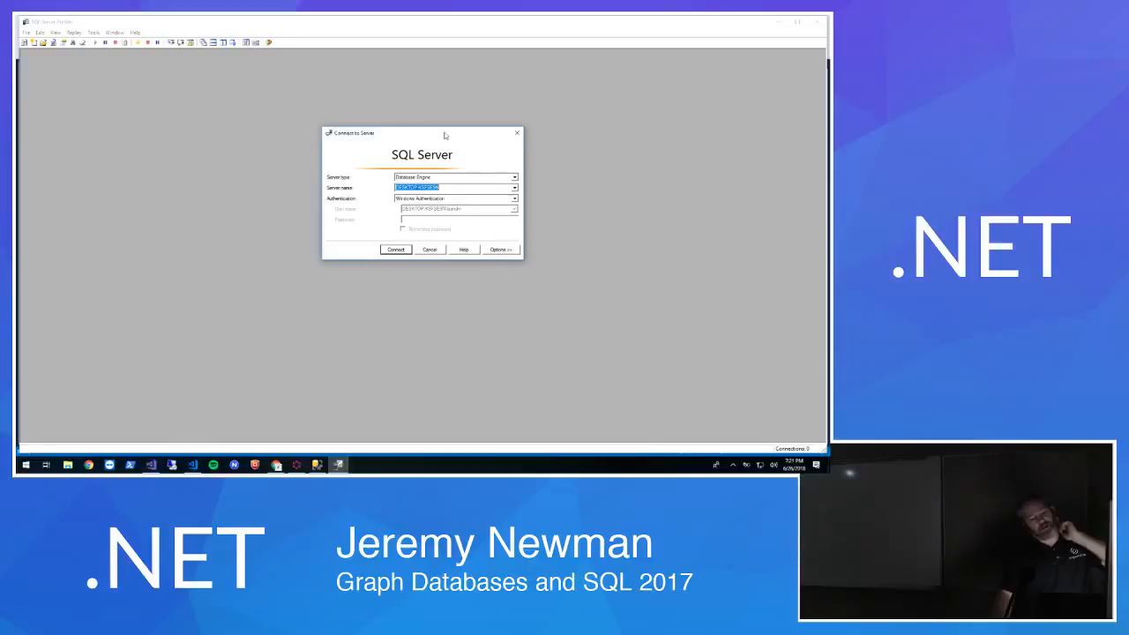
Connect to the database server from the Connect to Server dialog to reach Trace Properties
left_click(395, 248)
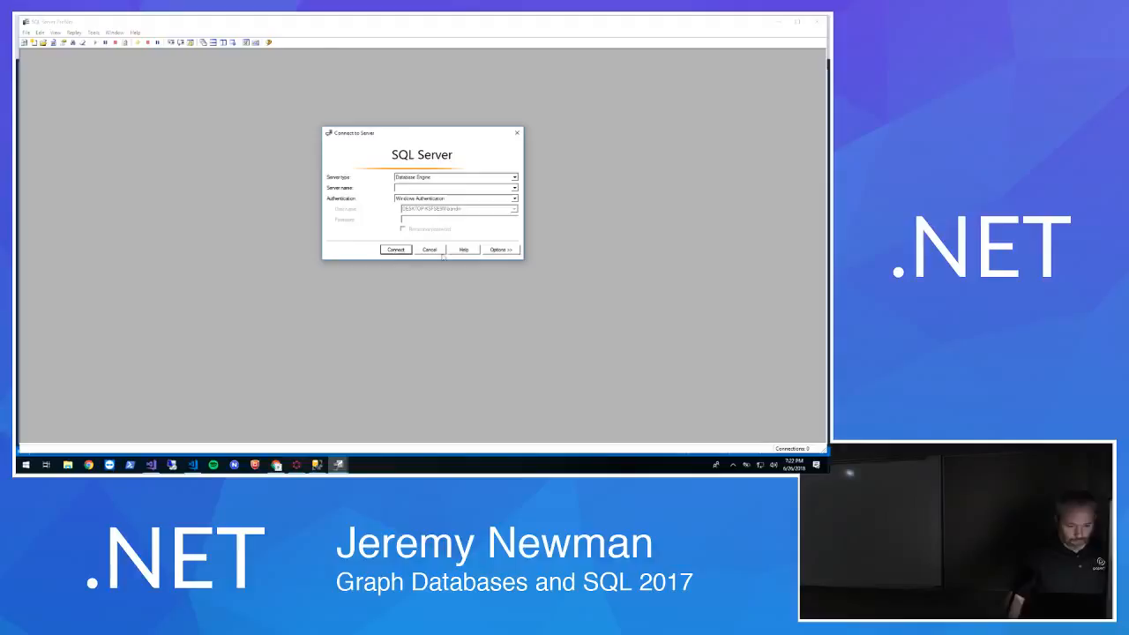
left_click(431, 249)
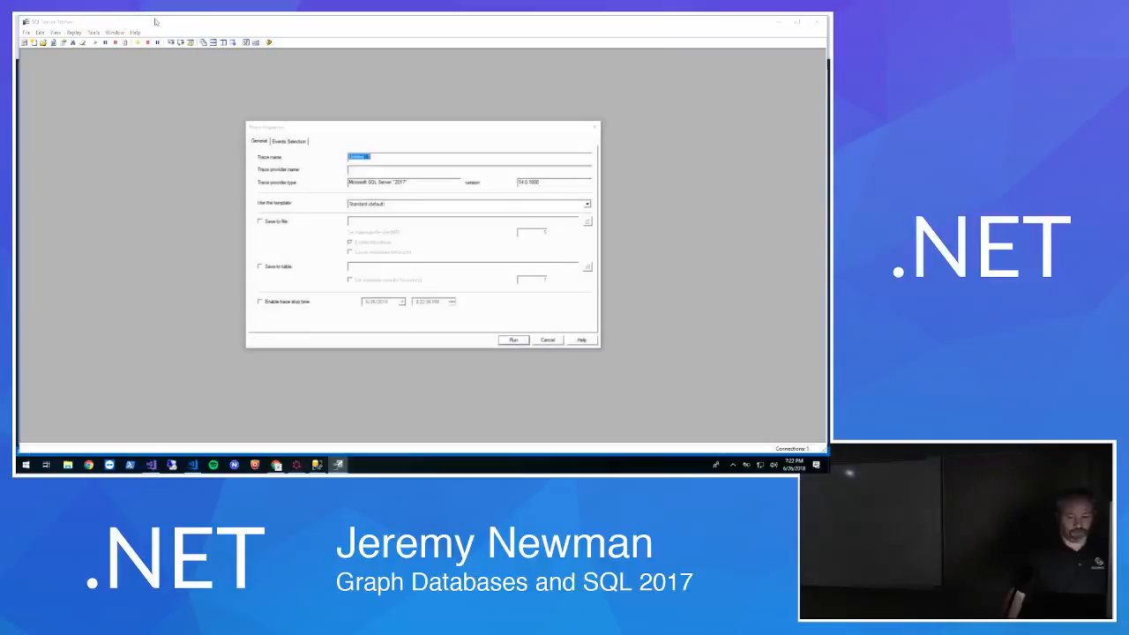
Run the trace with default settings and view the captured MATCH query text
left_click(286, 141)
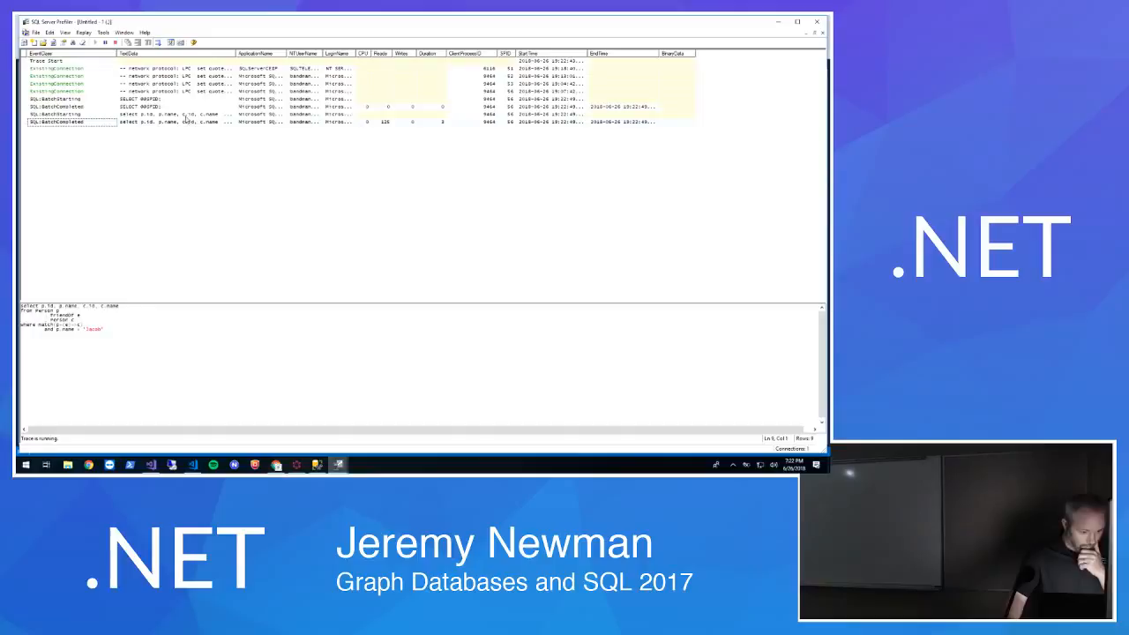
left_click(177, 122)
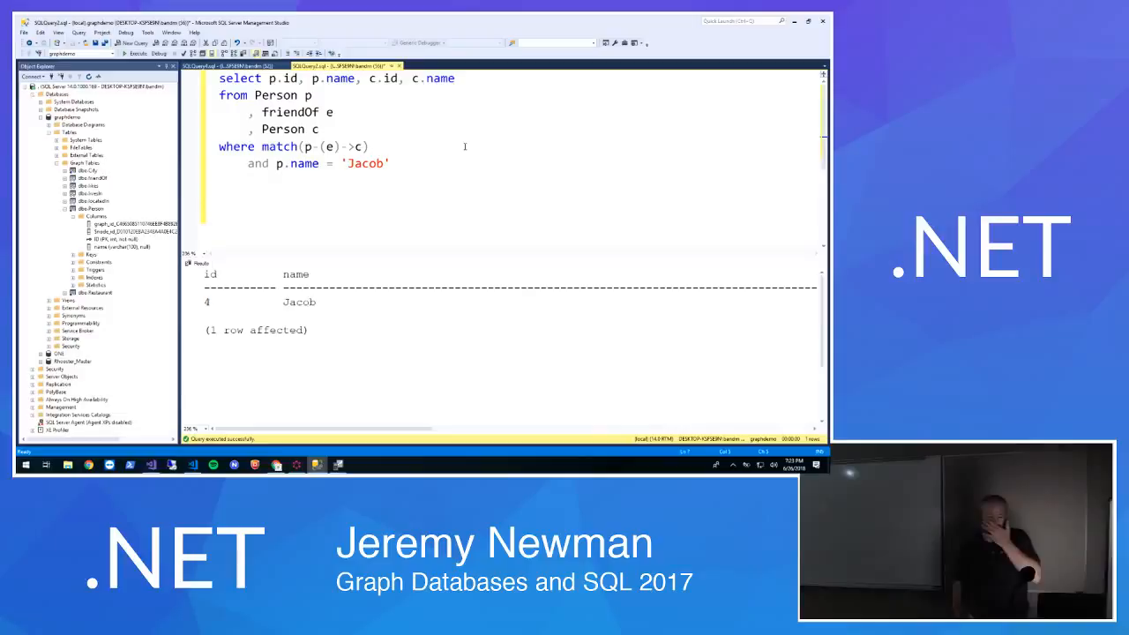
Return to Visual Studio showing the Dapper QueryEdges method after reviewing Jacob's friend result
left_click(152, 465)
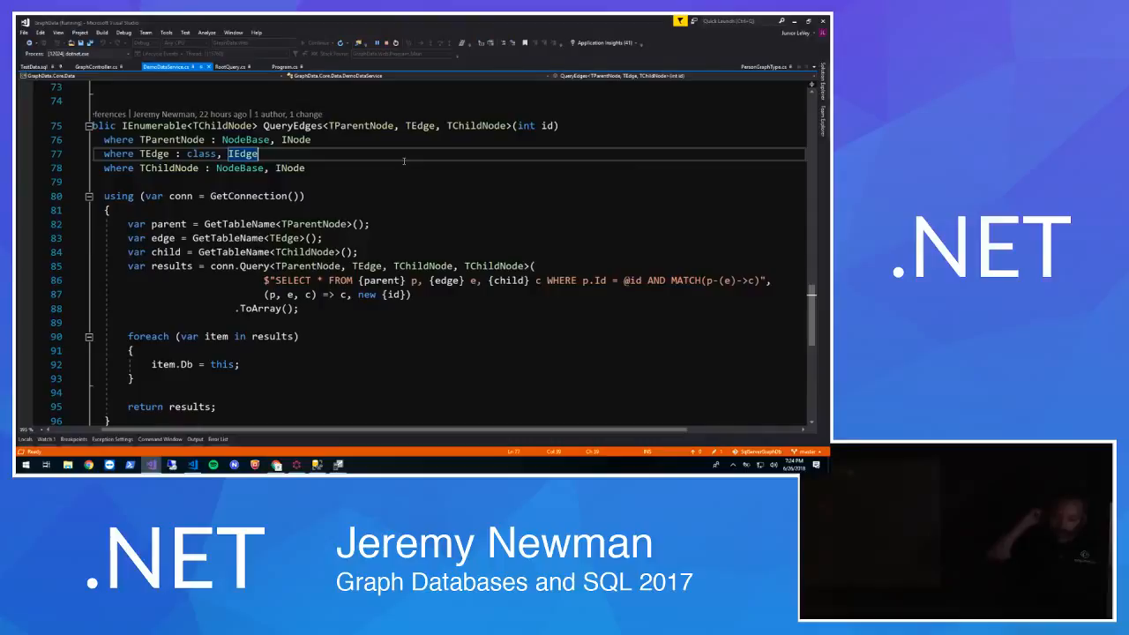
Bring up the GraphiQL window with the nested people query and its JSON results
left_click(276, 465)
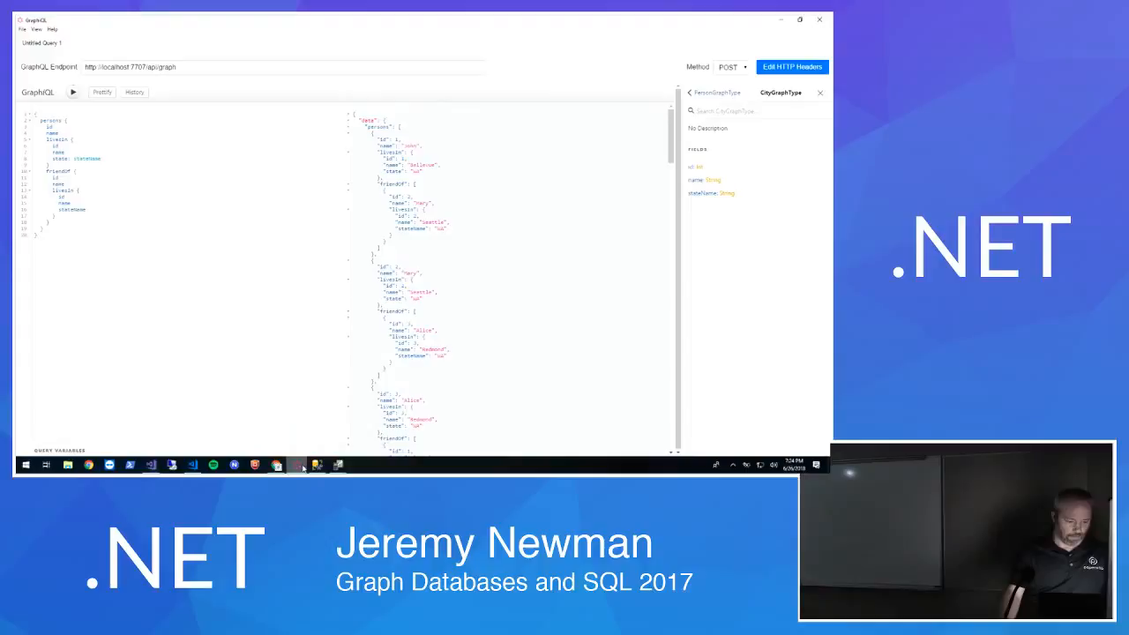
left_click(316, 465)
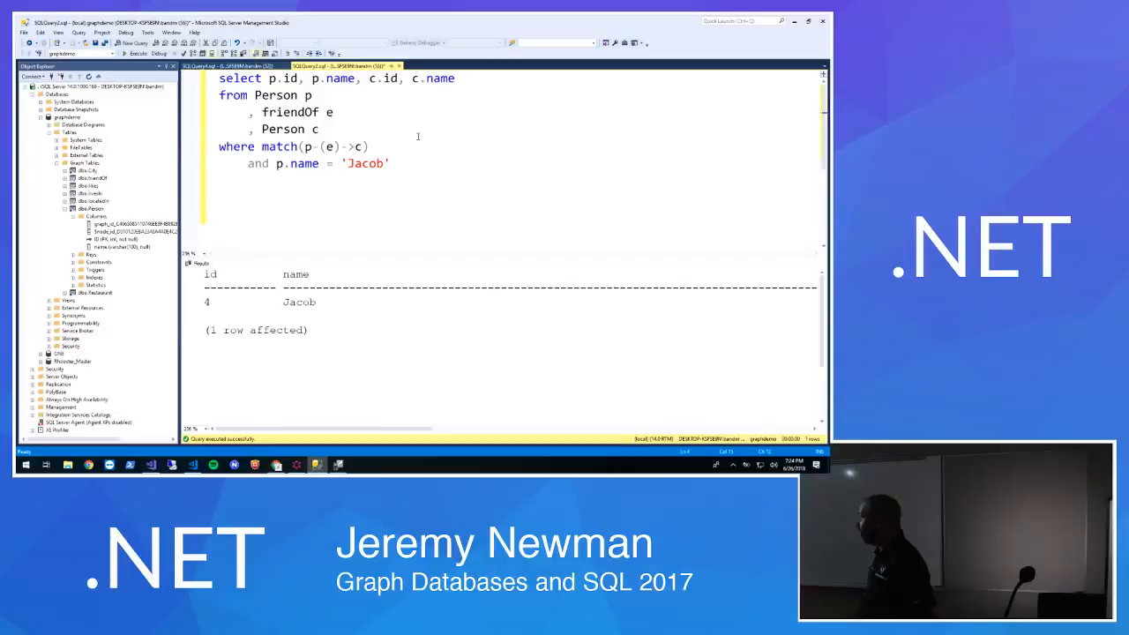
mouse_move(151, 466)
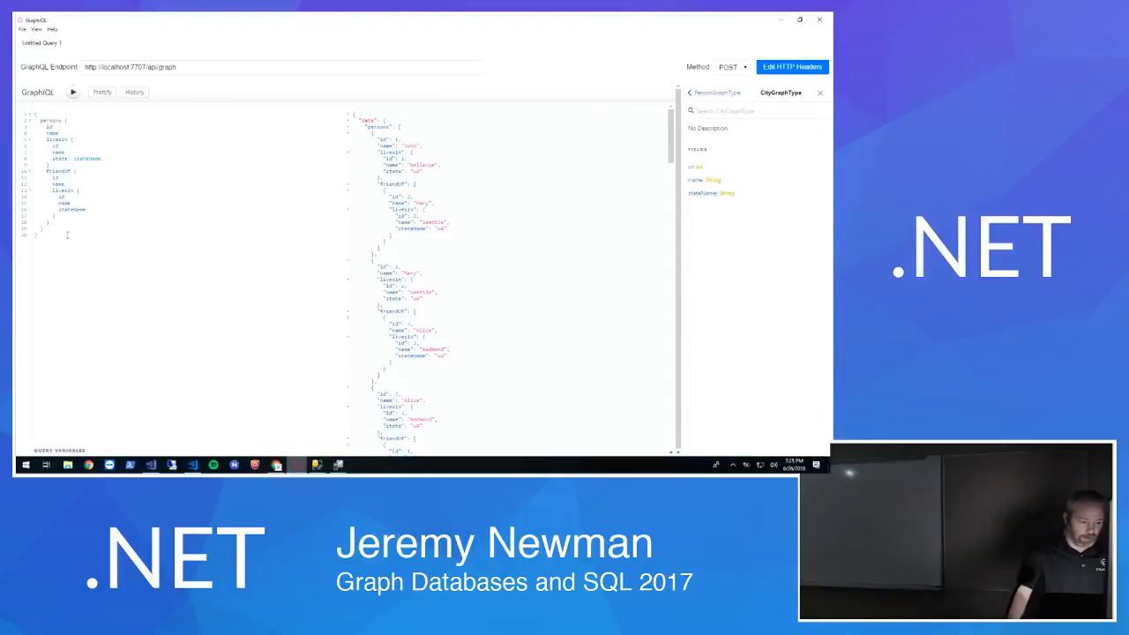
Select the whole persons query, then show the Paperwise page with John's friend Mary in Chrome
triple_click(264, 67)
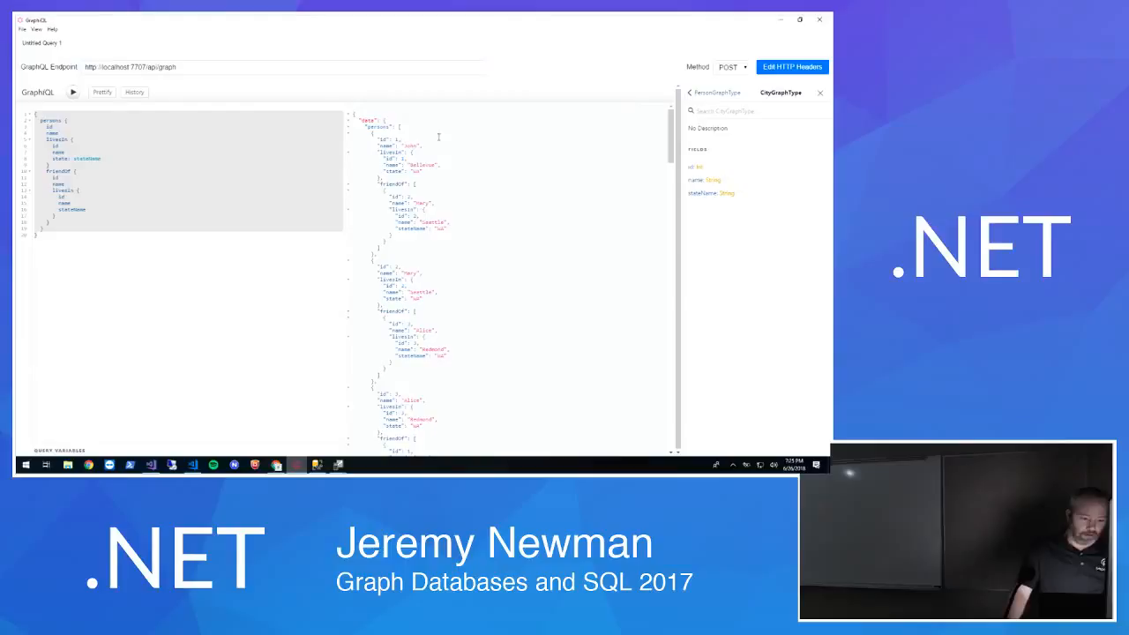
left_click(282, 67)
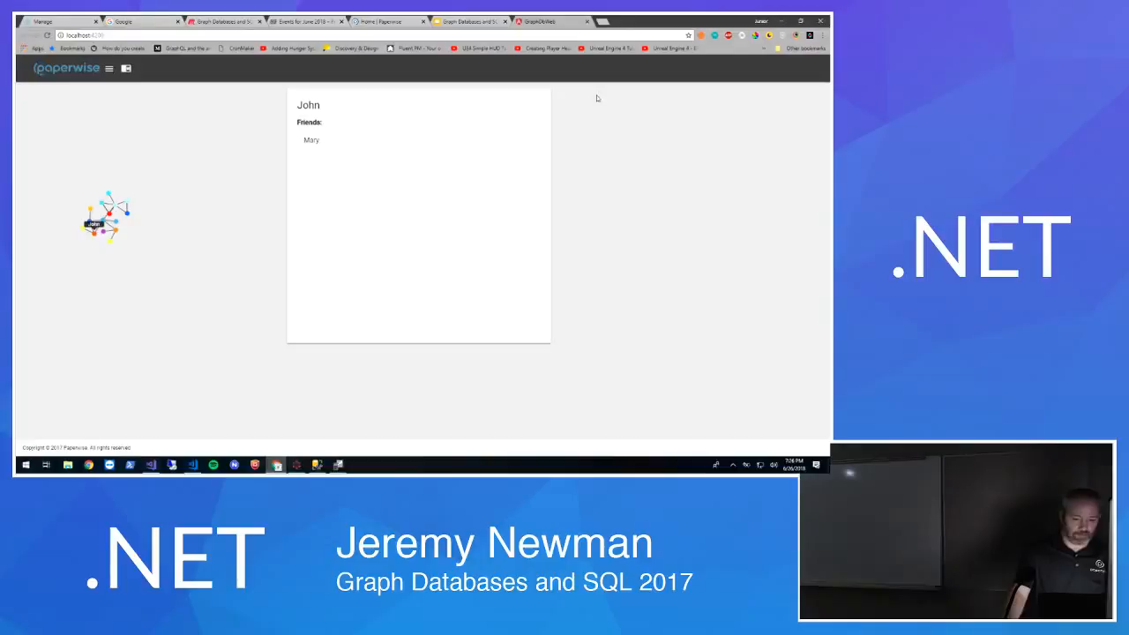
Show the graphql.org Learn page on the Fragments section with its comparison query example
left_click(681, 21)
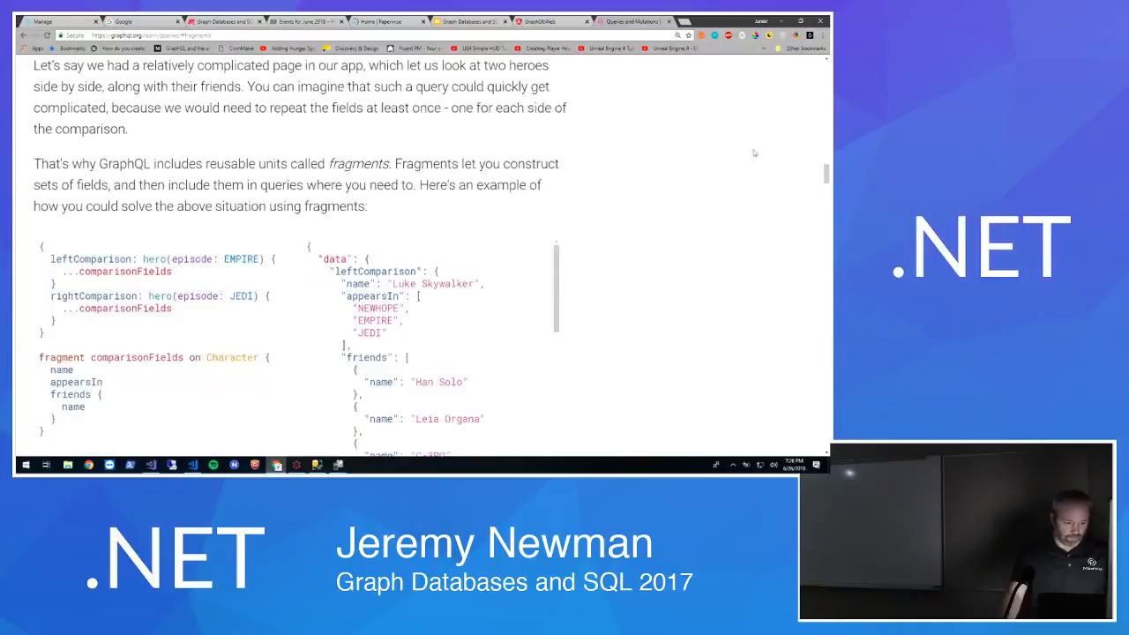
Look through the Fields section, then jump to the Directives section with its include condition on friends
scroll("down", 3)
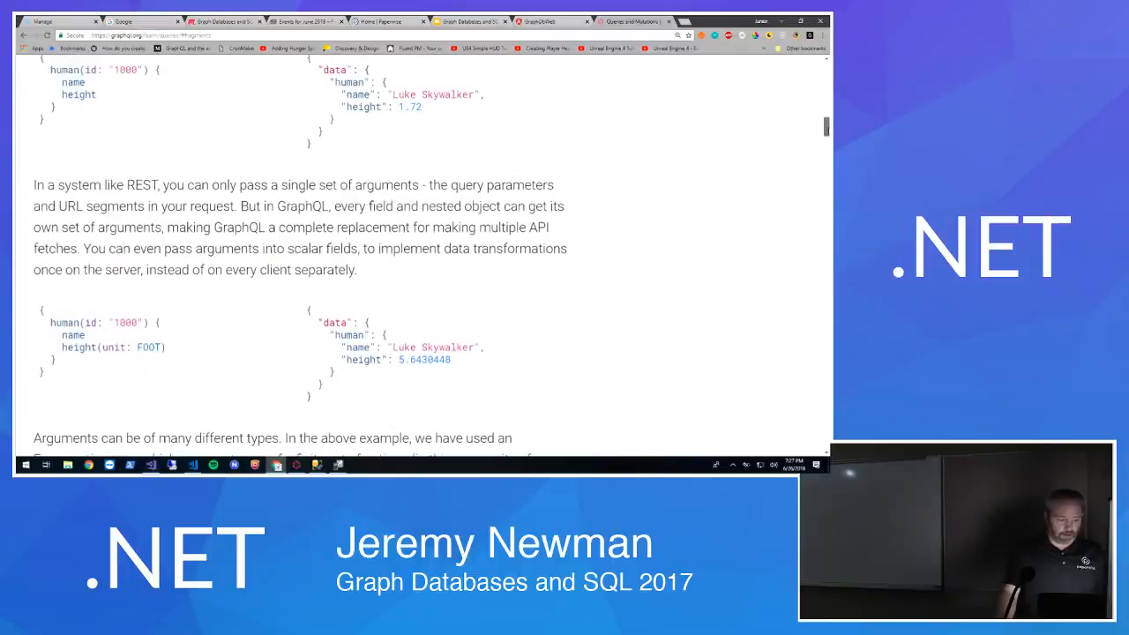
scroll("up", 3)
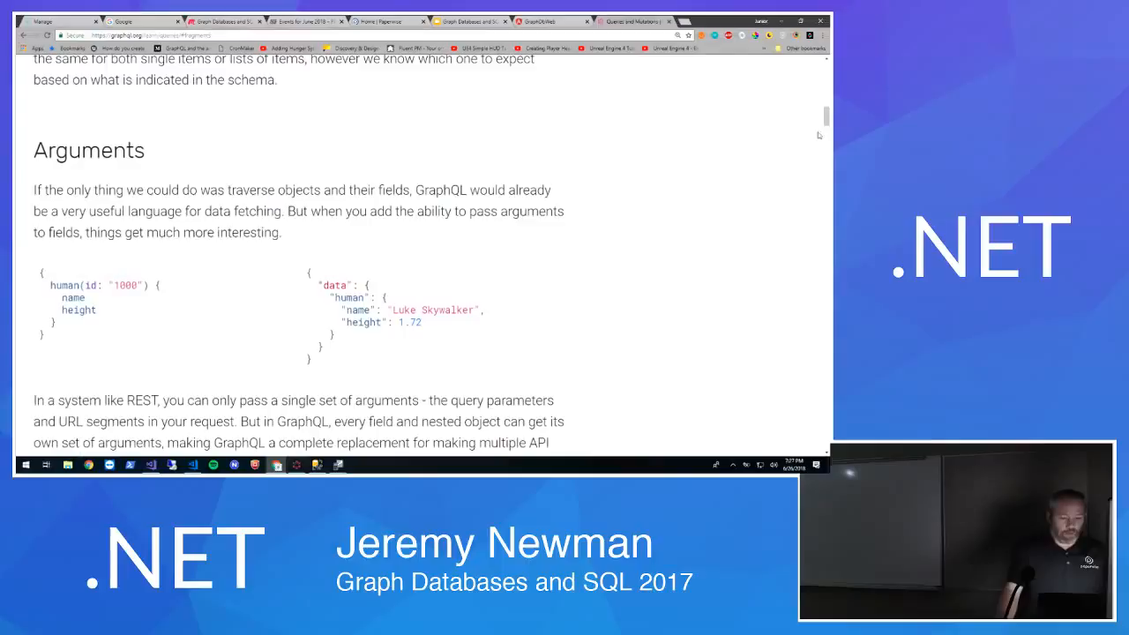
scroll("up", 3)
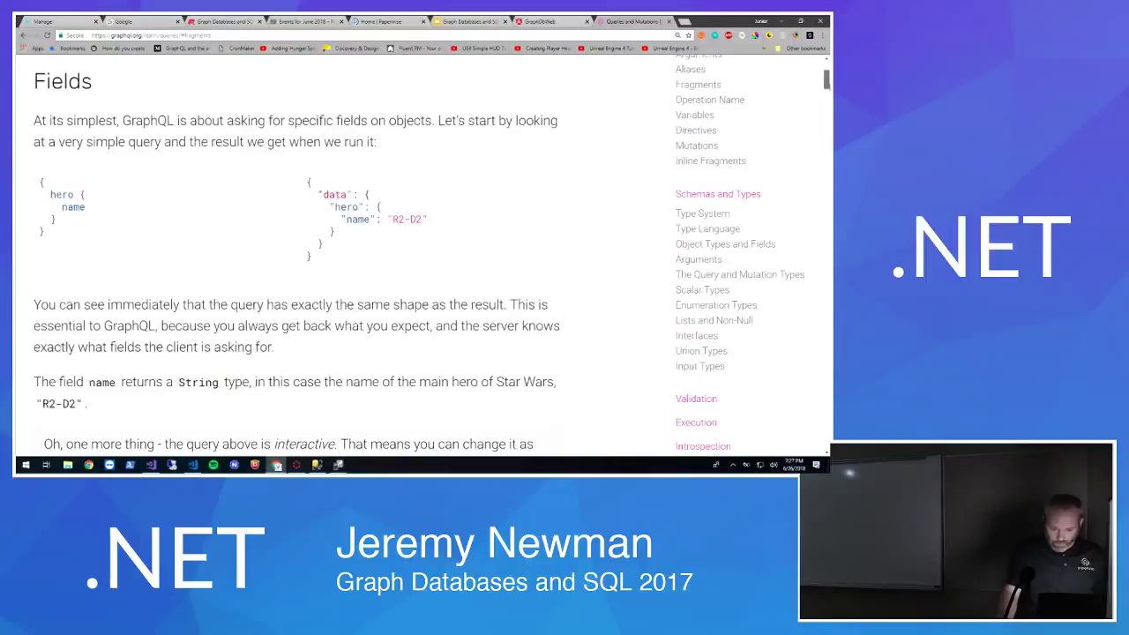
scroll("down", 3)
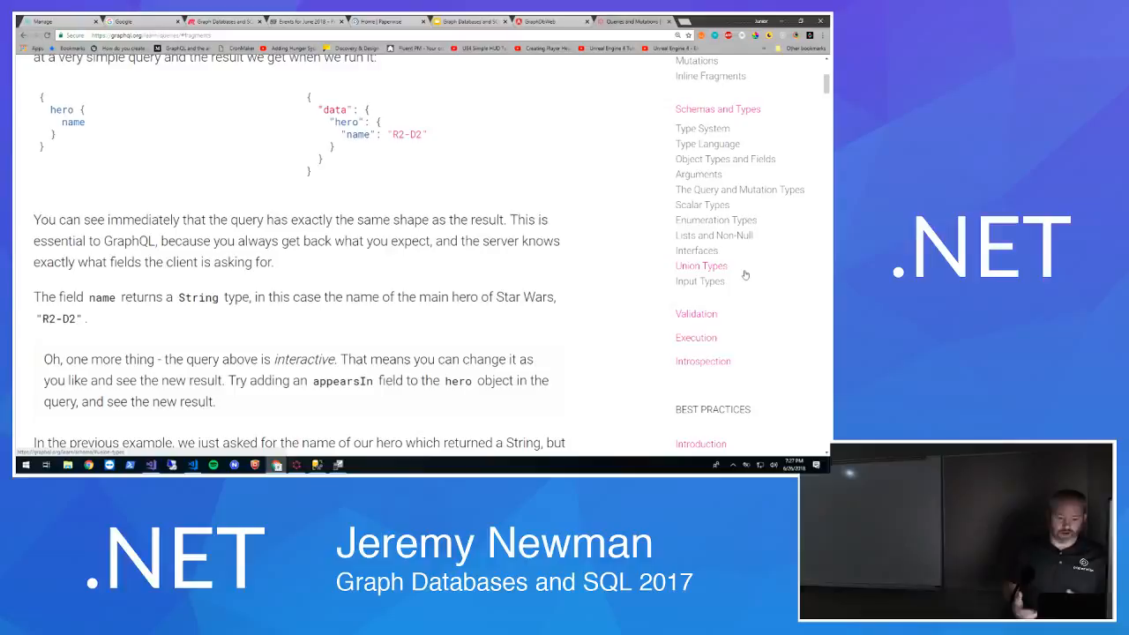
scroll("up", 3)
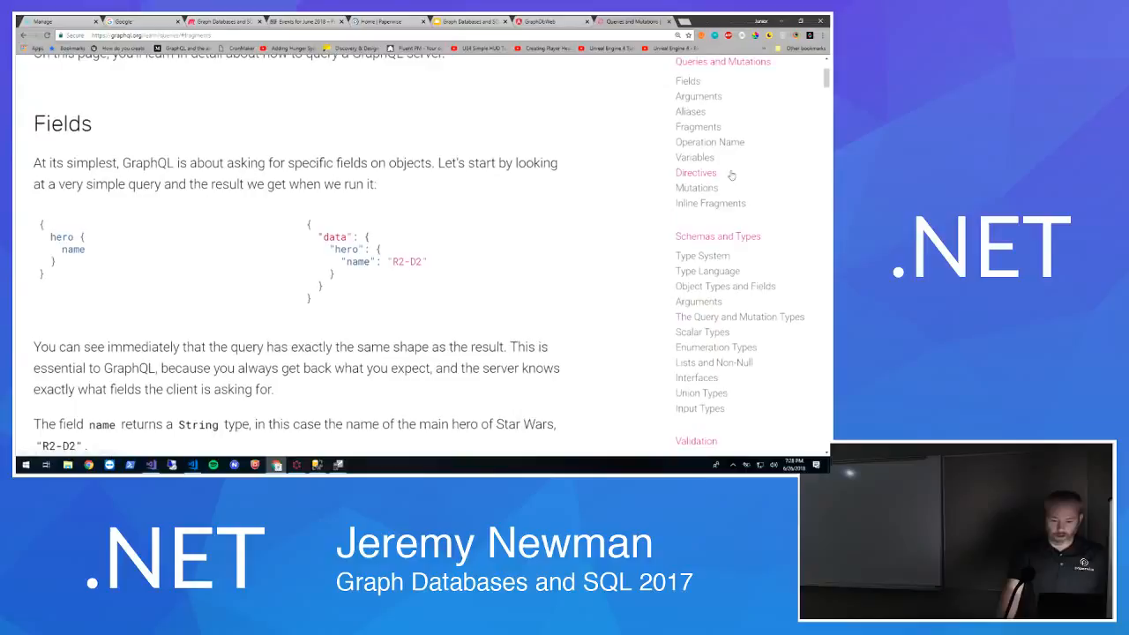
left_click(695, 173)
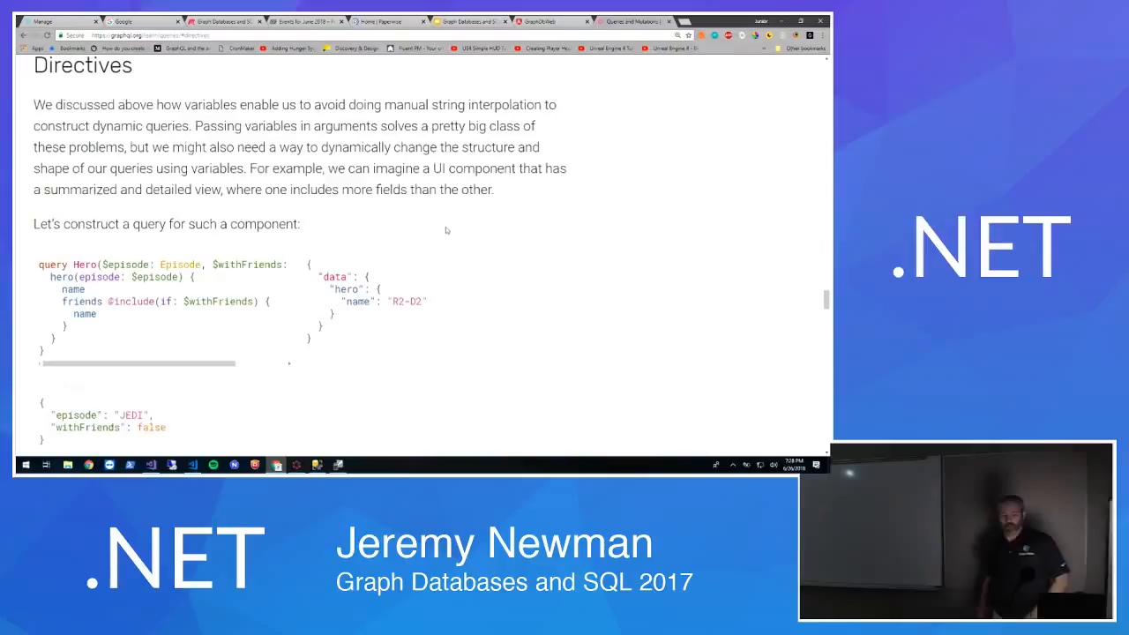
mouse_move(653, 205)
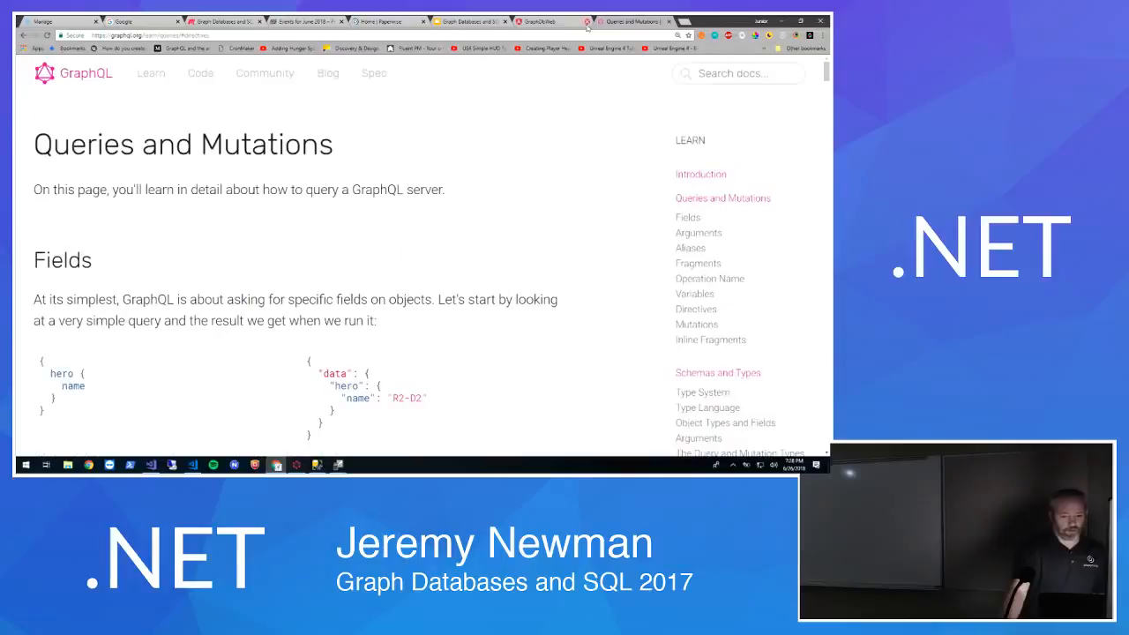
left_click(275, 466)
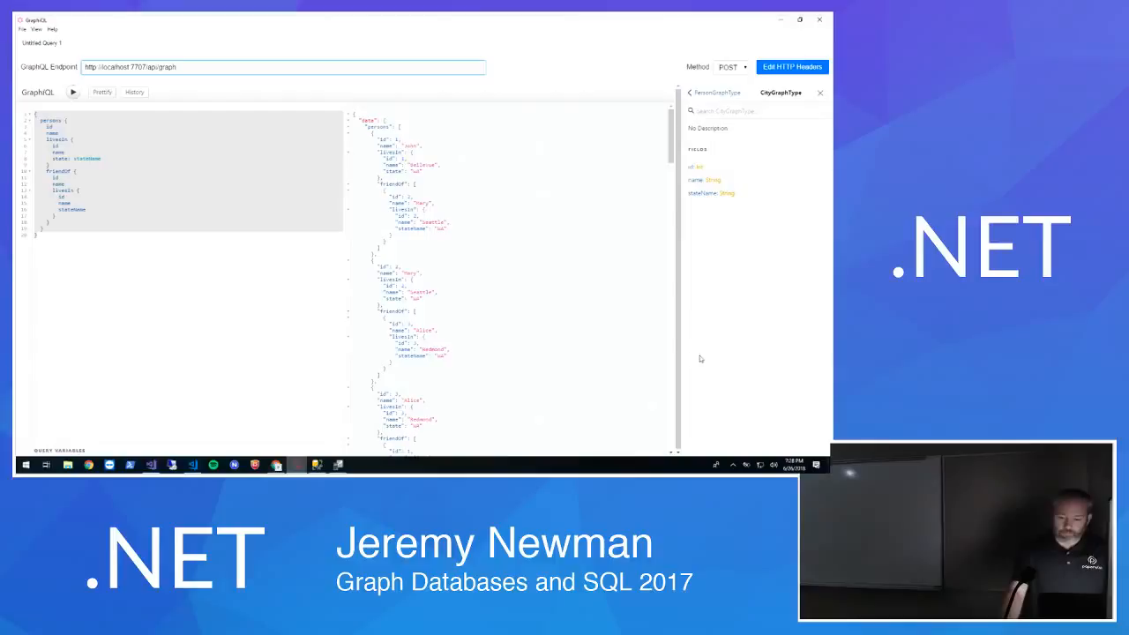
left_click(716, 91)
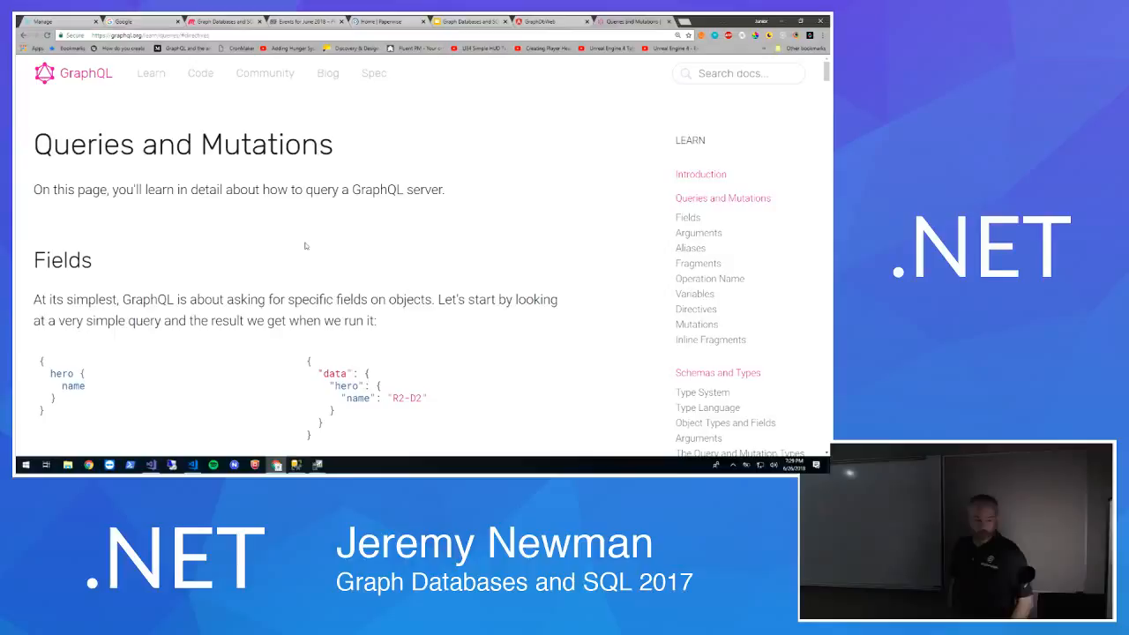
mouse_move(653, 21)
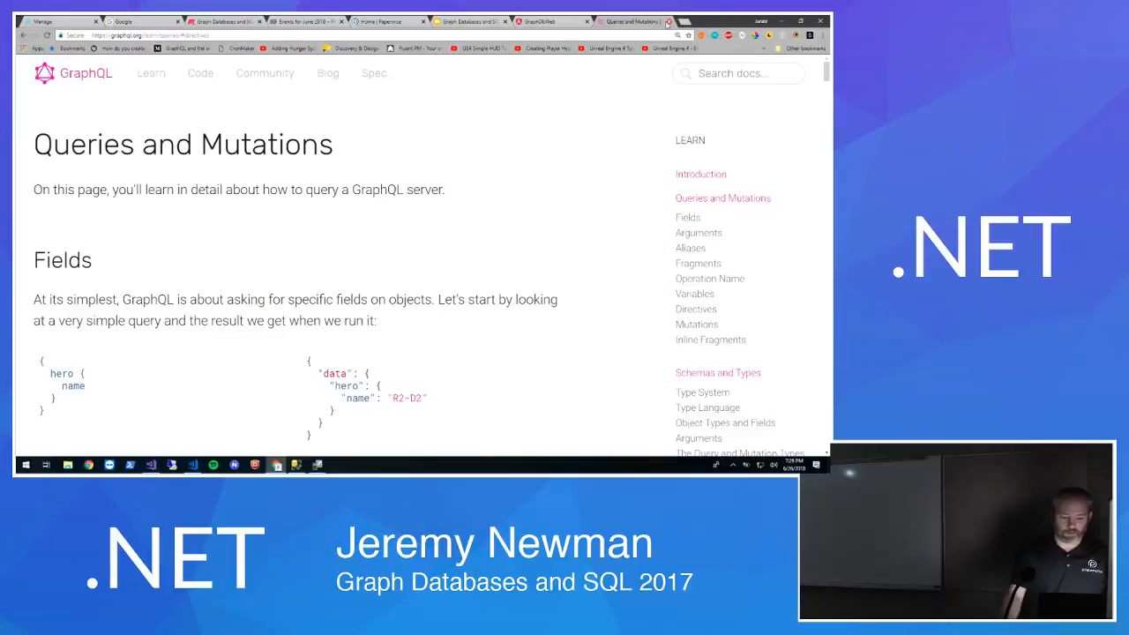
Show the deck's closing 'Done for now... Questions?' slide with code sample and contact details
left_click(467, 21)
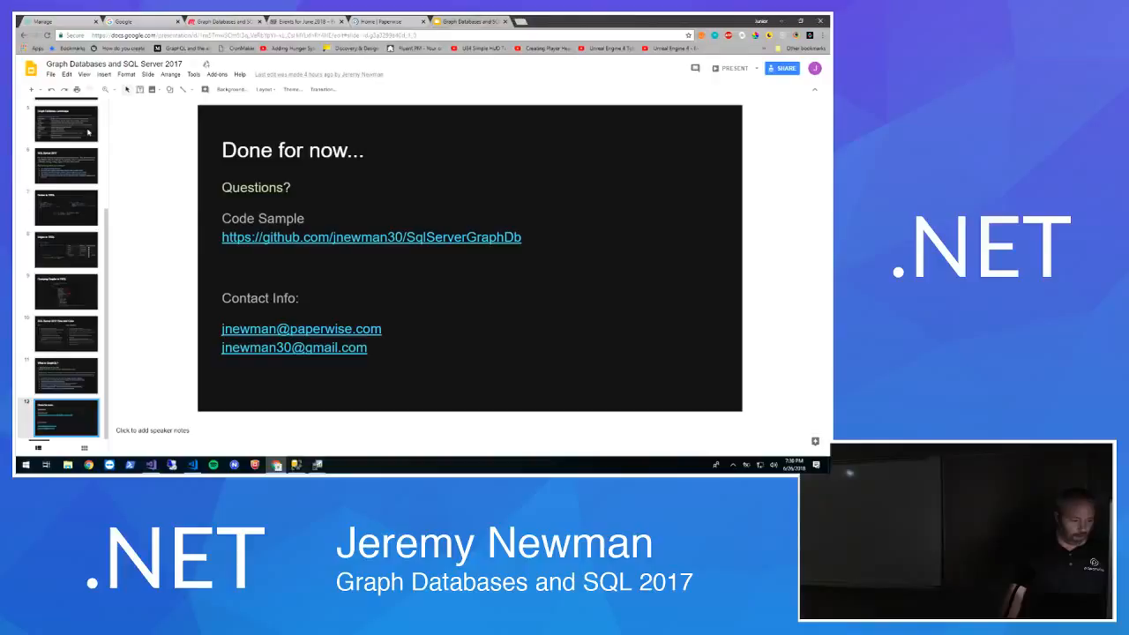
mouse_move(132, 197)
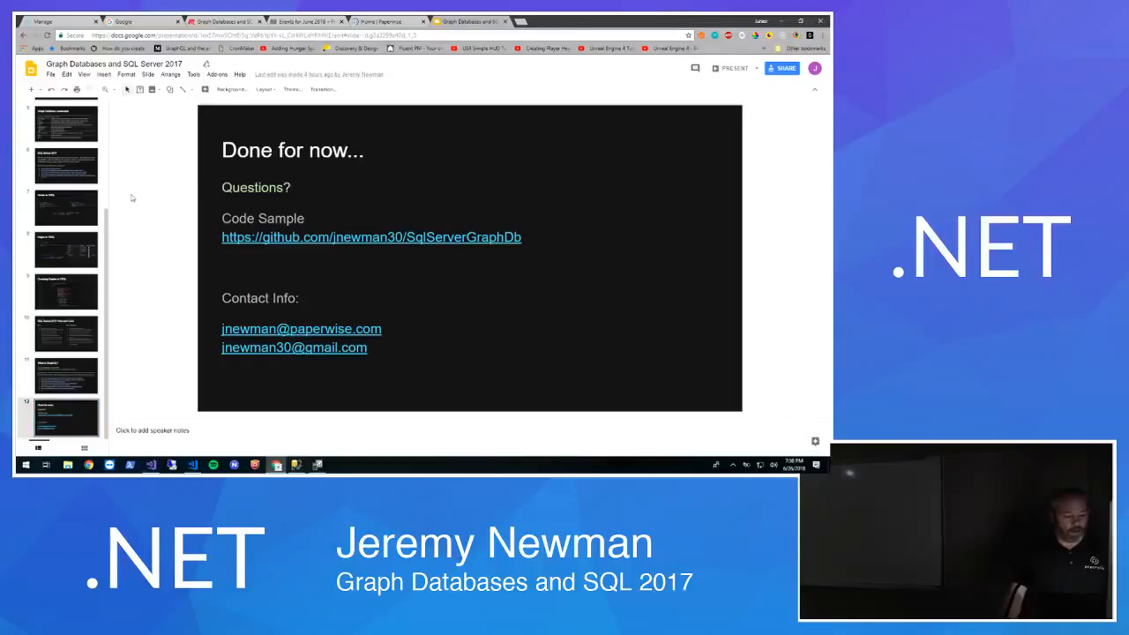